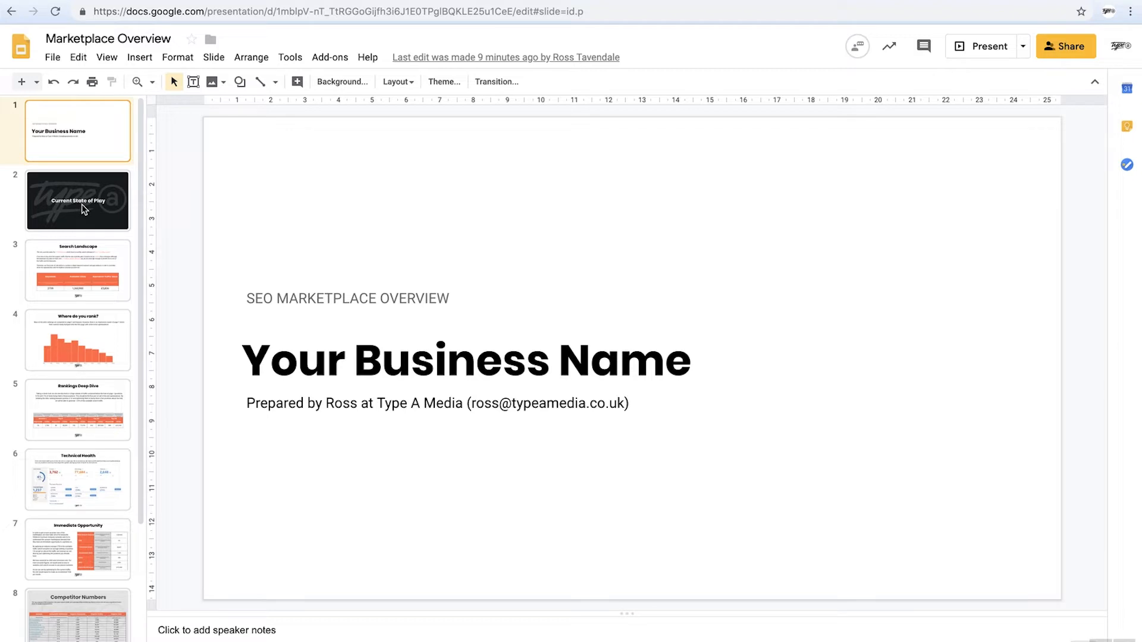
Preview slides 2 through 6 and Competitor Site Power, then switch to the Market Overview spreadsheet.
{"action": "left_click", "coordinate": [77, 200]}
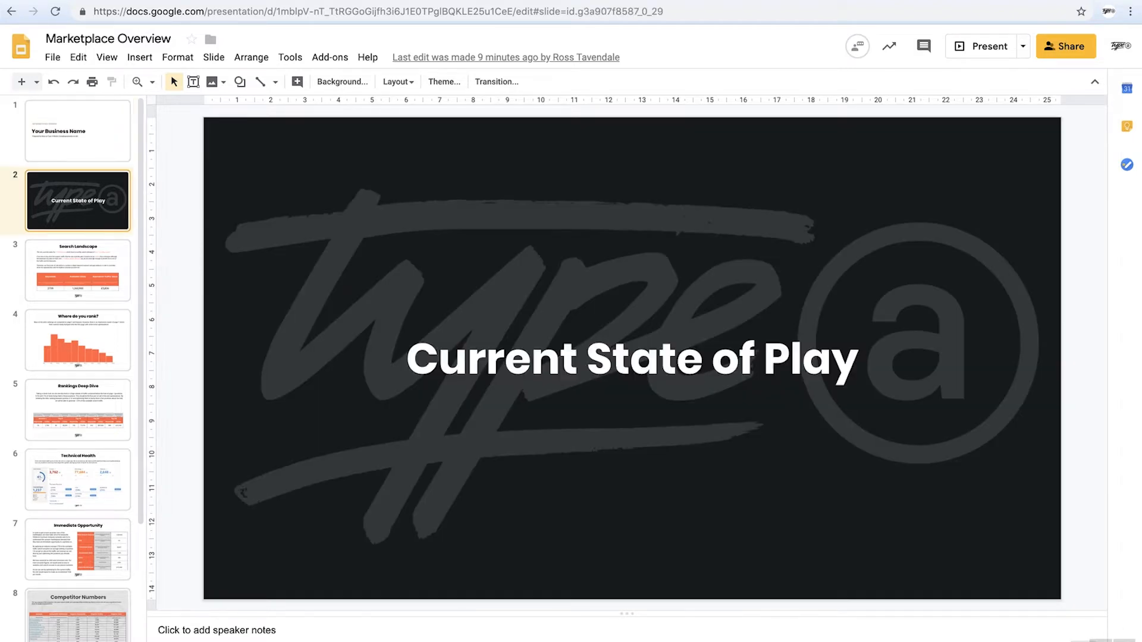
{"action": "left_click", "coordinate": [77, 269]}
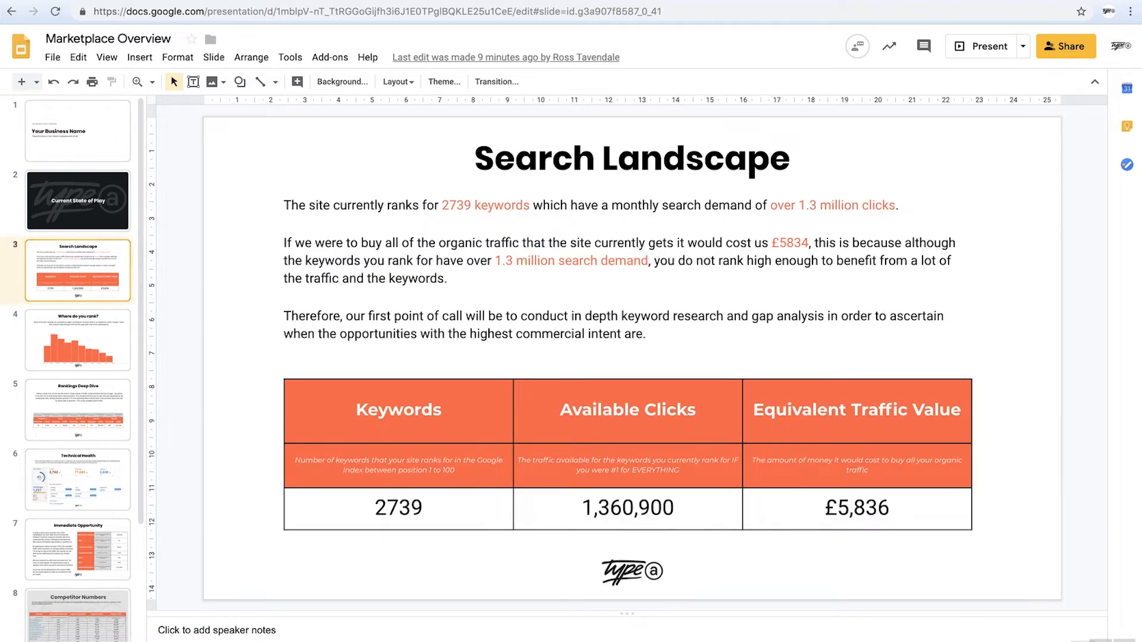
{"action": "left_click", "coordinate": [78, 340]}
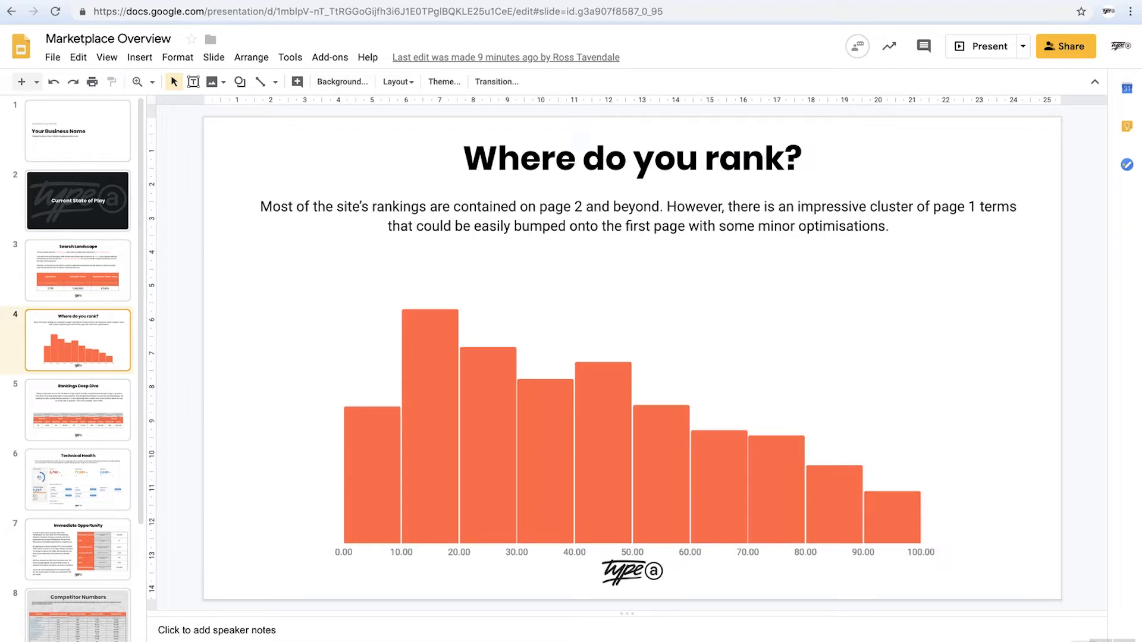
{"action": "left_click", "coordinate": [78, 409]}
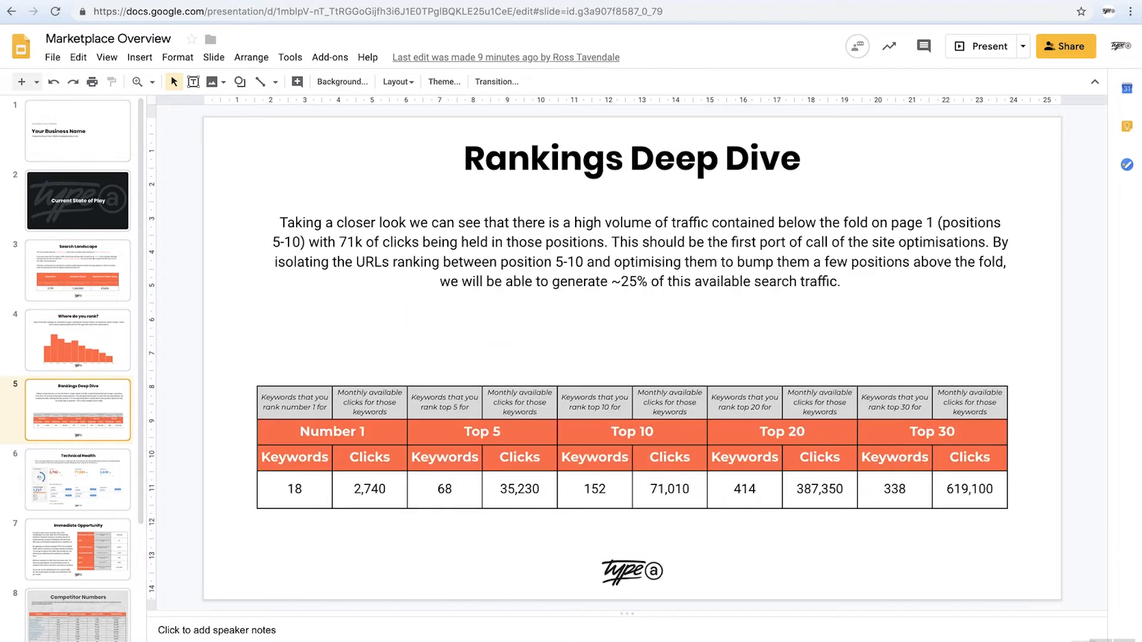
{"action": "left_click", "coordinate": [79, 488]}
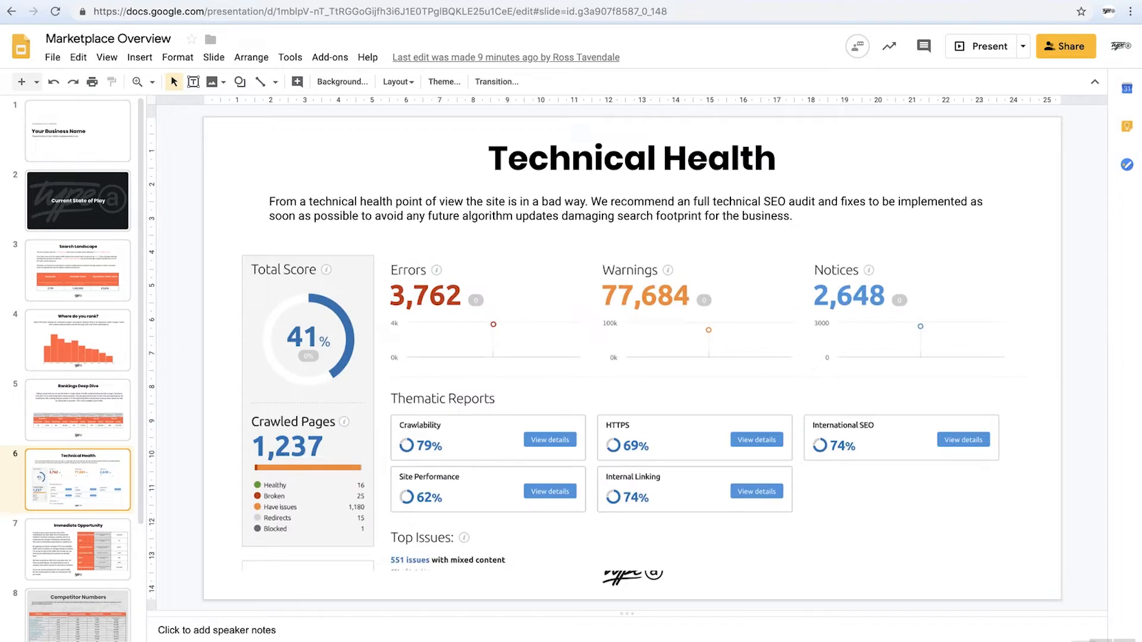
{"action": "left_click", "coordinate": [77, 559]}
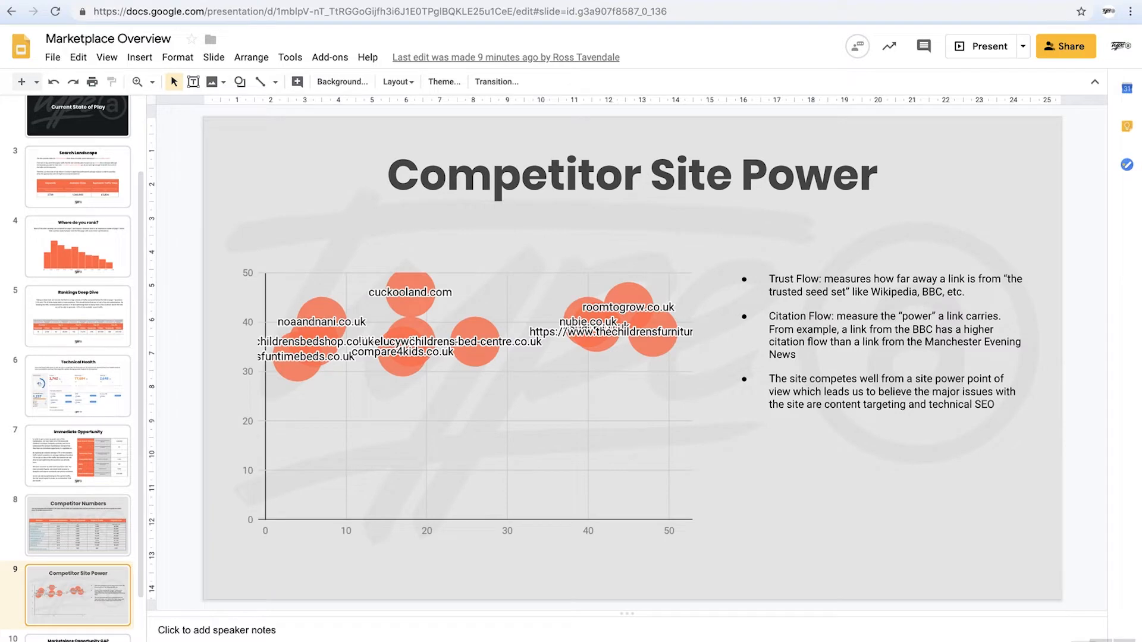
{"action": "left_click", "coordinate": [71, 589]}
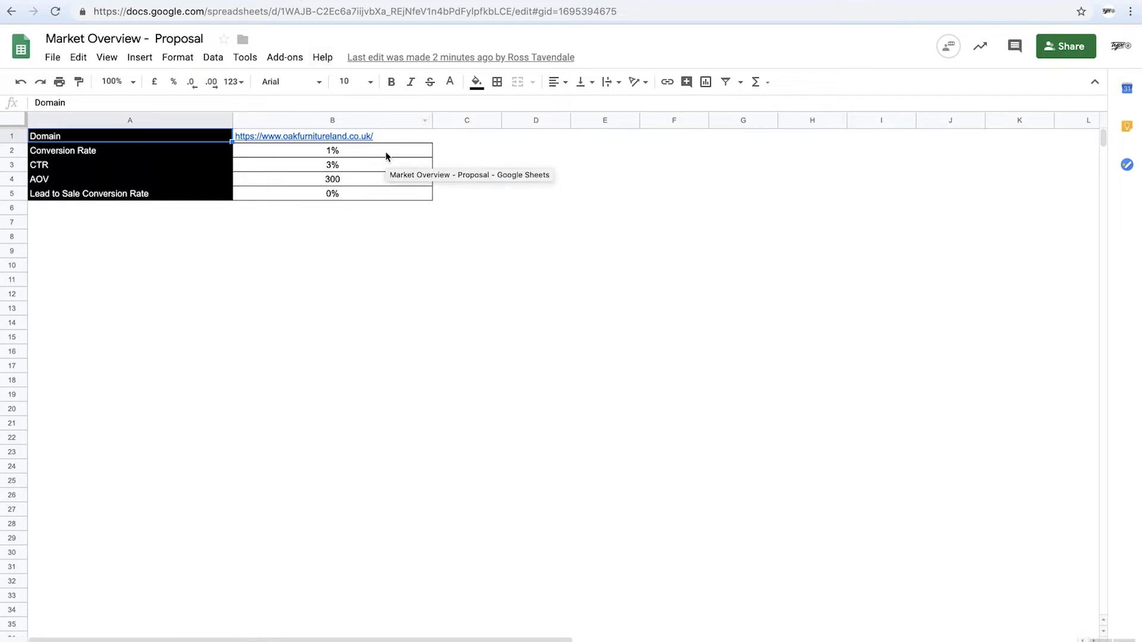
{"action": "left_click", "coordinate": [332, 136]}
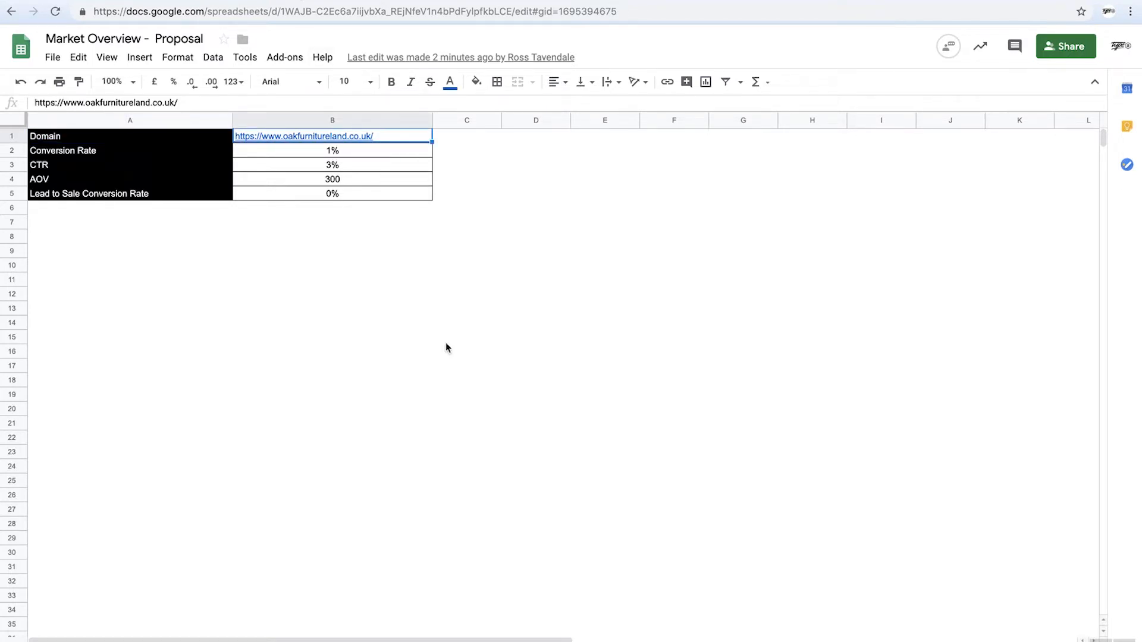
{"action": "mouse_move", "coordinate": [399, 210]}
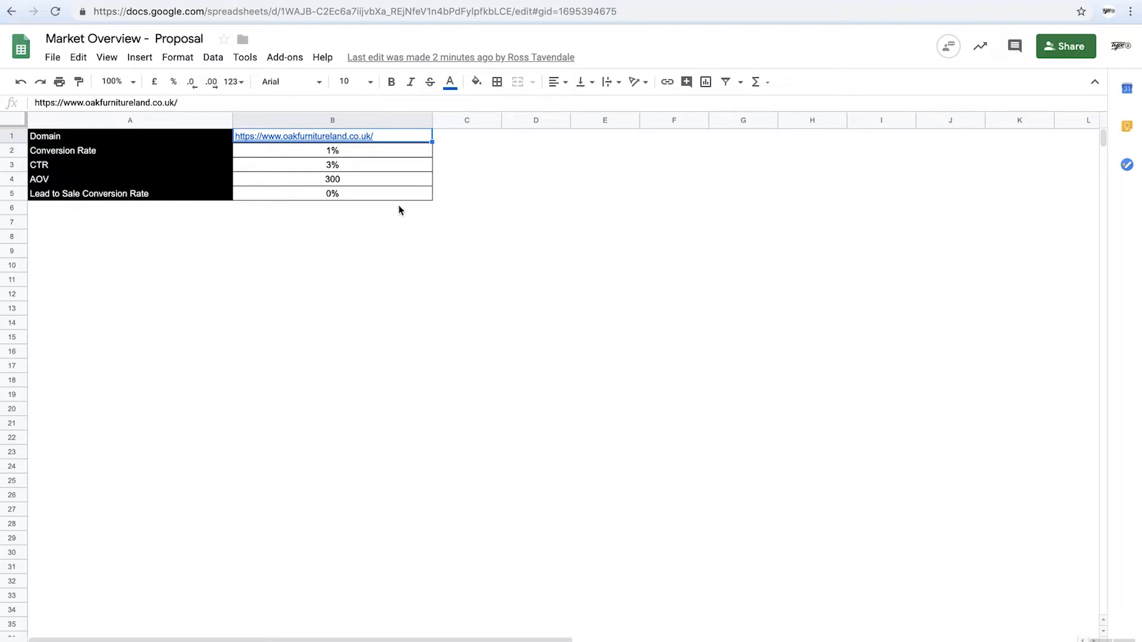
{"action": "mouse_move", "coordinate": [385, 147]}
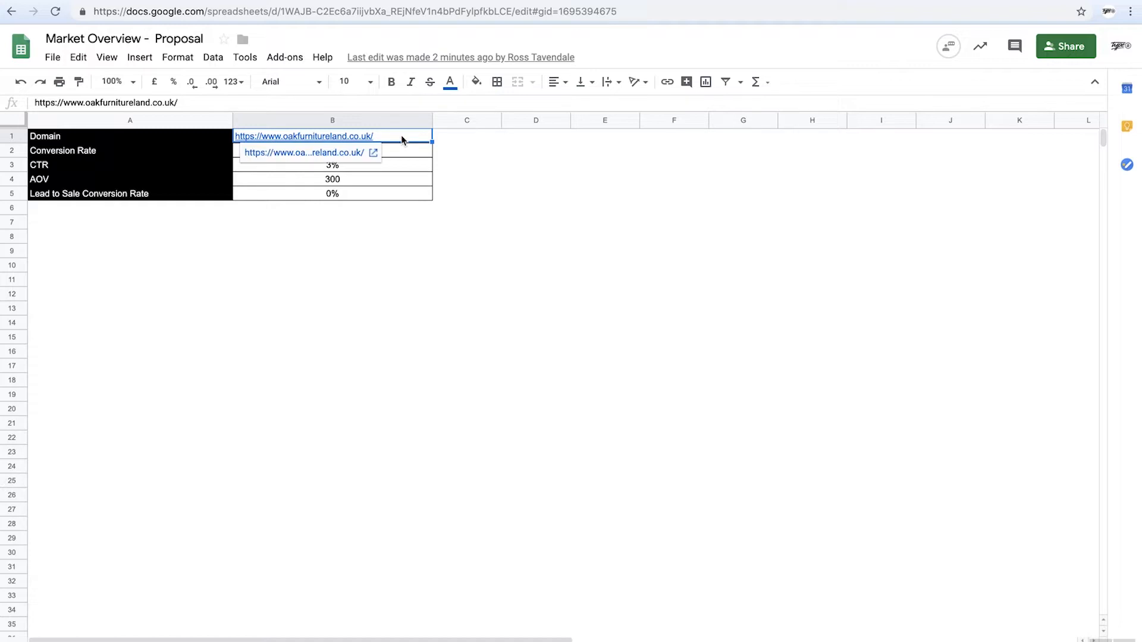
{"action": "left_click", "coordinate": [332, 150]}
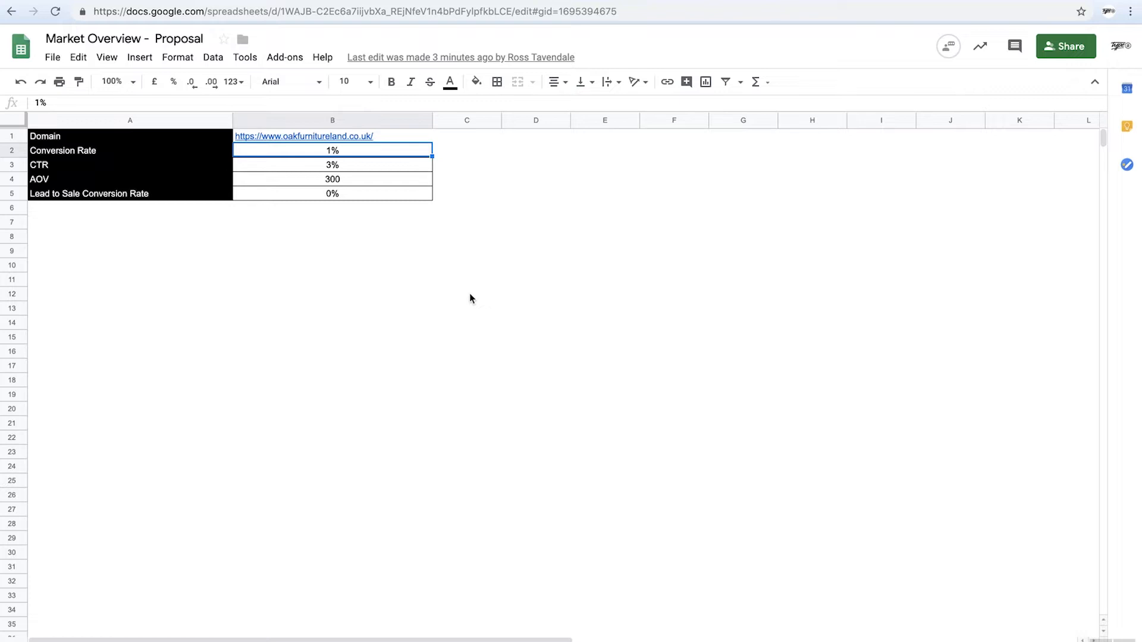
{"action": "left_click", "coordinate": [332, 179]}
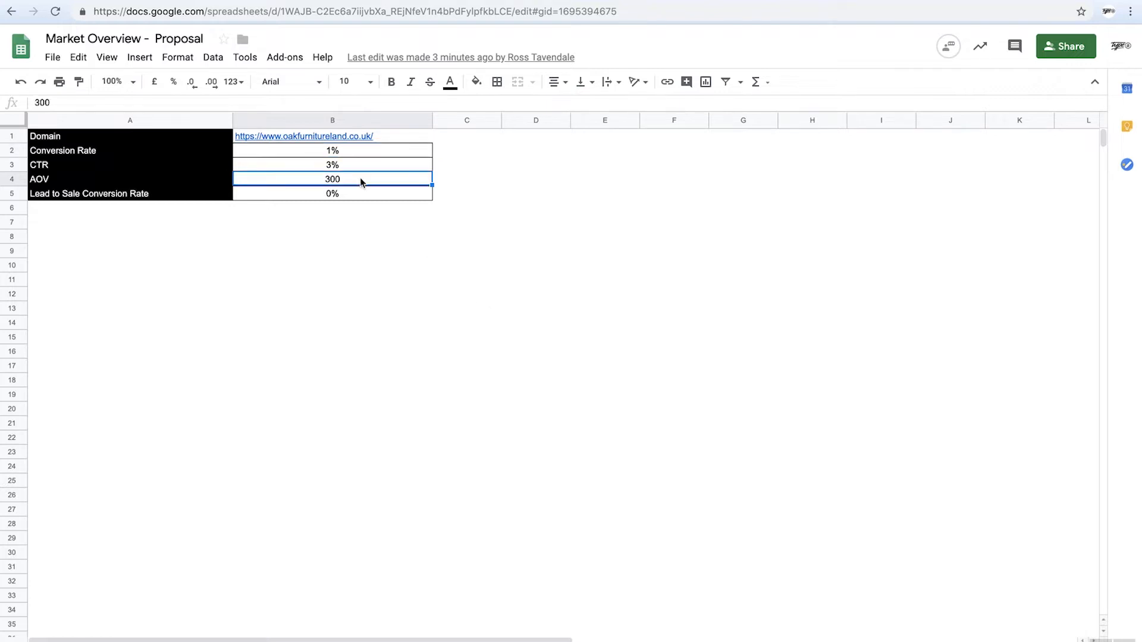
{"action": "left_click", "coordinate": [361, 193]}
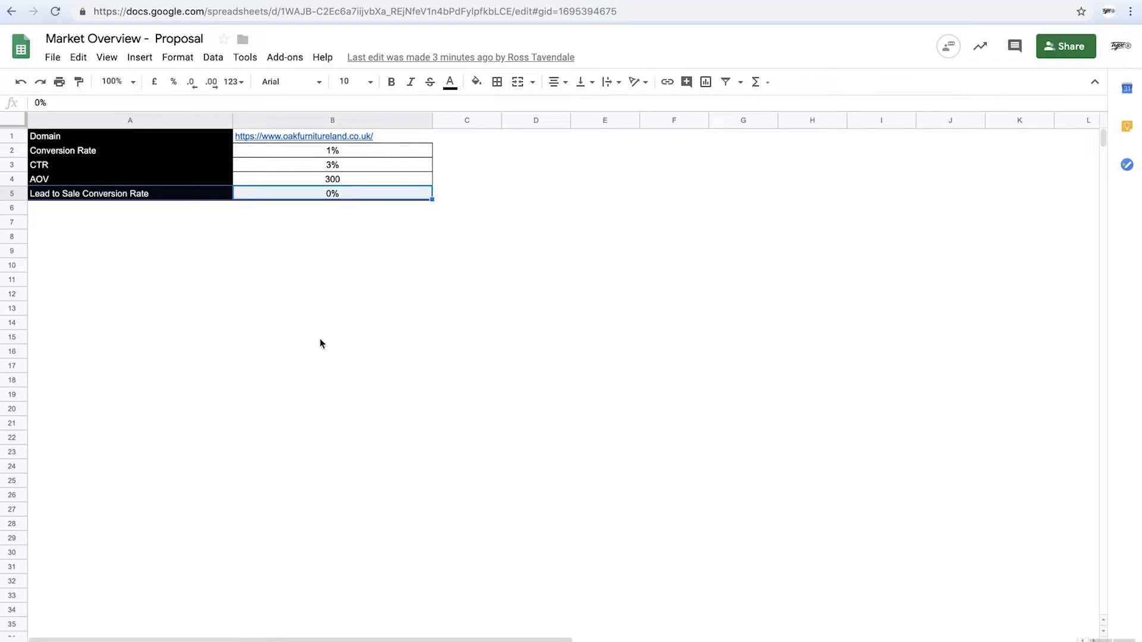
Run Supermetrics Refresh all from the Add-ons menu and let every query reach 100%.
{"action": "left_click", "coordinate": [285, 57]}
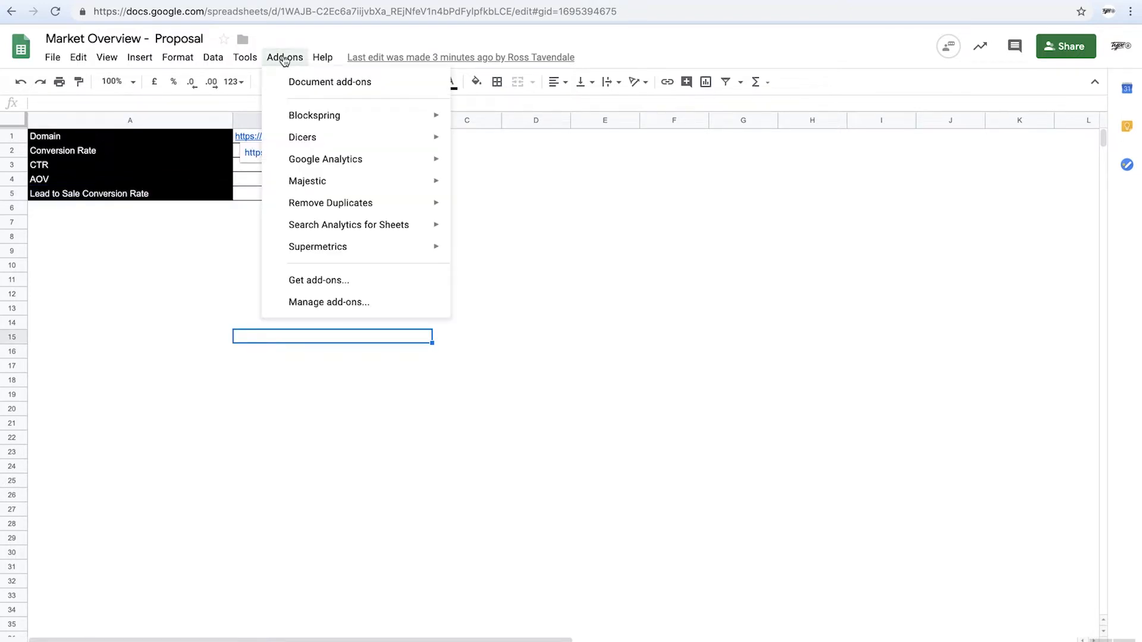
{"action": "mouse_move", "coordinate": [340, 246]}
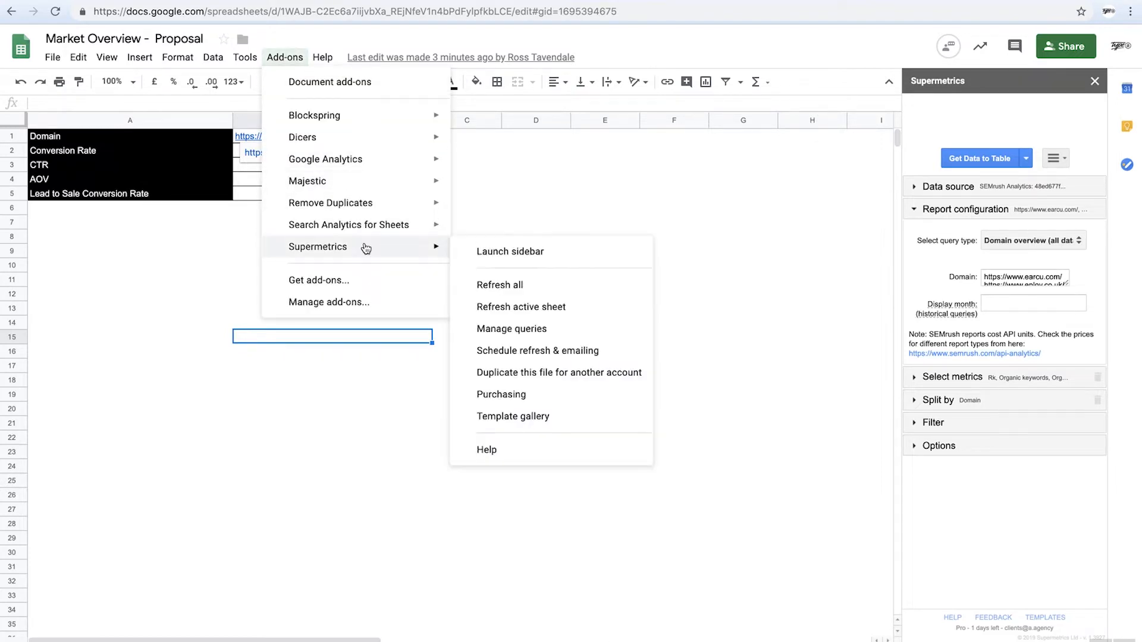
{"action": "mouse_move", "coordinate": [533, 293]}
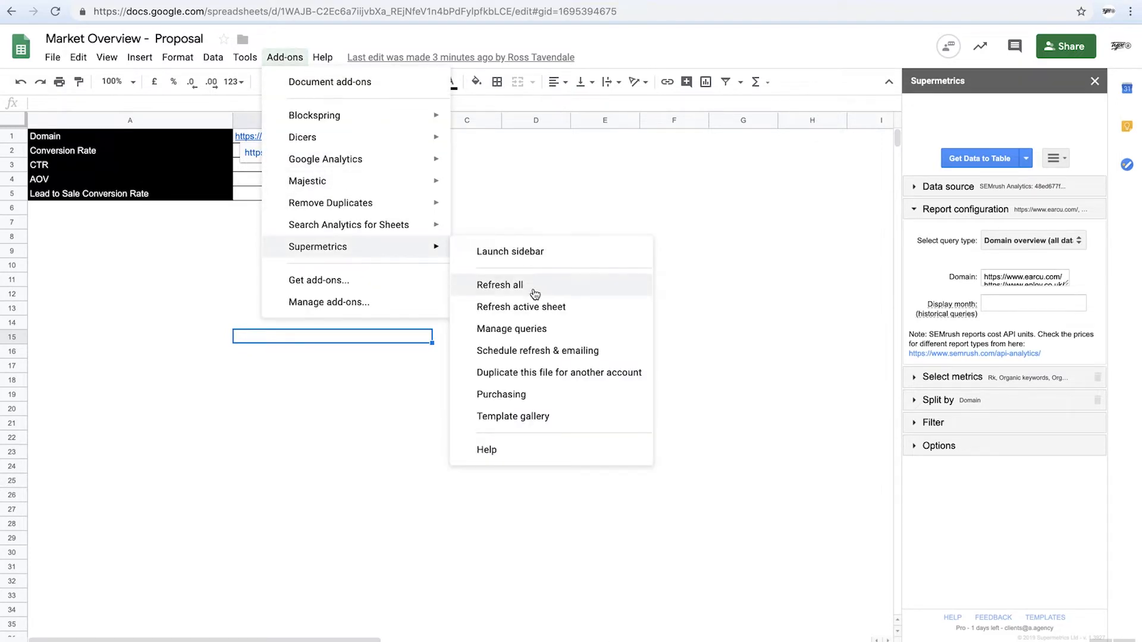
{"action": "left_click", "coordinate": [500, 286]}
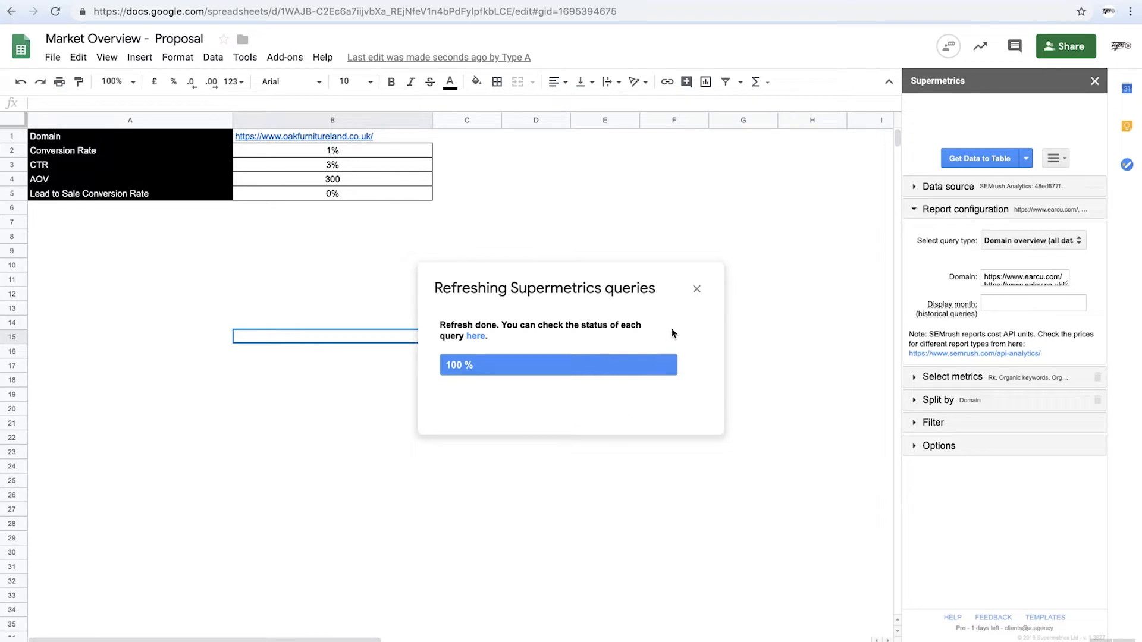
{"action": "left_click", "coordinate": [697, 290]}
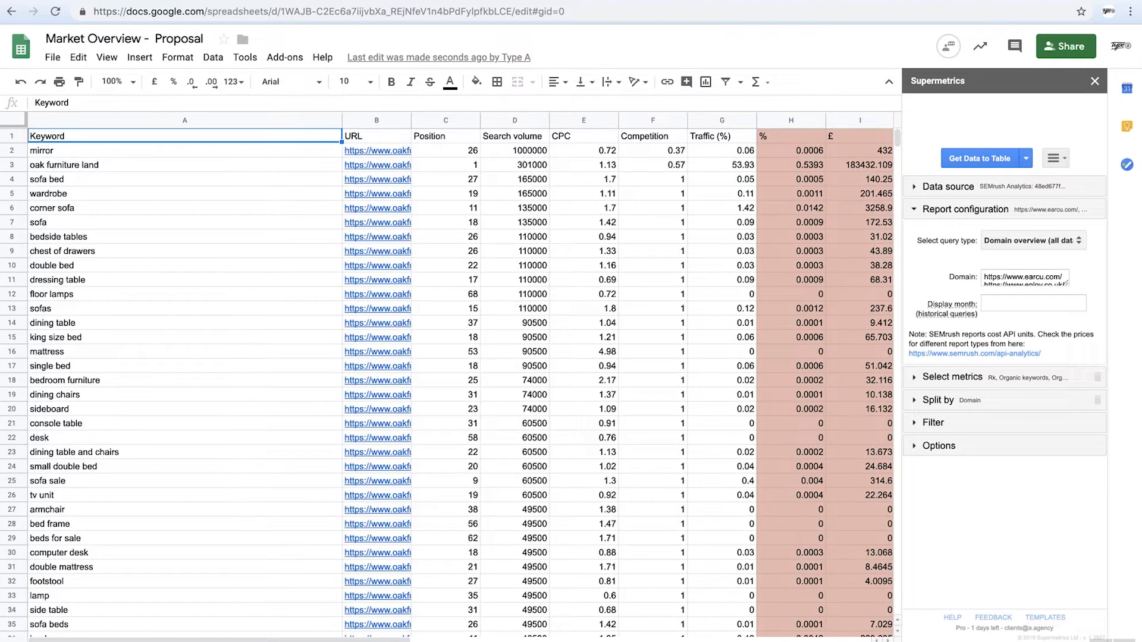
{"action": "mouse_move", "coordinate": [193, 212]}
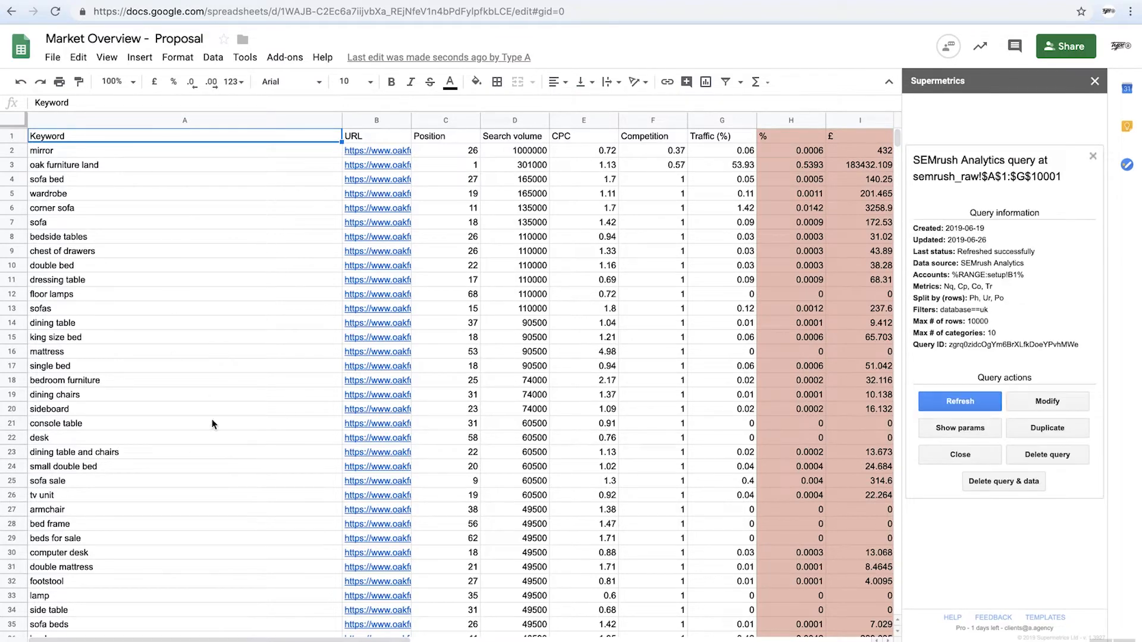
{"action": "mouse_move", "coordinate": [761, 137]}
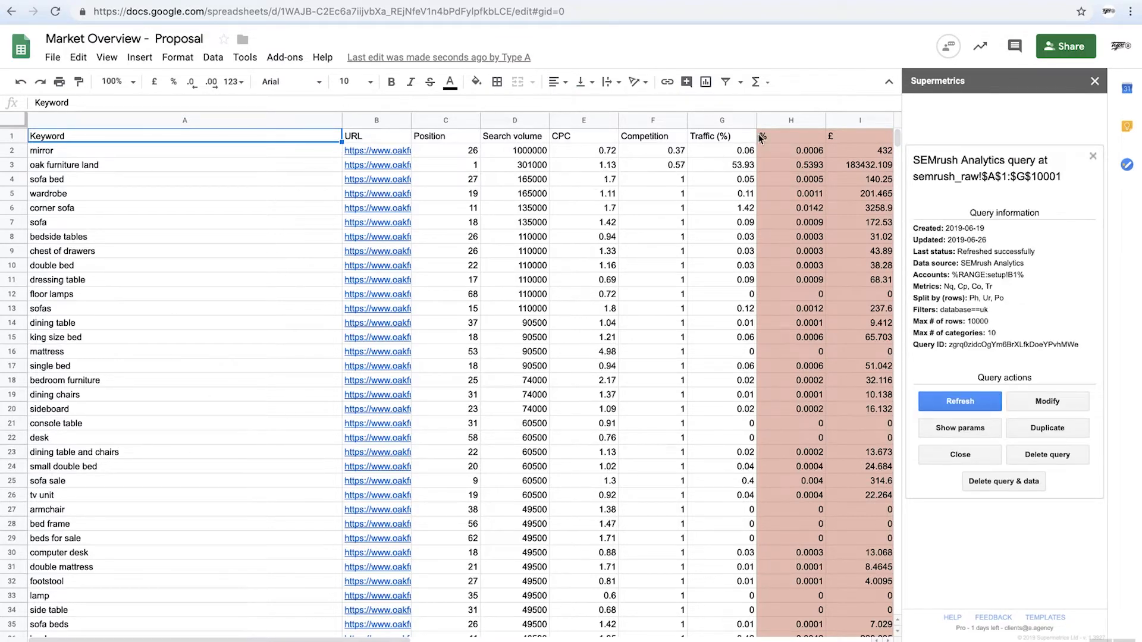
{"action": "mouse_move", "coordinate": [783, 134]}
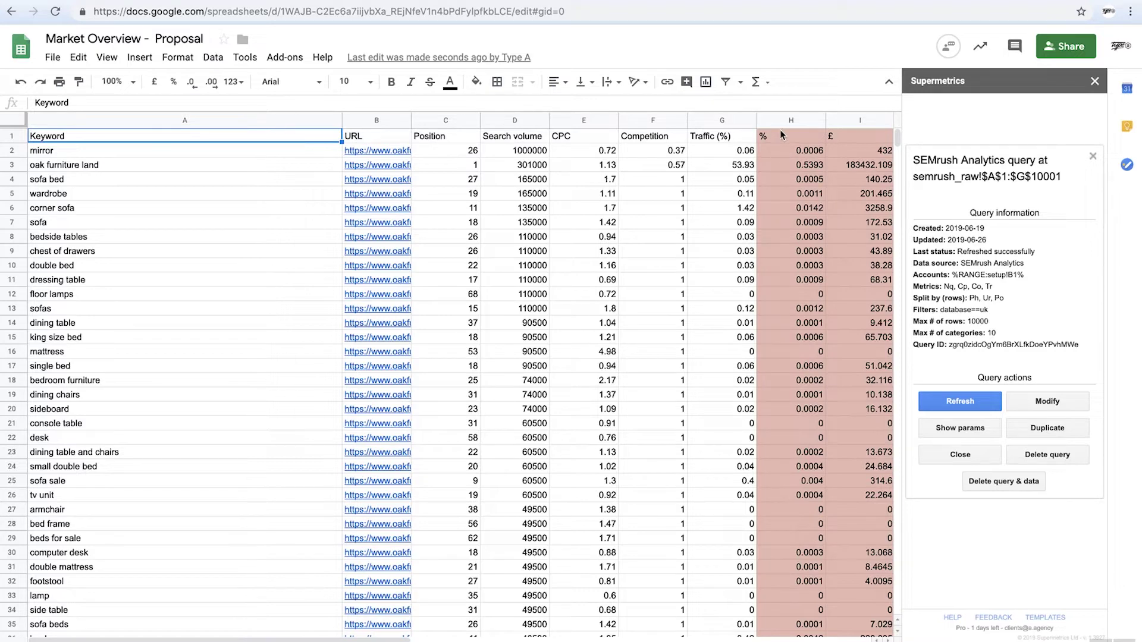
{"action": "left_click", "coordinate": [791, 150]}
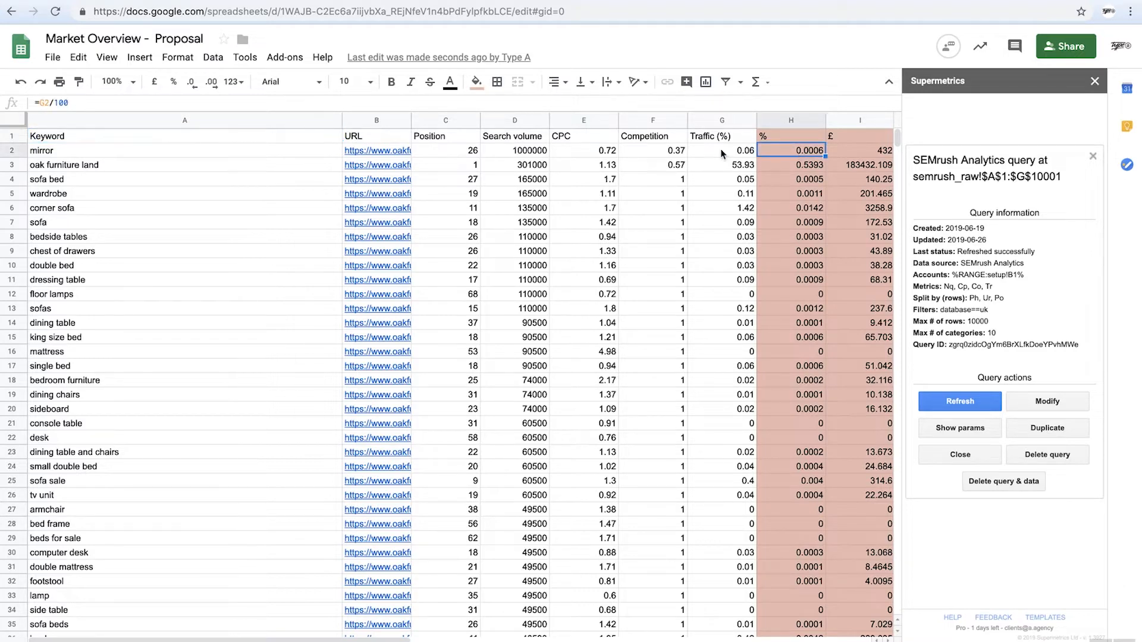
{"action": "left_click", "coordinate": [1047, 402]}
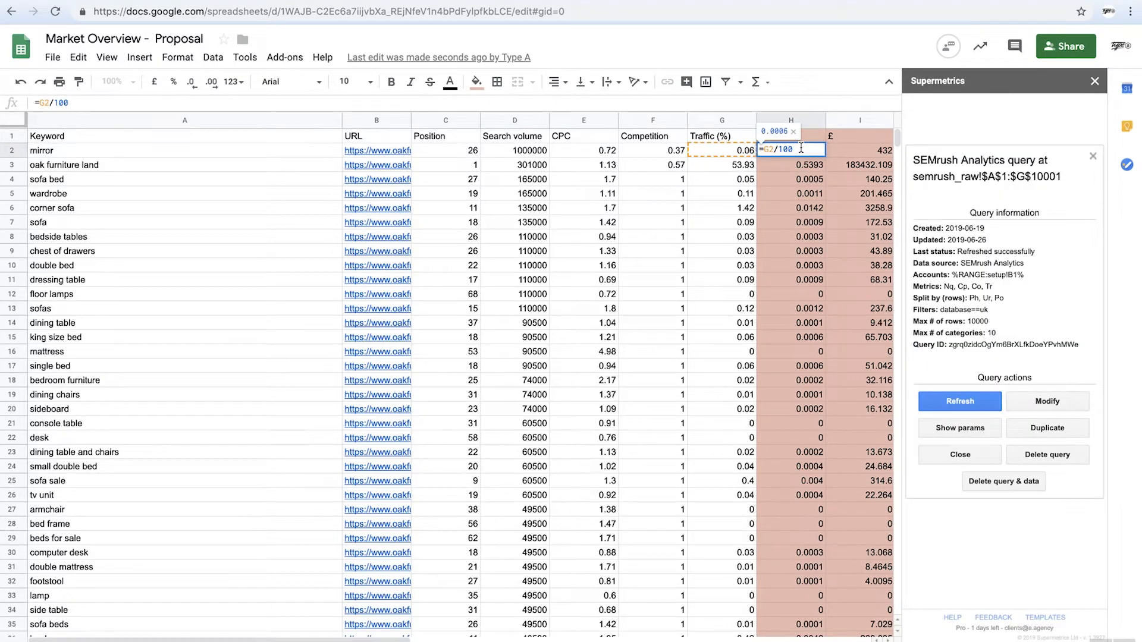
{"action": "left_click", "coordinate": [1047, 402]}
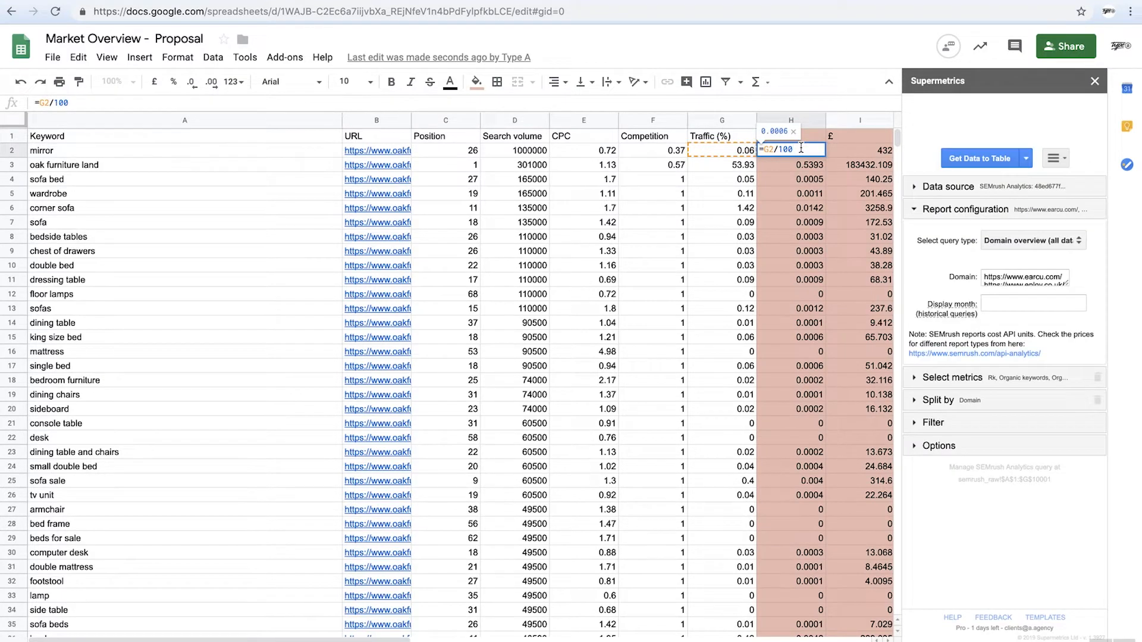
{"action": "key", "text": "Enter"}
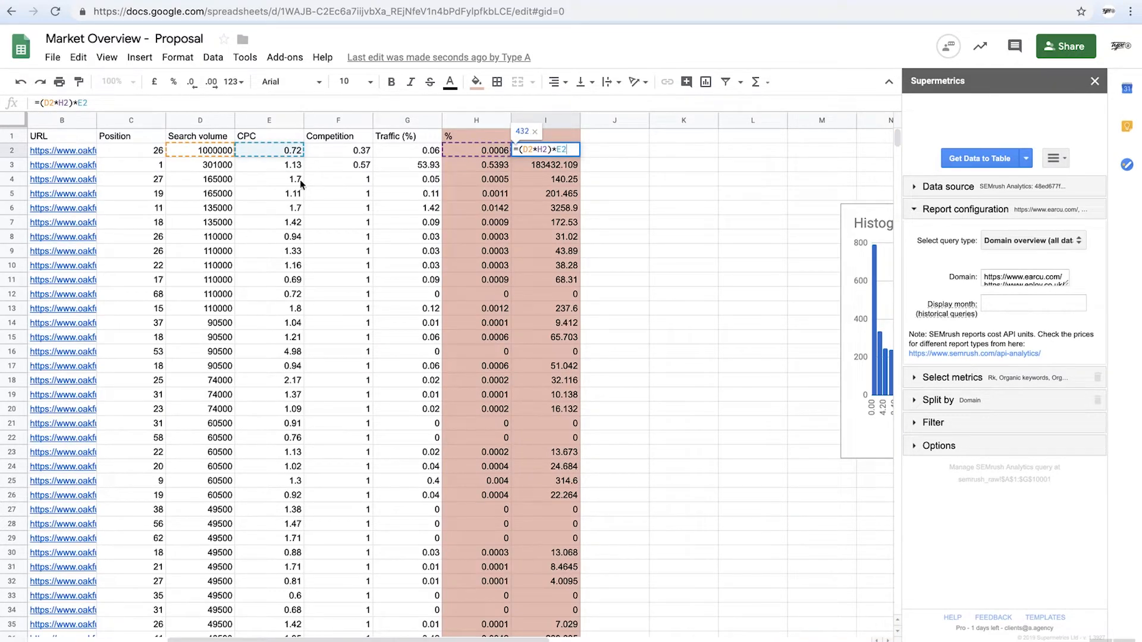
{"action": "mouse_move", "coordinate": [628, 280]}
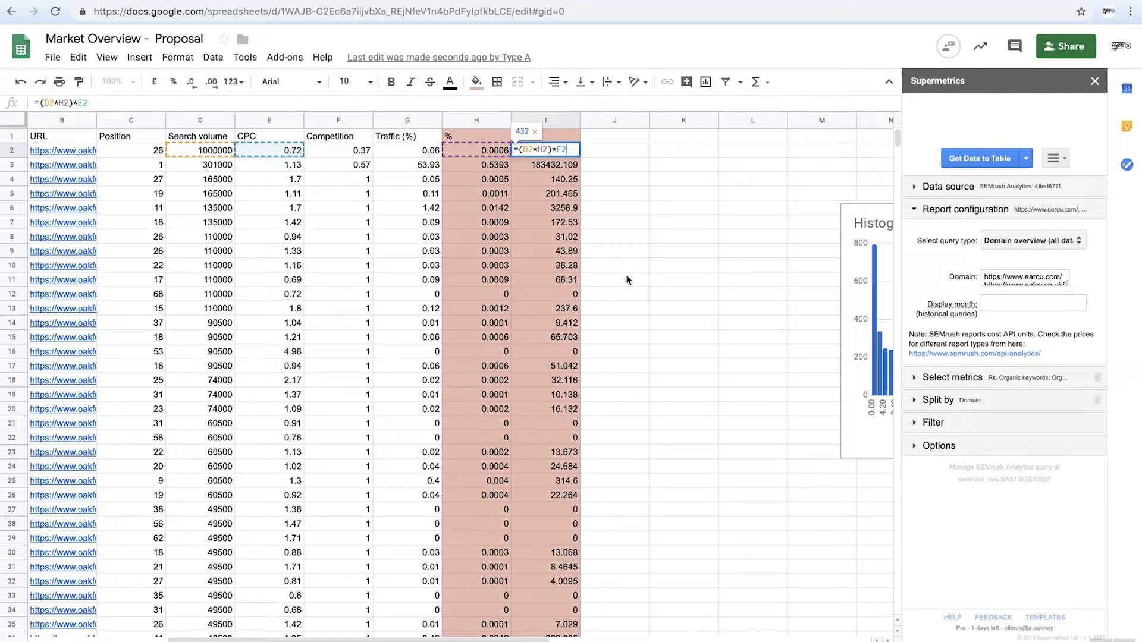
{"action": "key", "text": "Enter"}
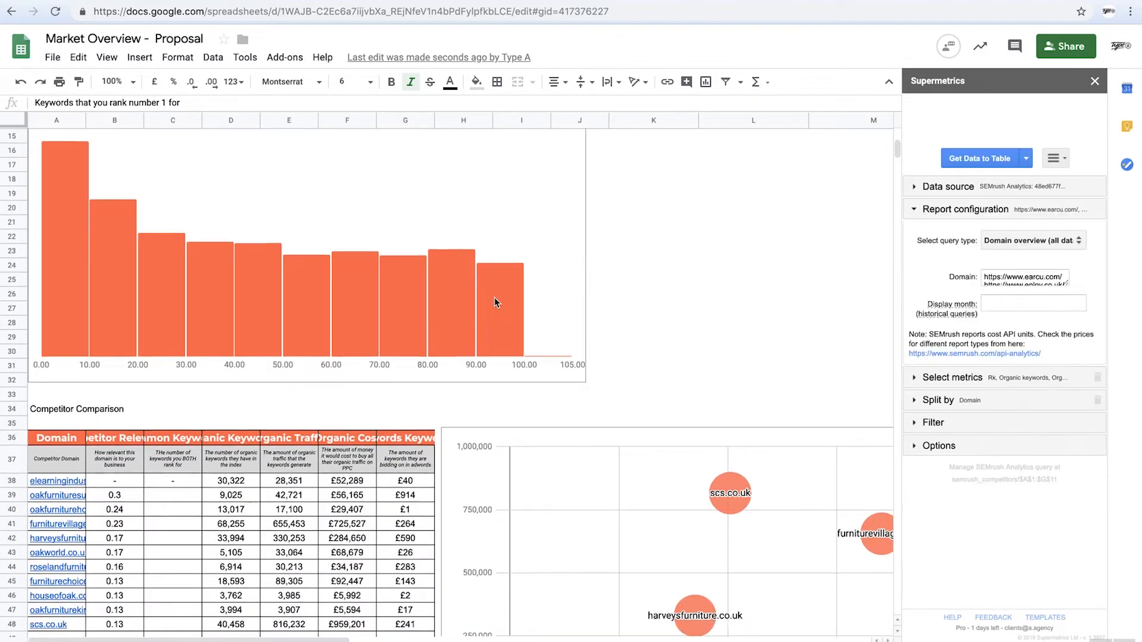
Scroll down to the Competitor Comparison tables and close the Supermetrics sidebar.
{"action": "scroll", "scroll_direction": "down", "scroll_amount": 3}
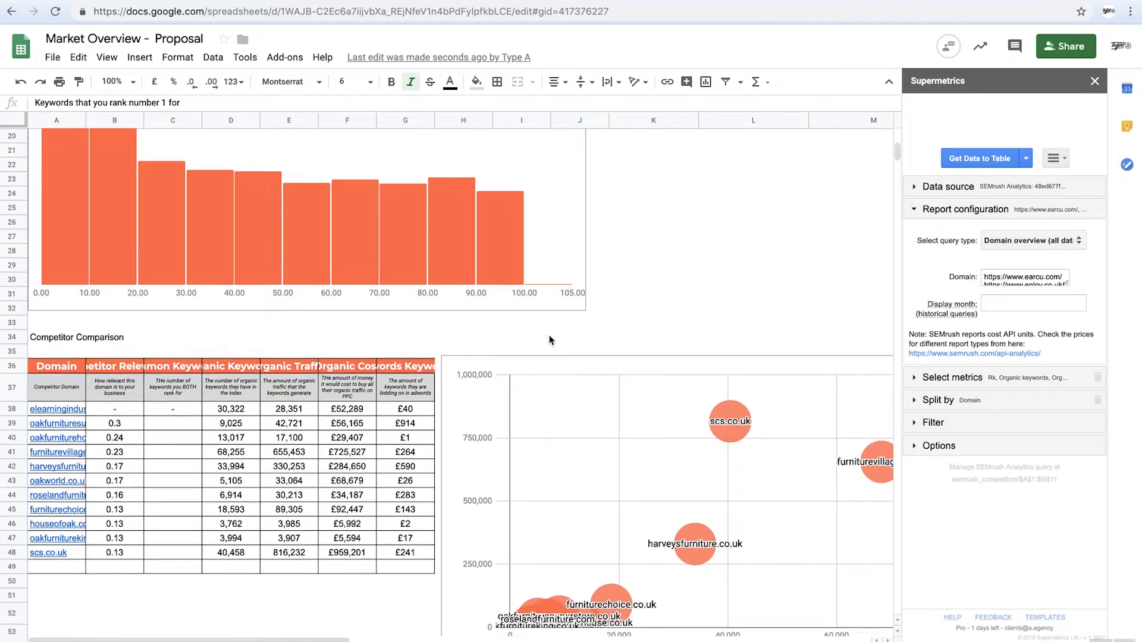
{"action": "scroll", "scroll_direction": "down", "scroll_amount": 3}
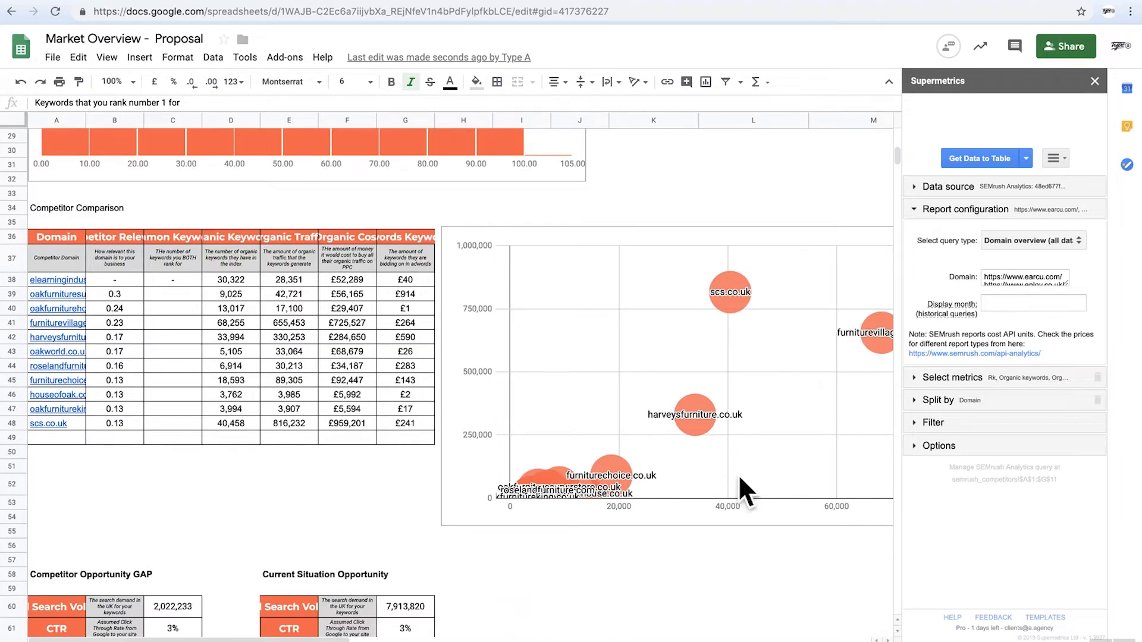
{"action": "left_click", "coordinate": [1094, 81]}
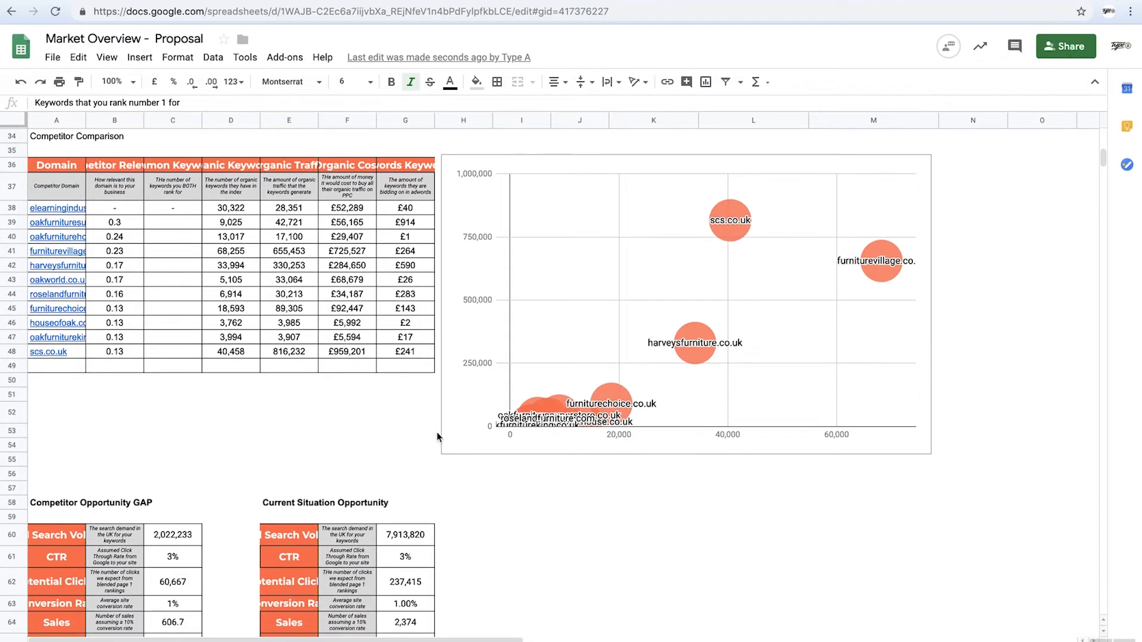
{"action": "scroll", "scroll_direction": "down", "scroll_amount": 3}
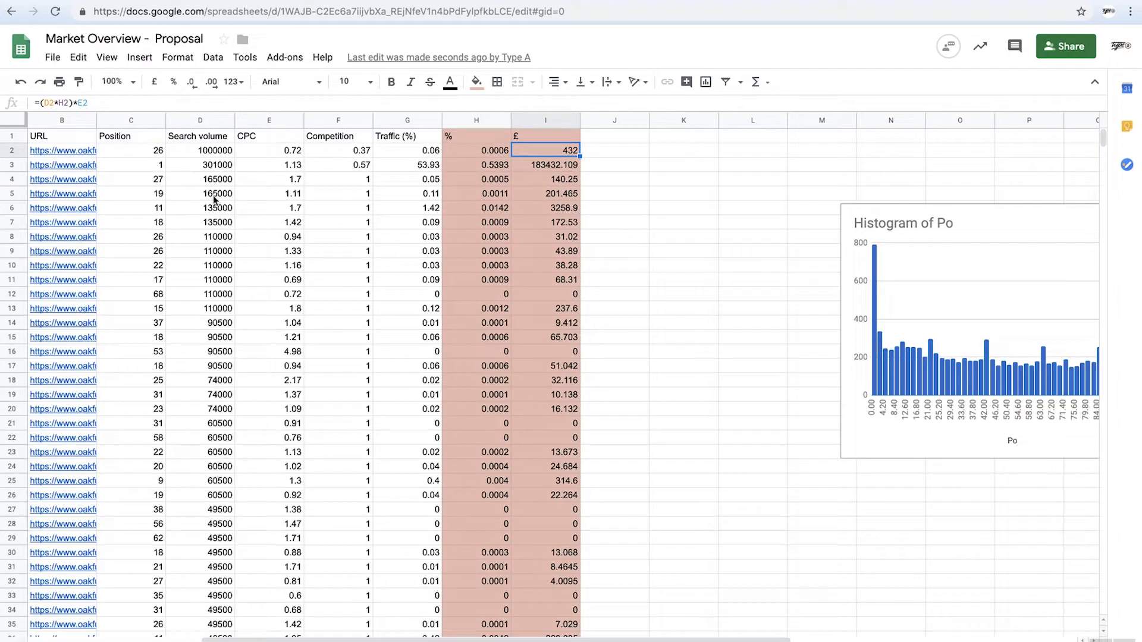
{"action": "mouse_move", "coordinate": [228, 269]}
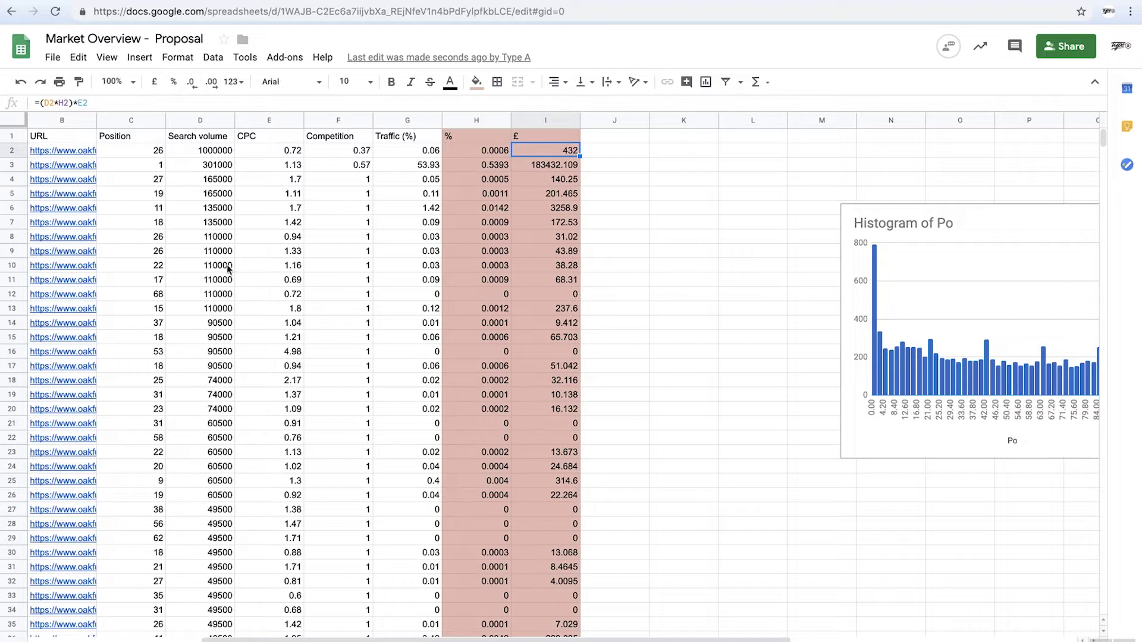
{"action": "mouse_move", "coordinate": [226, 540]}
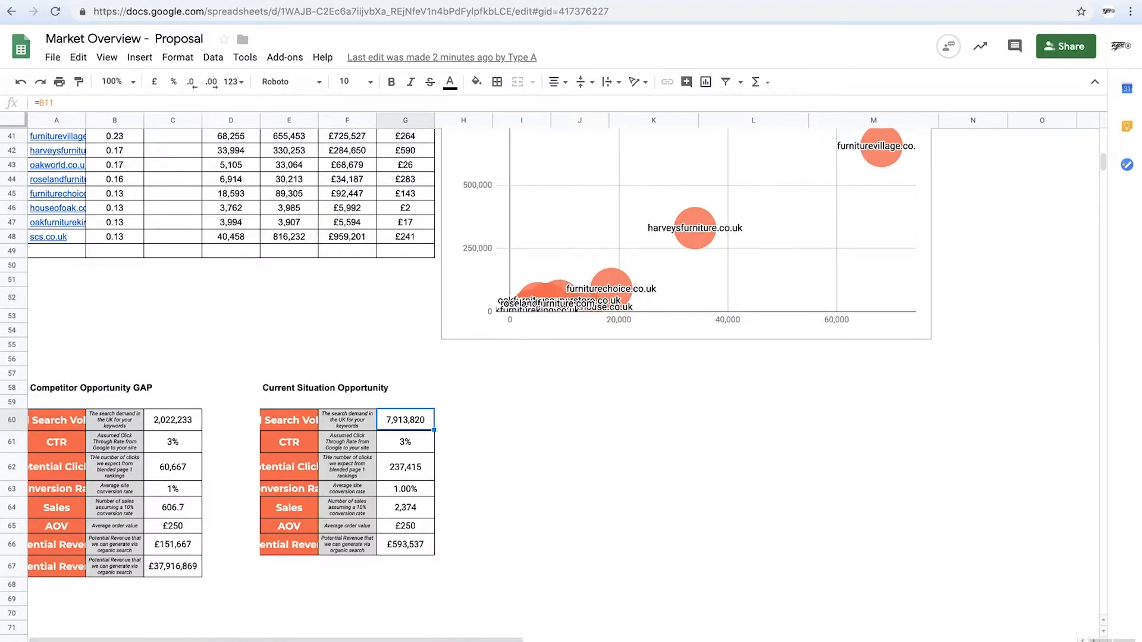
{"action": "left_click", "coordinate": [405, 441]}
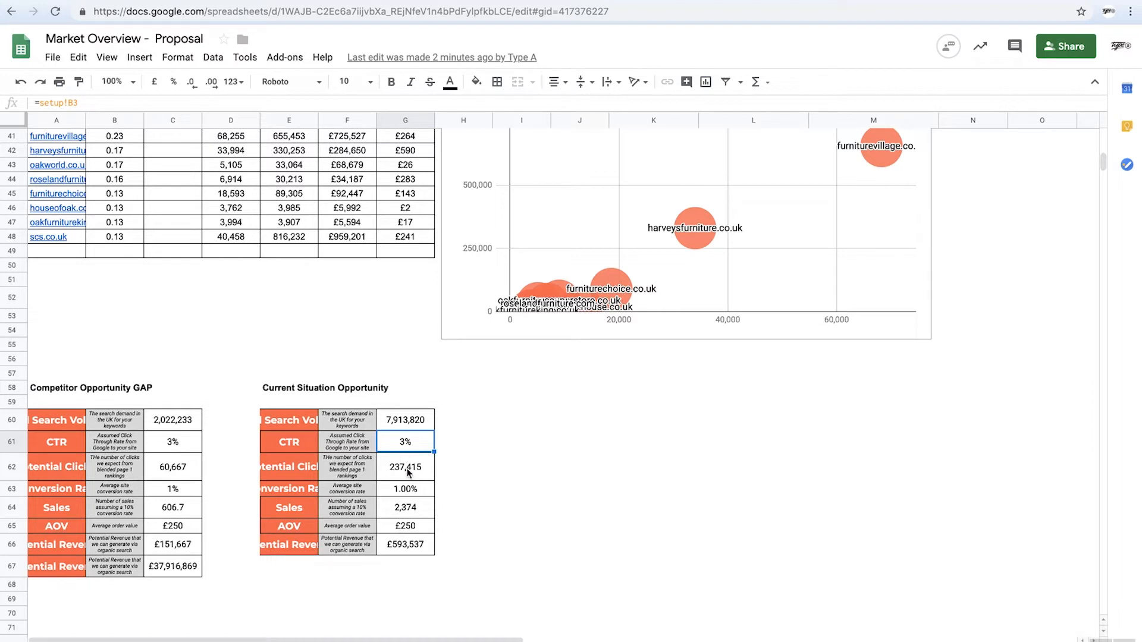
{"action": "left_click", "coordinate": [407, 466]}
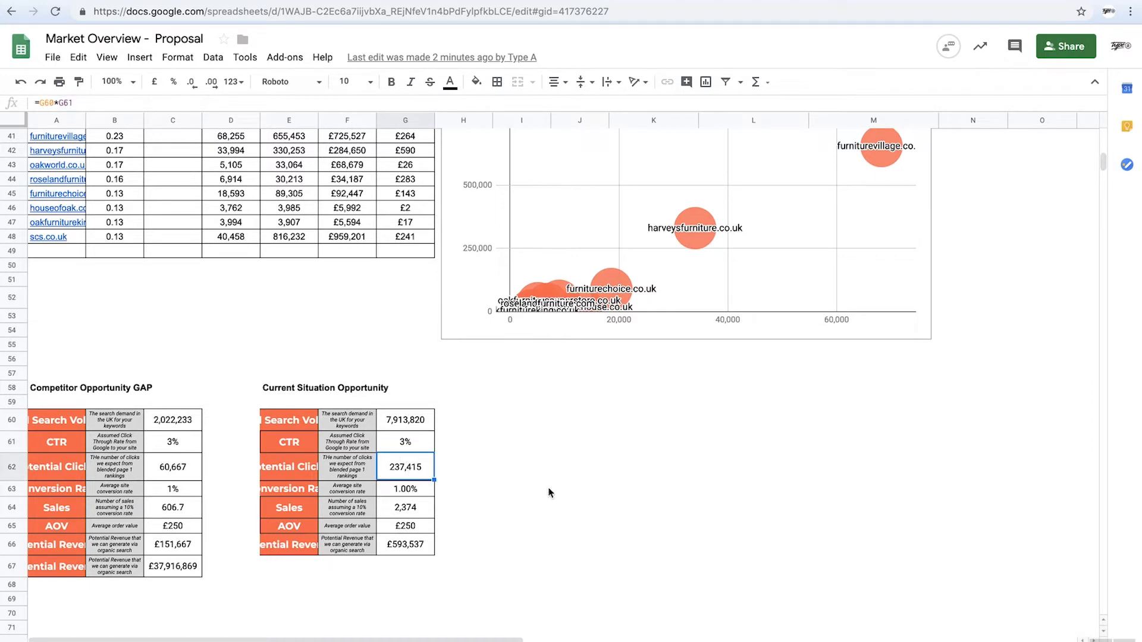
{"action": "mouse_move", "coordinate": [421, 494]}
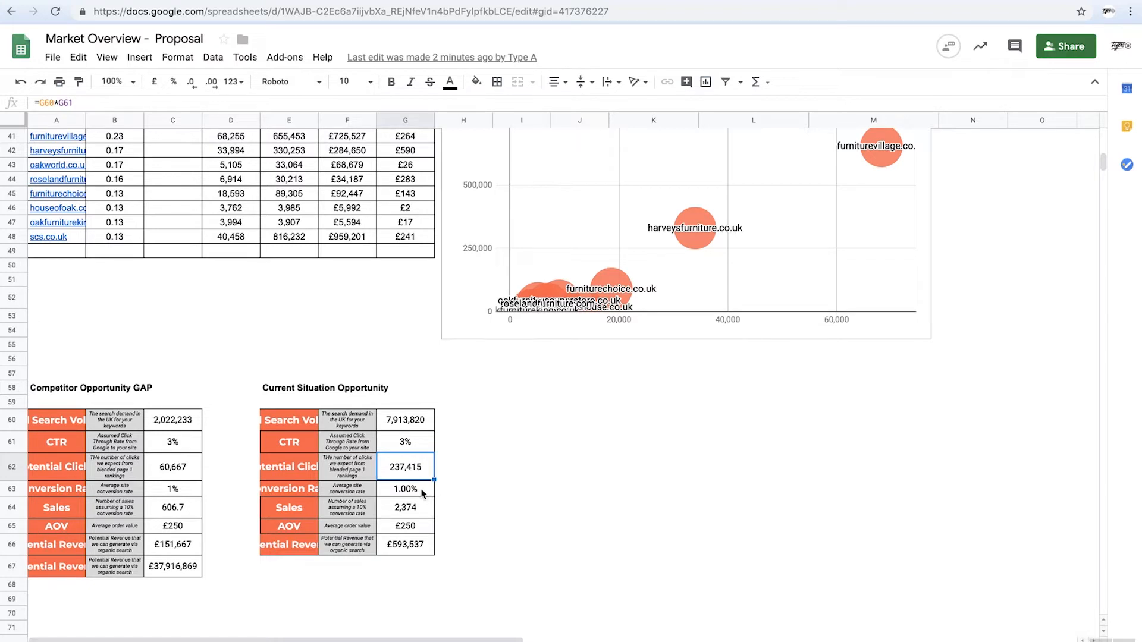
{"action": "left_click", "coordinate": [404, 508]}
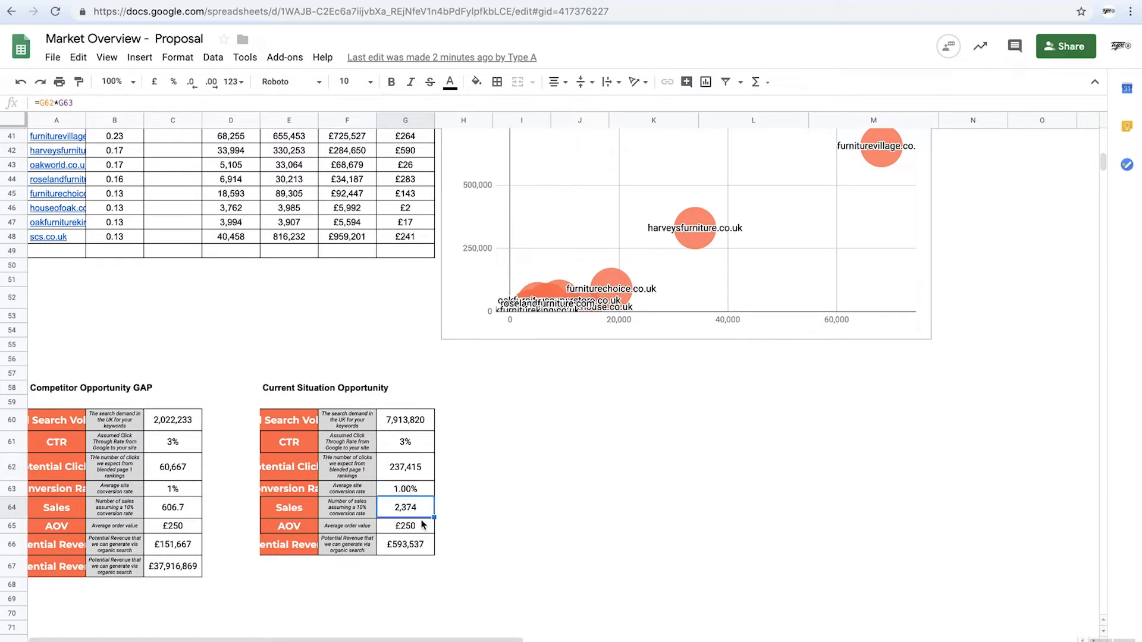
{"action": "left_click", "coordinate": [406, 526]}
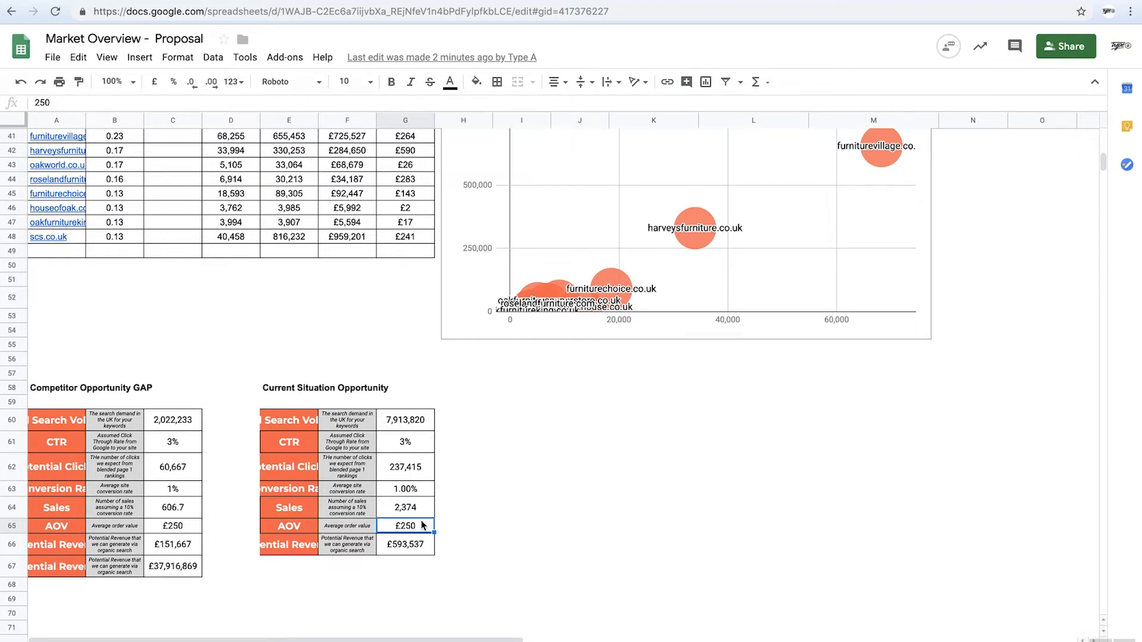
{"action": "left_click", "coordinate": [405, 545]}
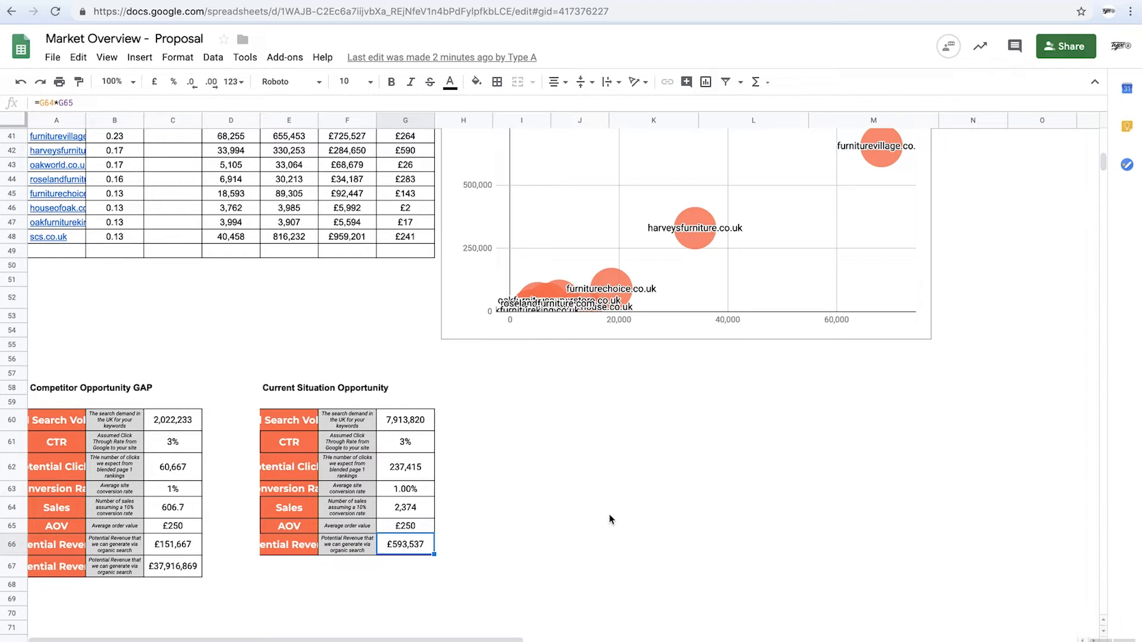
{"action": "mouse_move", "coordinate": [366, 443]}
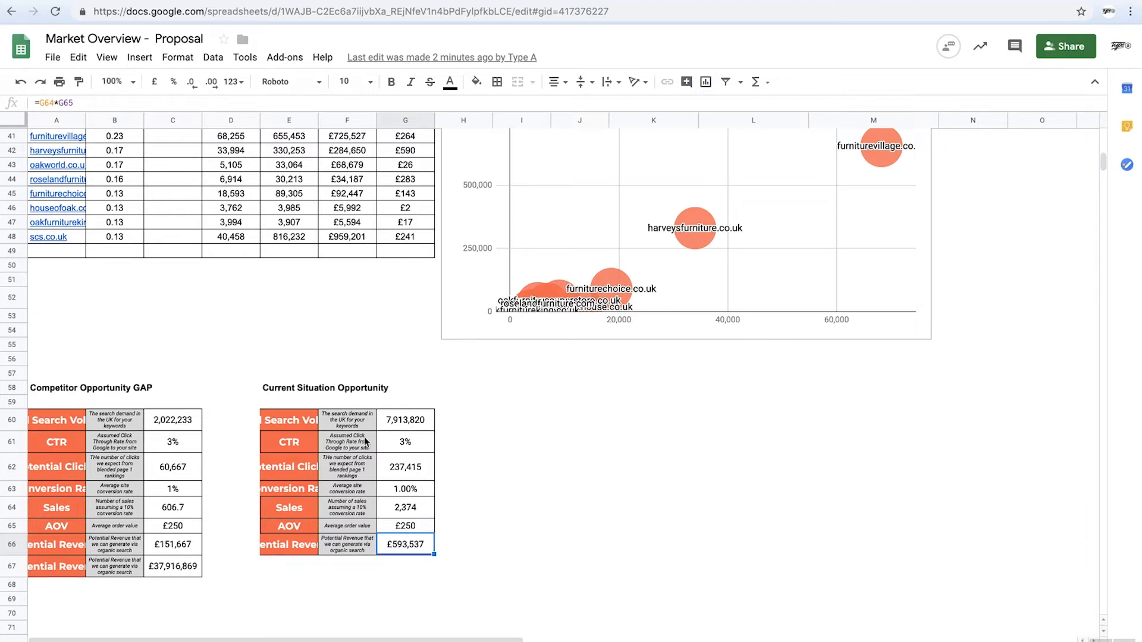
{"action": "mouse_move", "coordinate": [306, 434]}
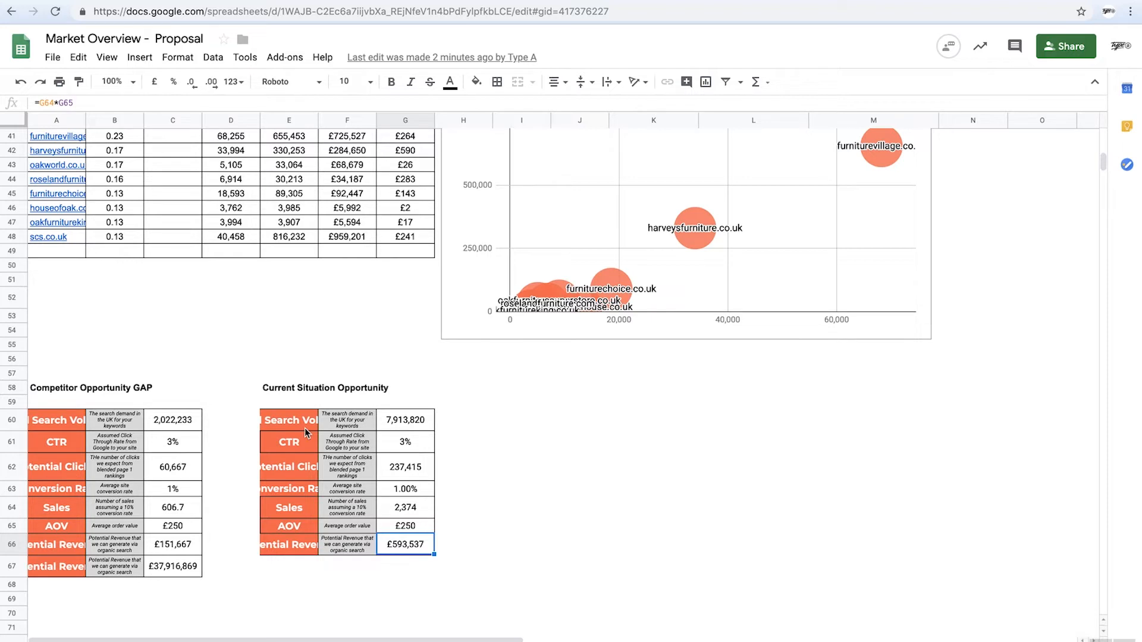
{"action": "mouse_move", "coordinate": [539, 490]}
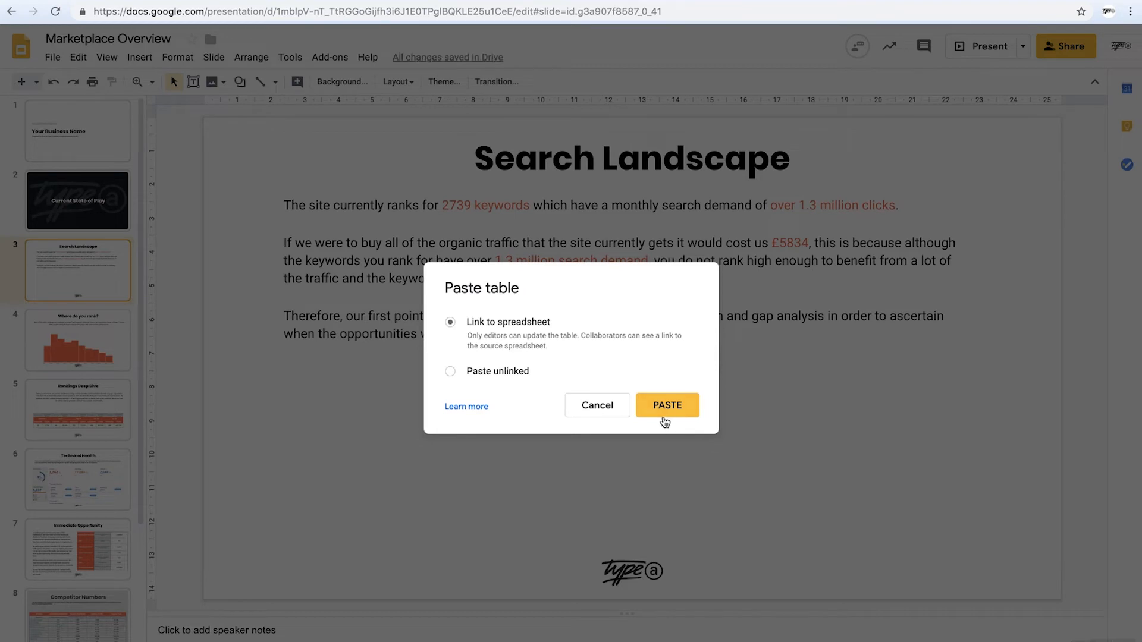
Paste the Keywords, Available Clicks and Traffic Value table with Link to spreadsheet kept on.
{"action": "left_click", "coordinate": [668, 405]}
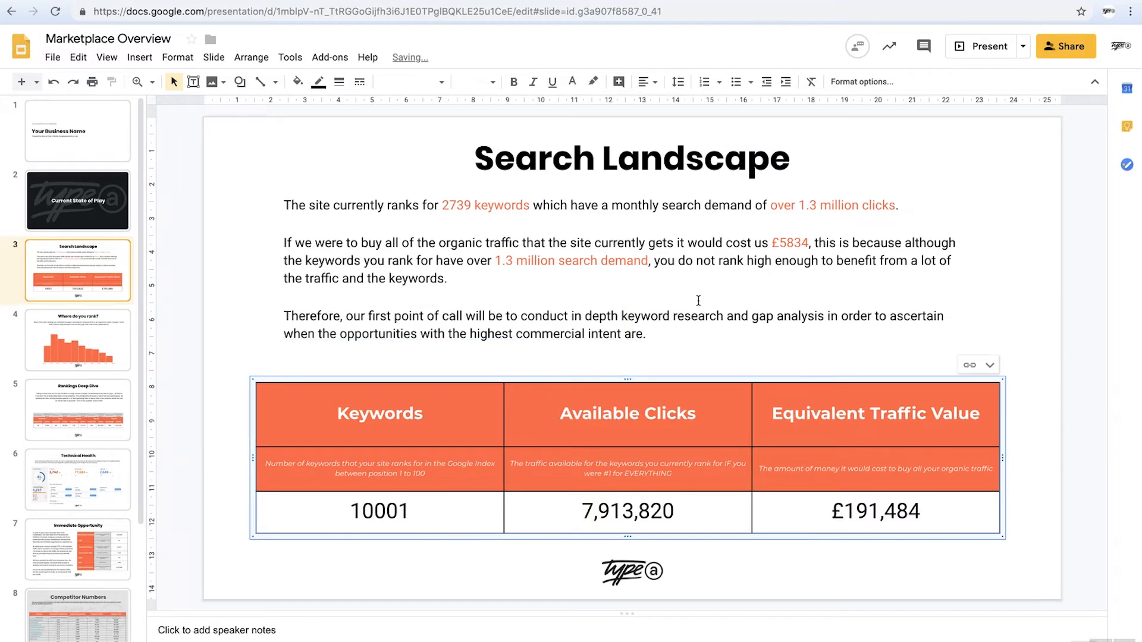
{"action": "mouse_move", "coordinate": [521, 242]}
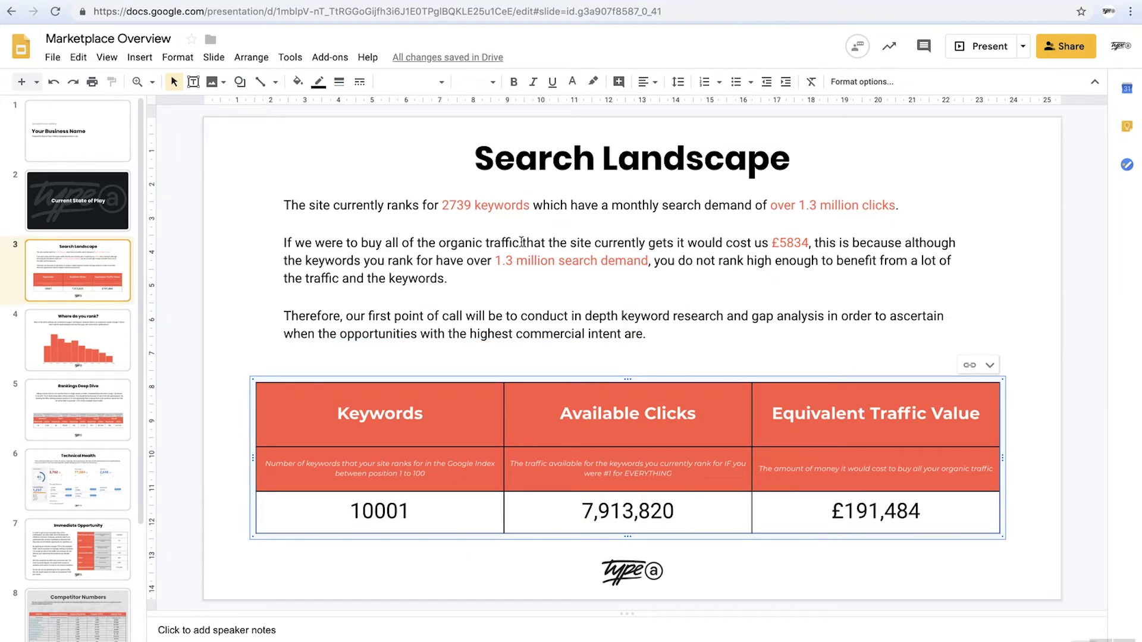
Replace 2739 with 10,000 keywords and both 1.3 figures with 7.9 million in the slide text.
{"action": "double_click", "coordinate": [456, 204]}
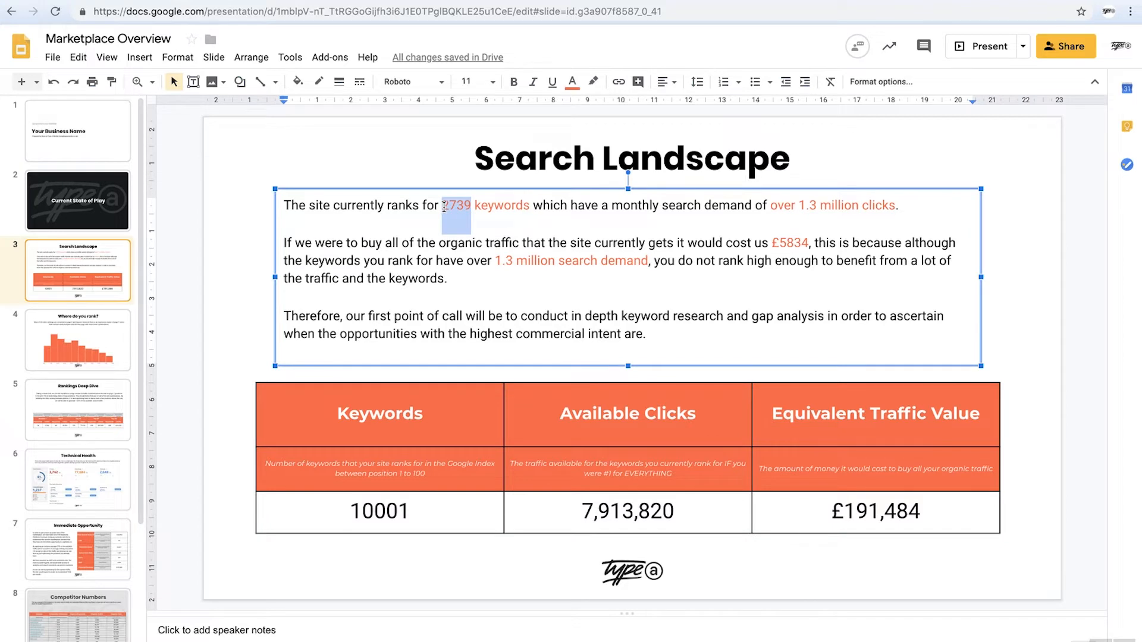
{"action": "type", "text": "10,"}
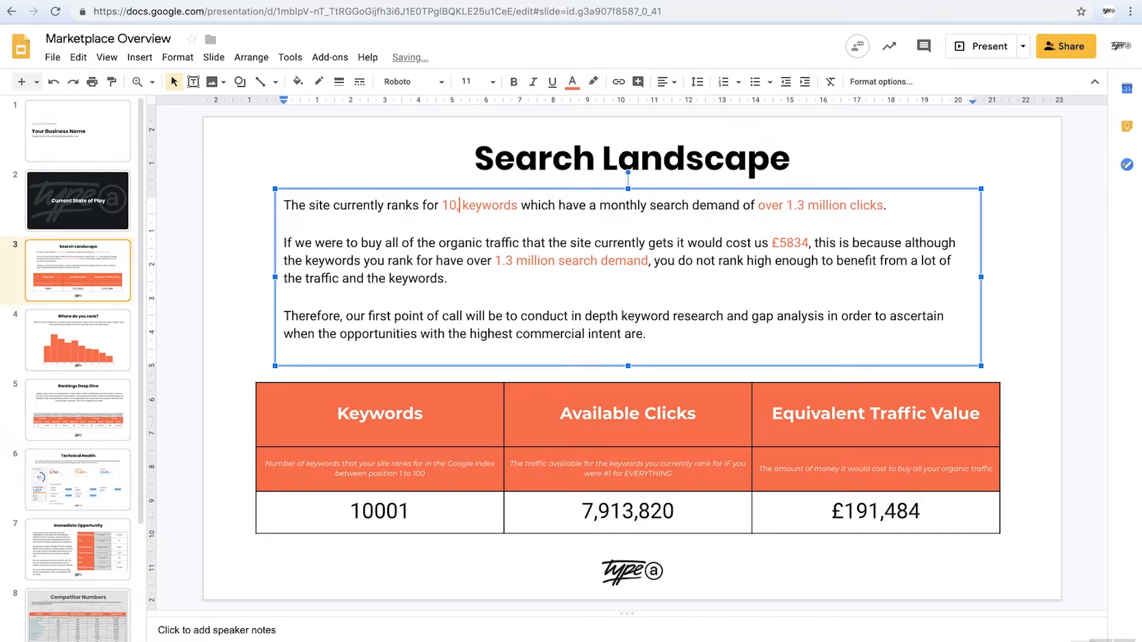
{"action": "type", "text": "000"}
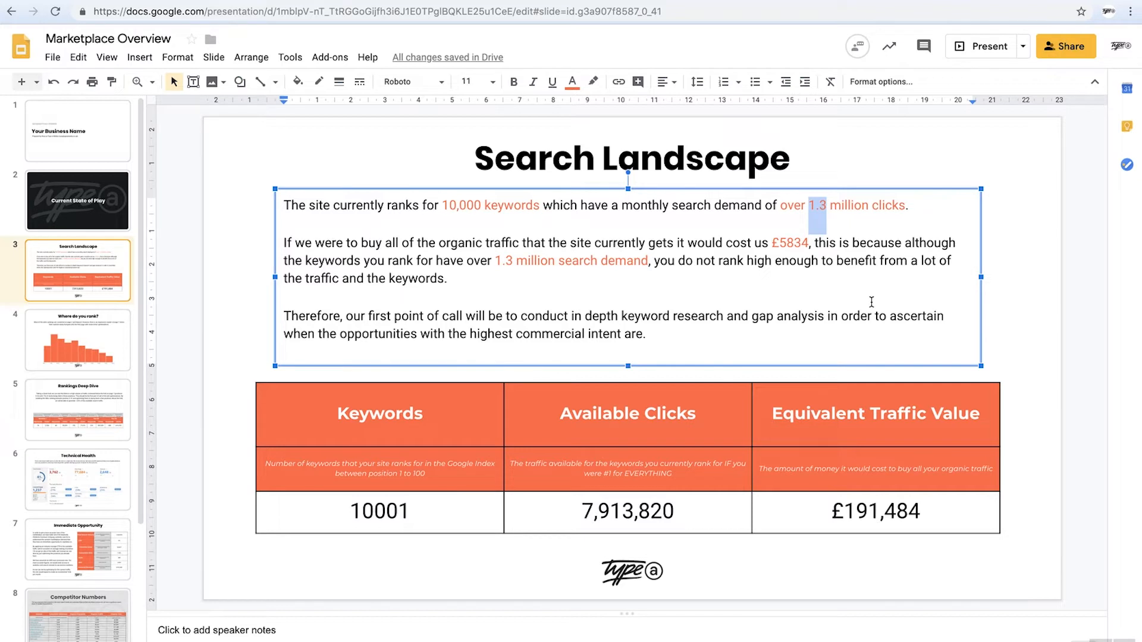
{"action": "type", "text": "7."}
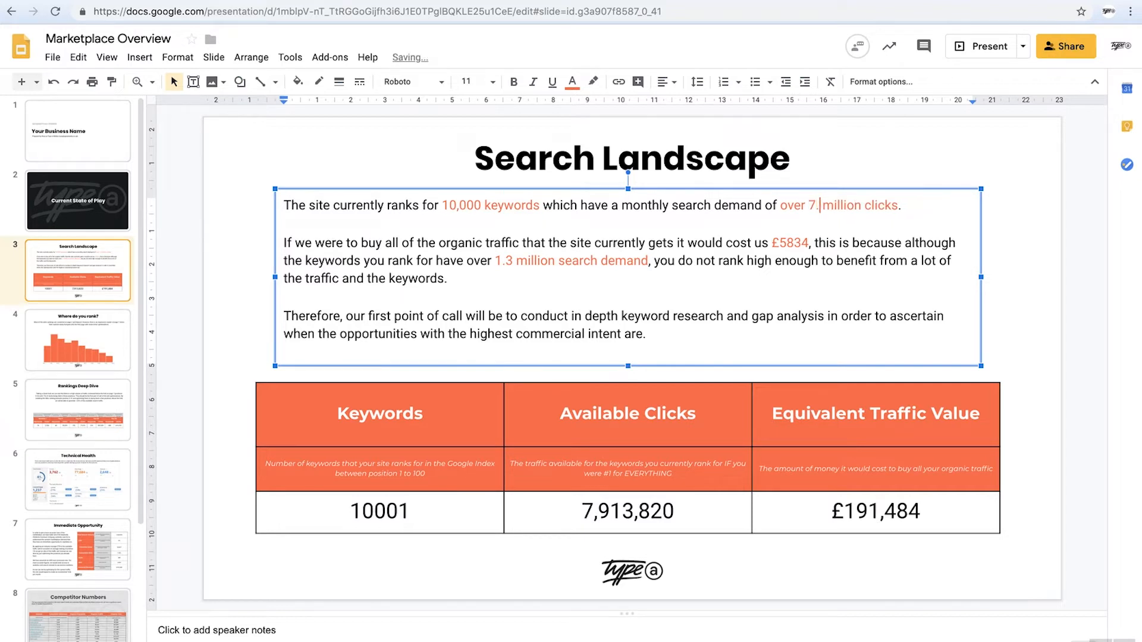
{"action": "type", "text": "9"}
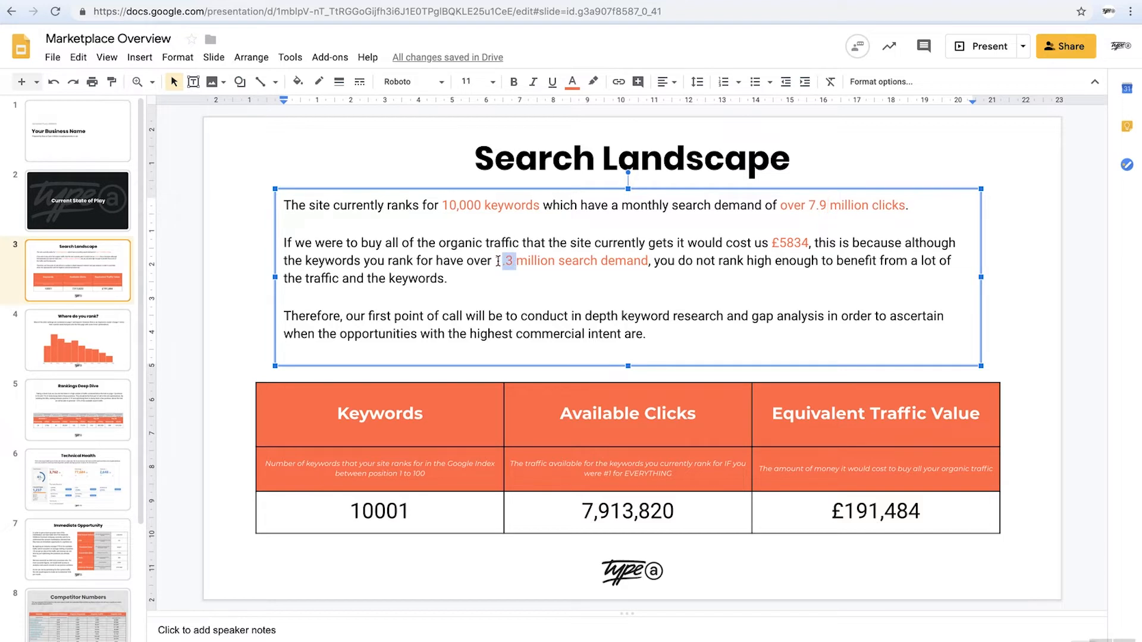
{"action": "type", "text": "7"}
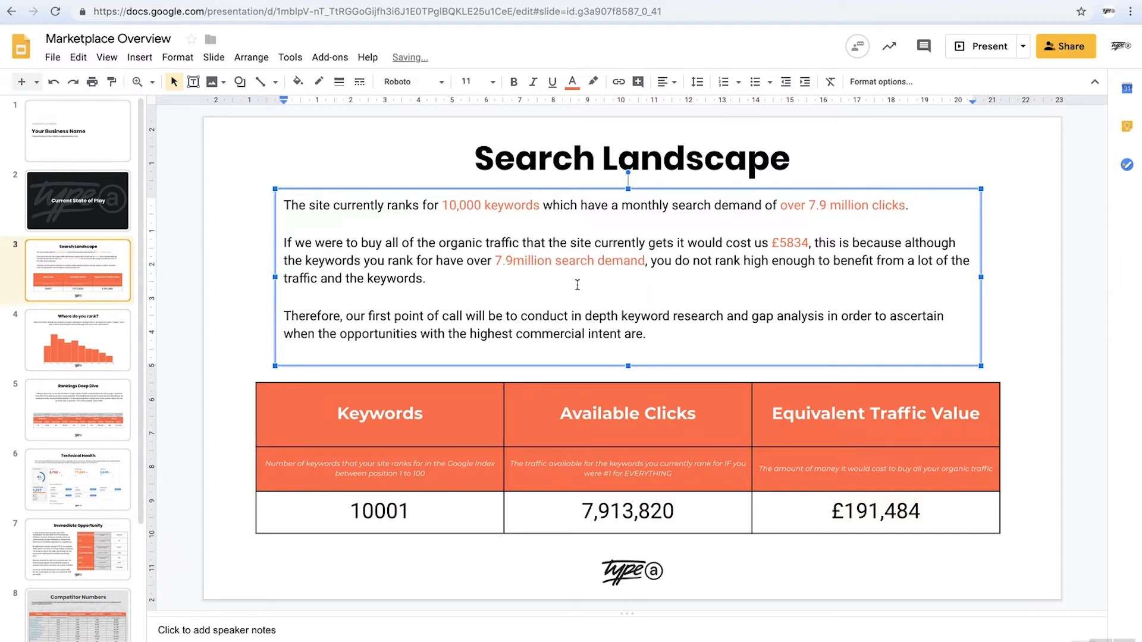
{"action": "left_click", "coordinate": [79, 340]}
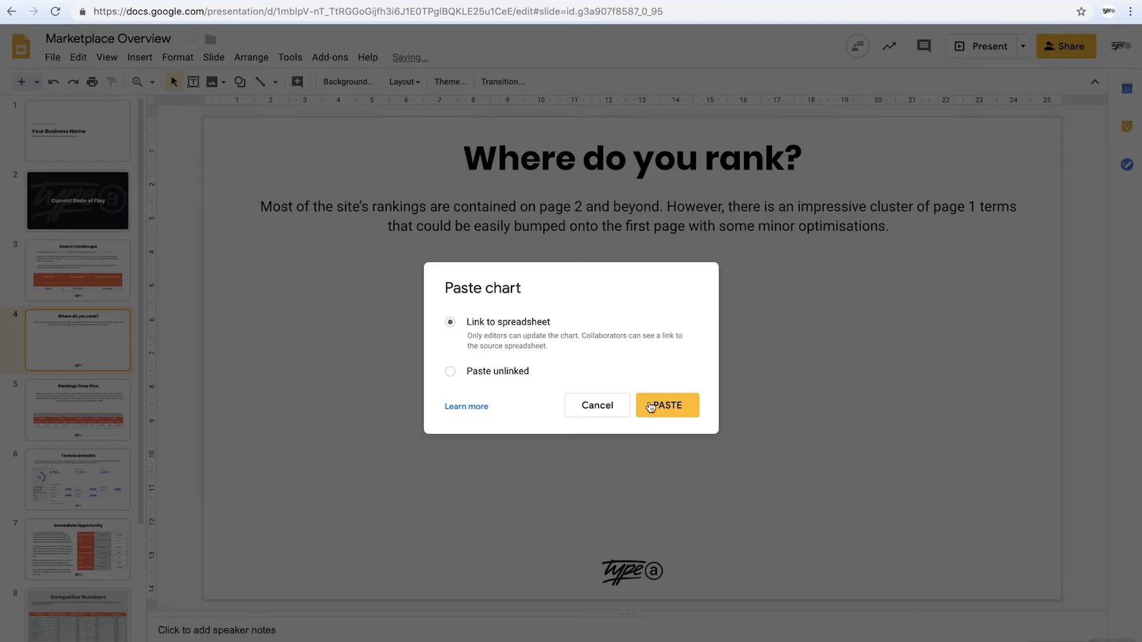
Paste the rankings histogram onto Where do you rank? with Link to spreadsheet kept on.
{"action": "left_click", "coordinate": [667, 405]}
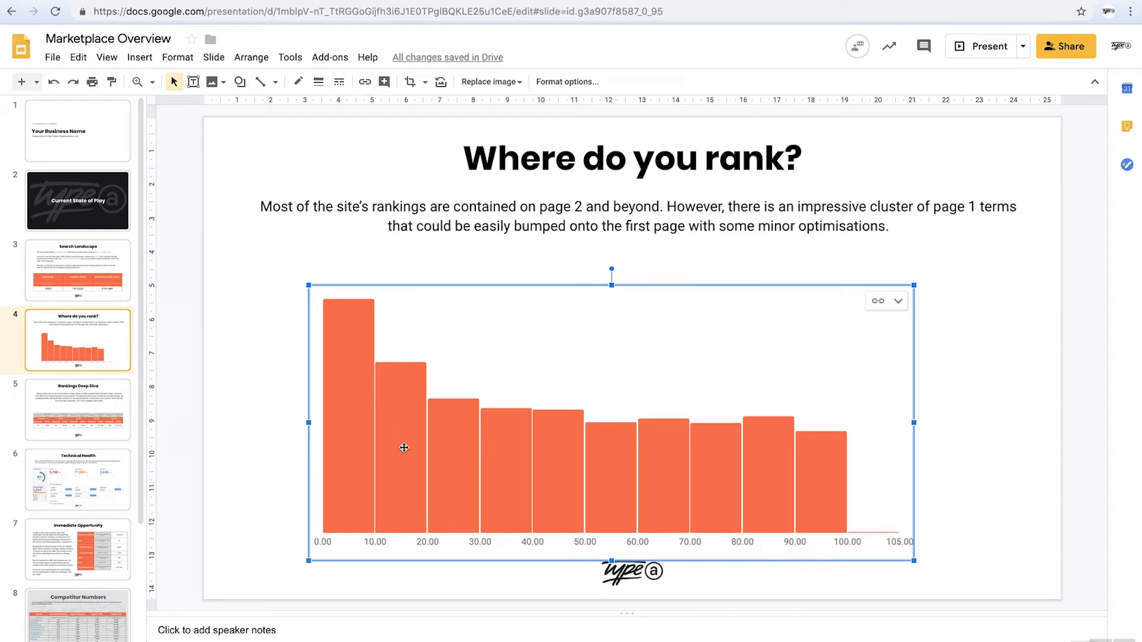
{"action": "mouse_move", "coordinate": [439, 491]}
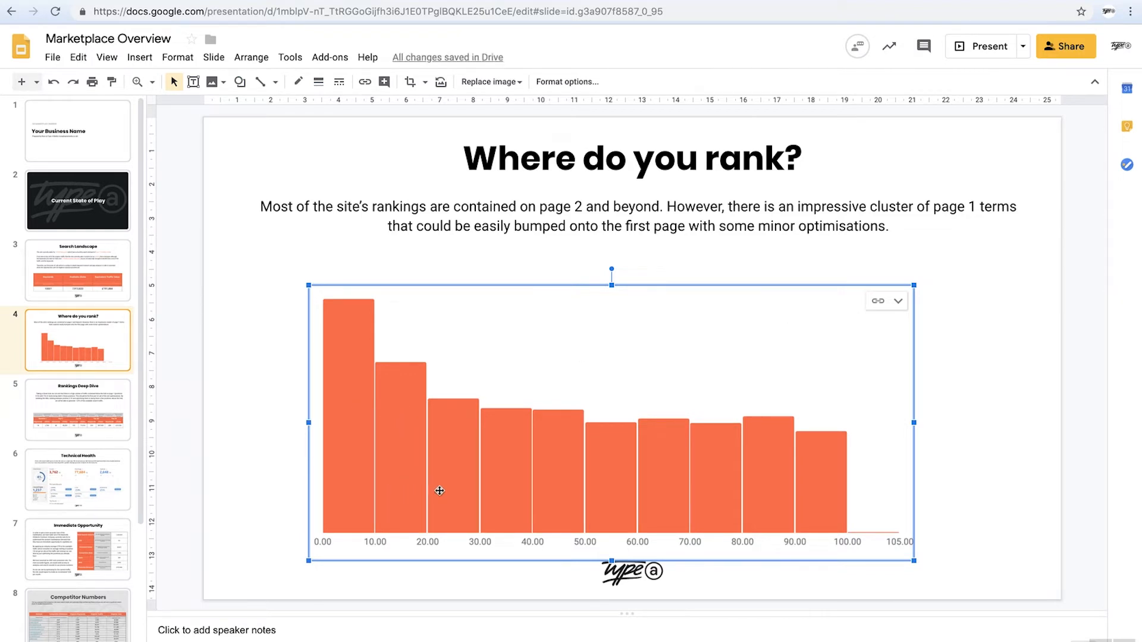
{"action": "mouse_move", "coordinate": [424, 461]}
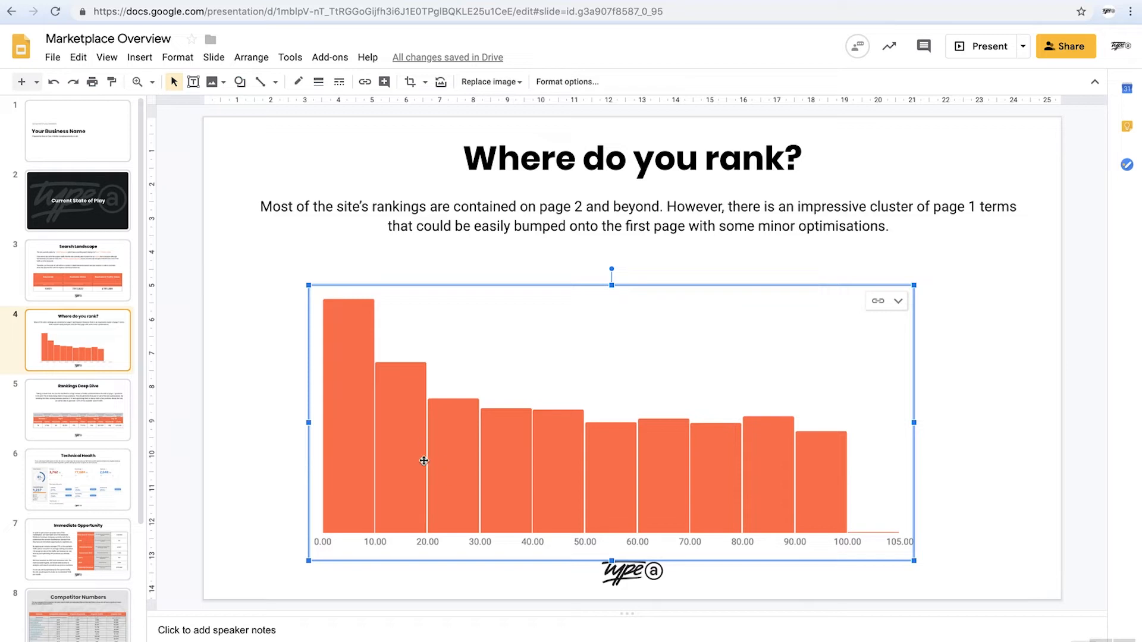
{"action": "mouse_move", "coordinate": [91, 414]}
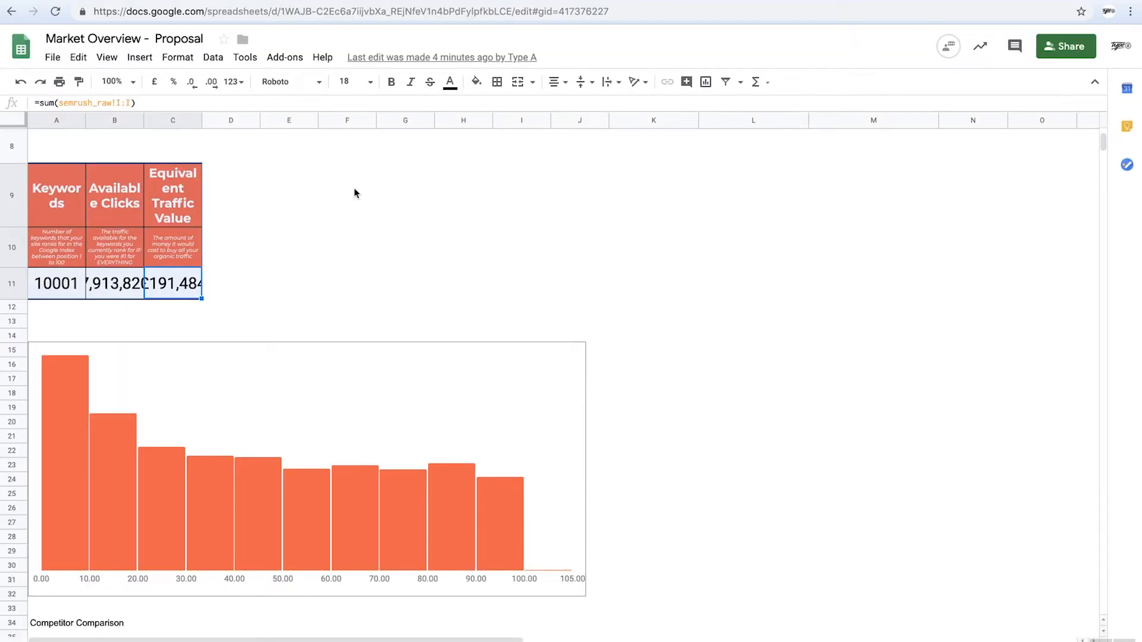
{"action": "scroll", "scroll_direction": "down", "scroll_amount": 3}
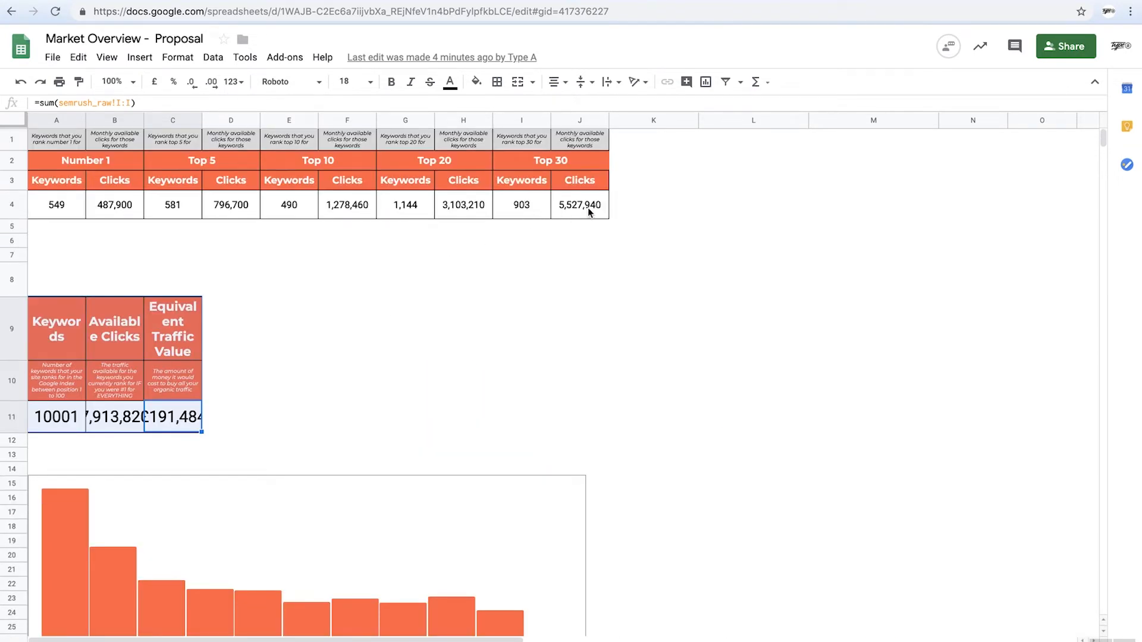
{"action": "mouse_move", "coordinate": [343, 207]}
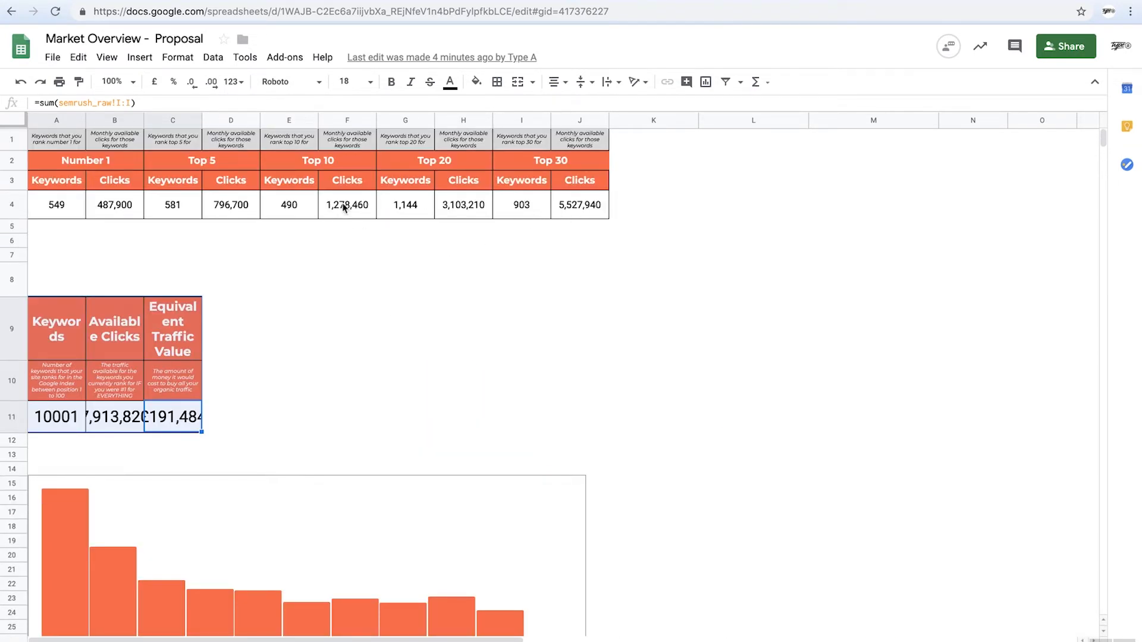
{"action": "mouse_move", "coordinate": [352, 214]}
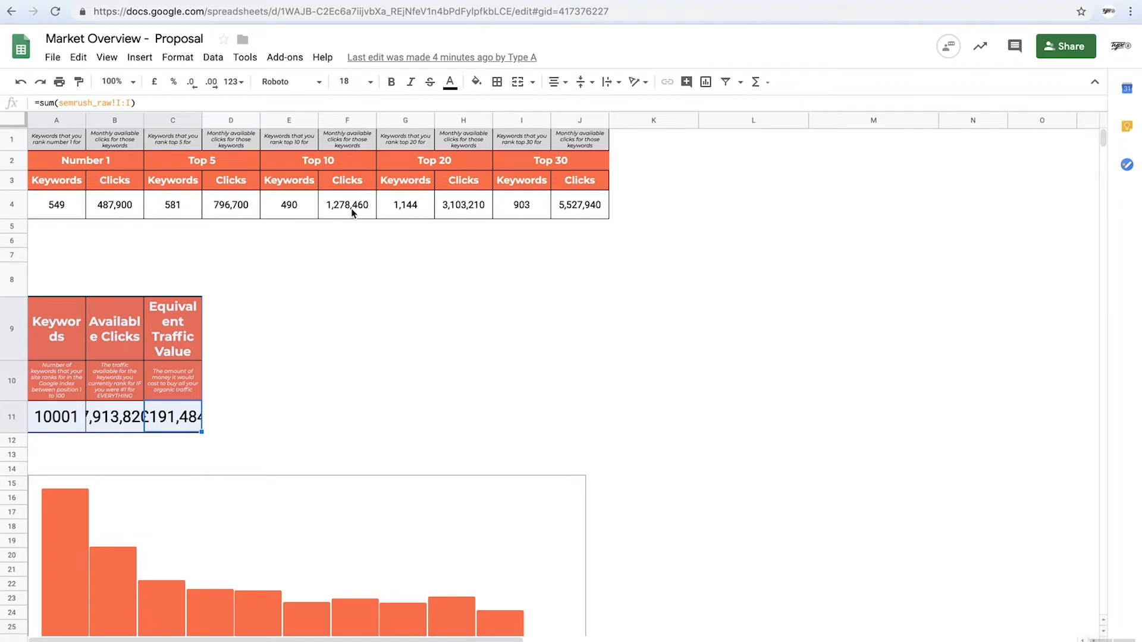
{"action": "left_click", "coordinate": [289, 204]}
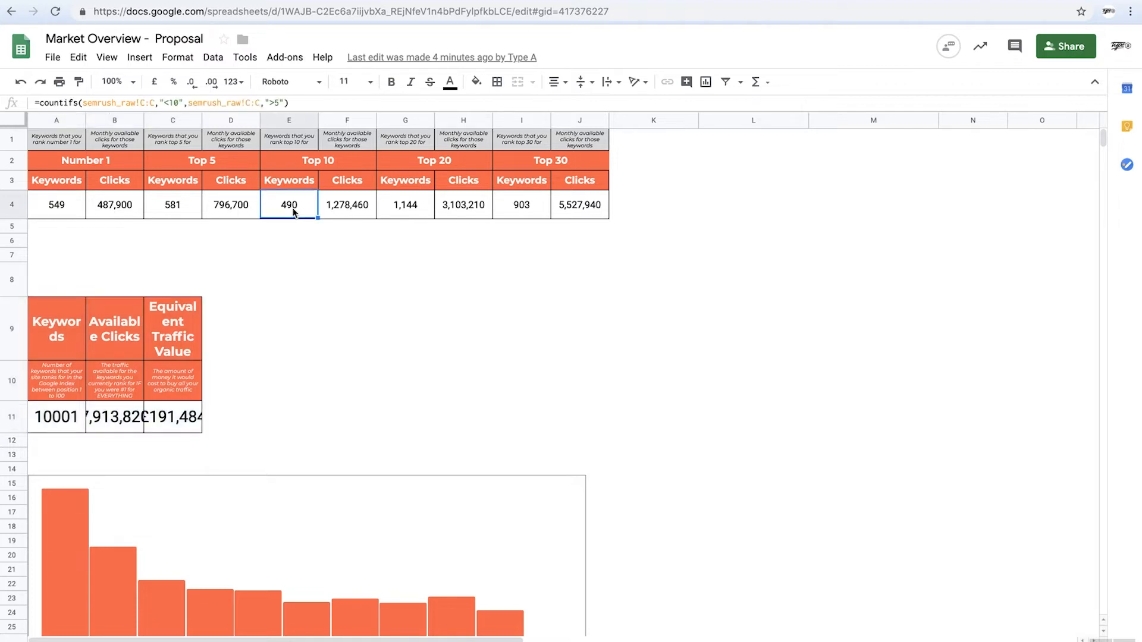
{"action": "left_click", "coordinate": [347, 205]}
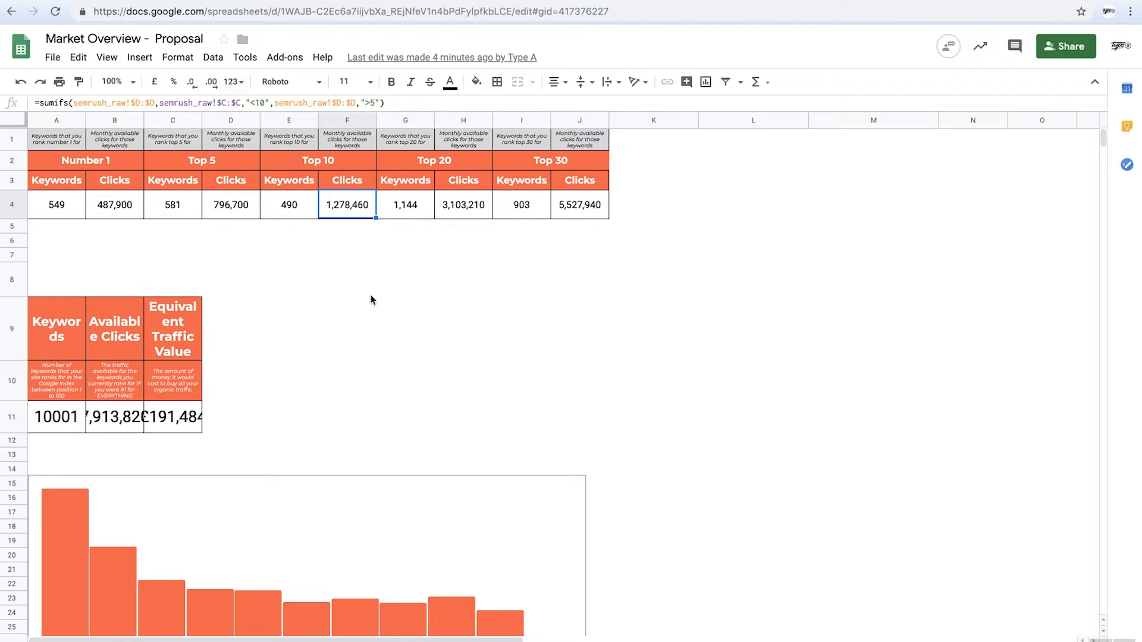
{"action": "mouse_move", "coordinate": [545, 339]}
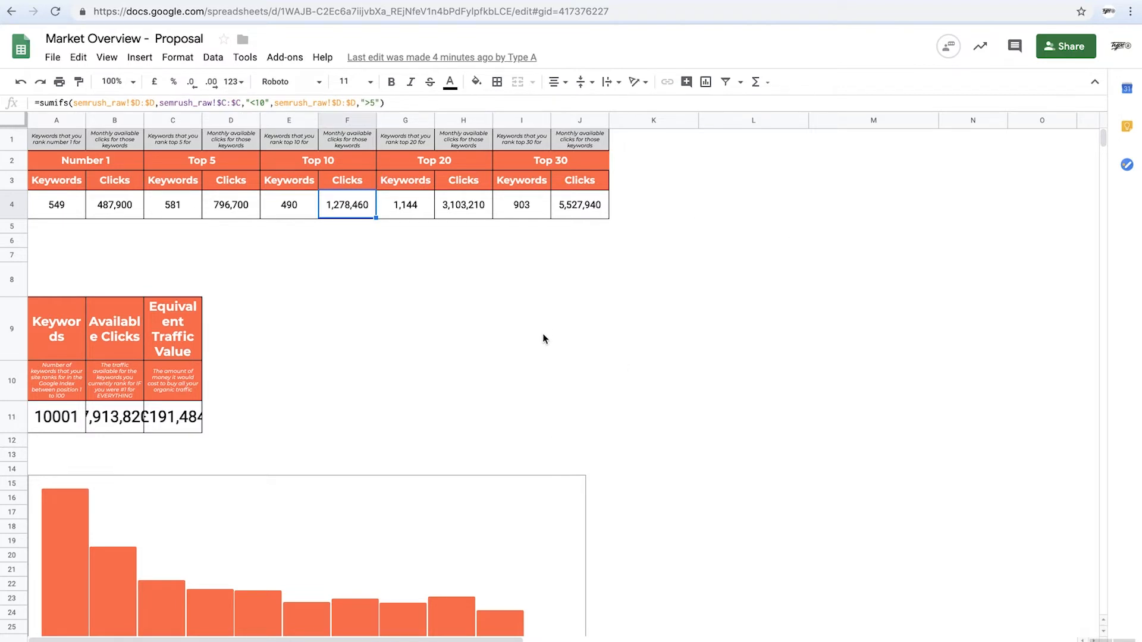
{"action": "left_click", "coordinate": [288, 204]}
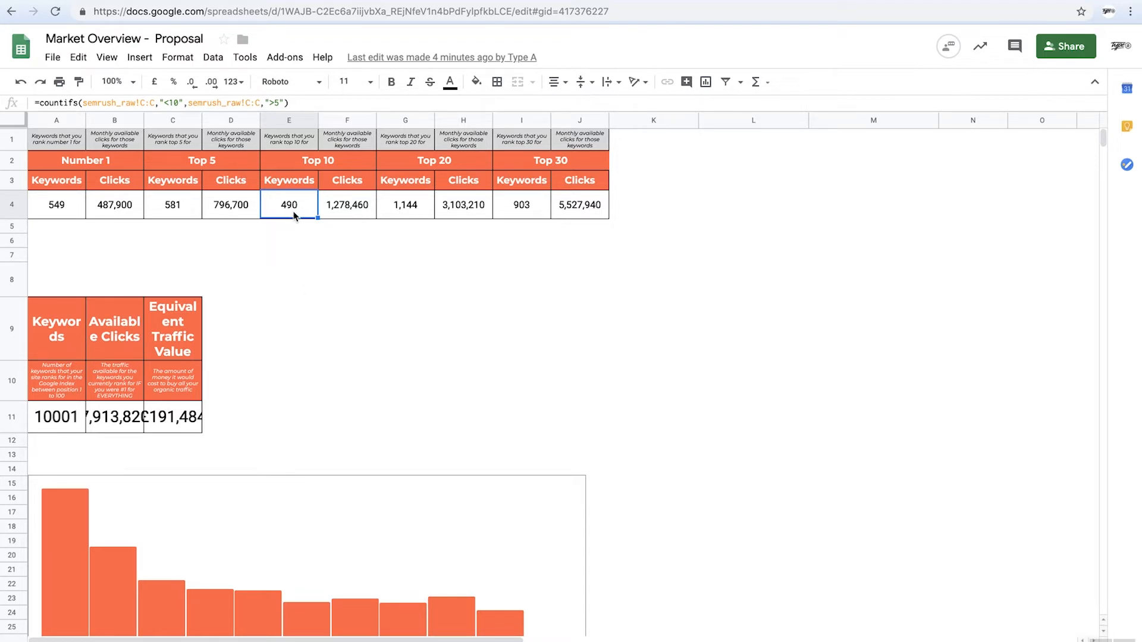
{"action": "mouse_move", "coordinate": [566, 196]}
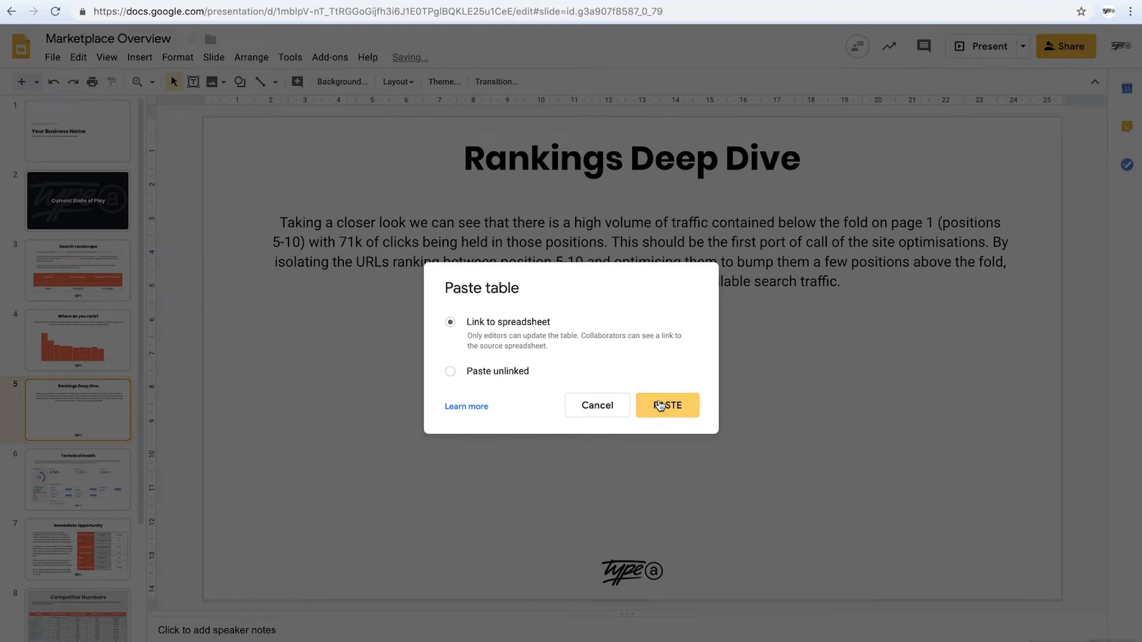
Paste the Number 1 through Top 30 rankings table with Link to spreadsheet kept on.
{"action": "left_click", "coordinate": [667, 404]}
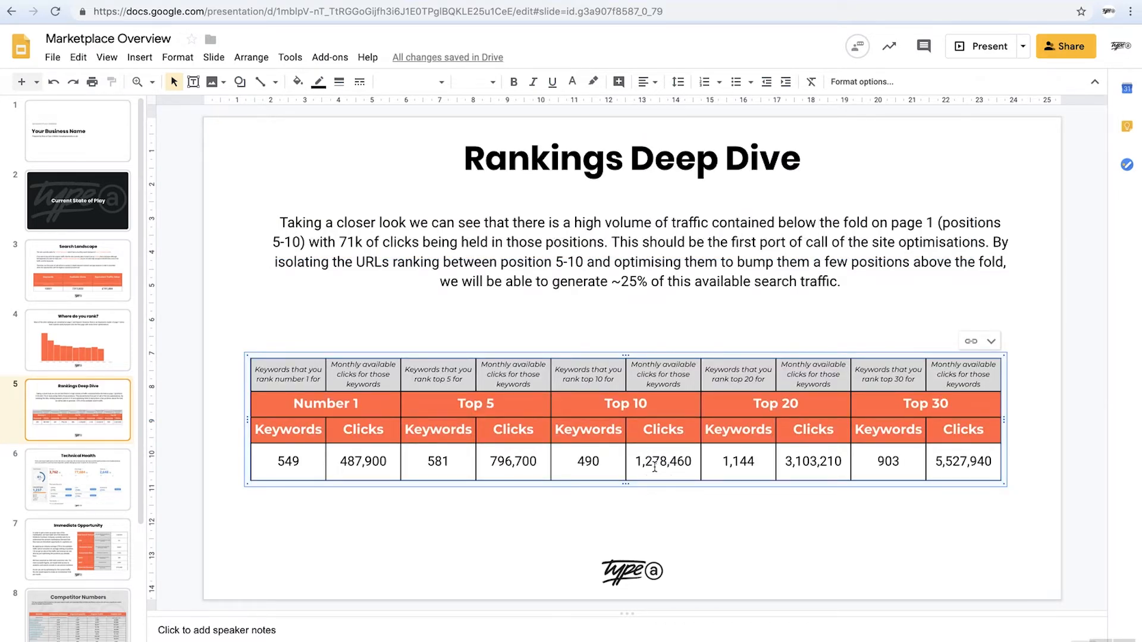
{"action": "mouse_move", "coordinate": [595, 556]}
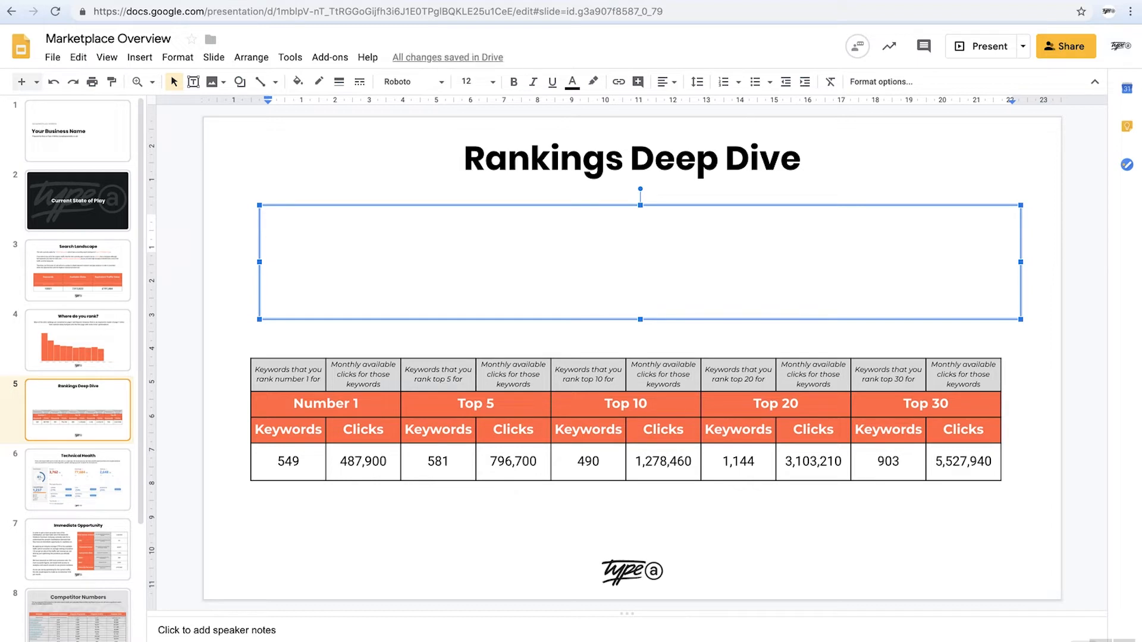
Type the placeholder 'Commentary.' into the empty text box above the rankings table.
{"action": "double_click", "coordinate": [640, 226]}
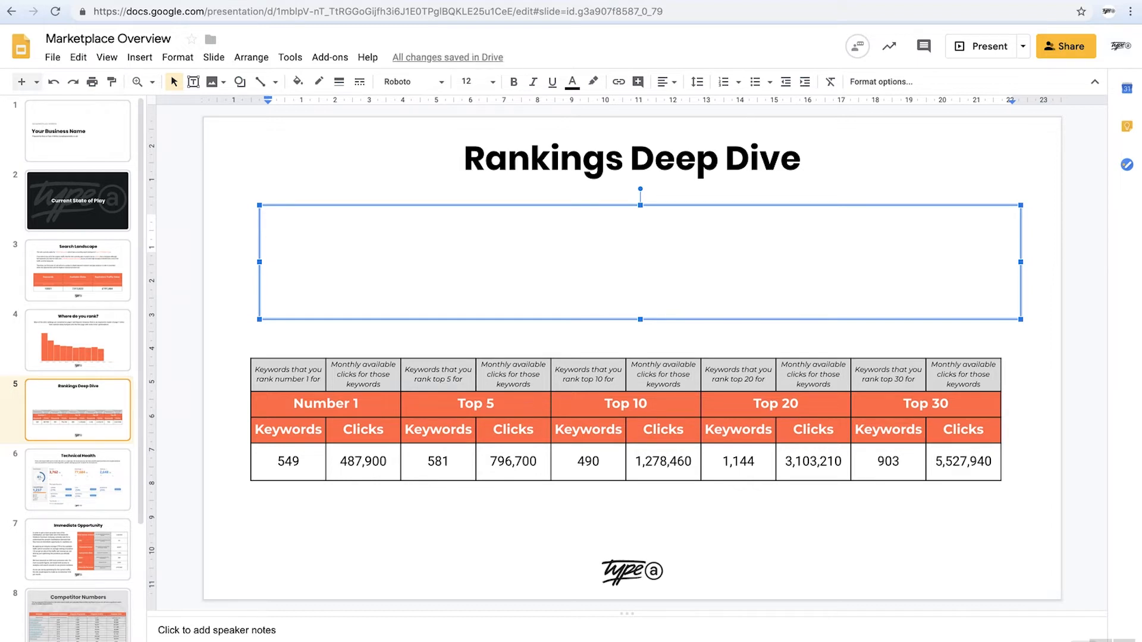
{"action": "double_click", "coordinate": [640, 229]}
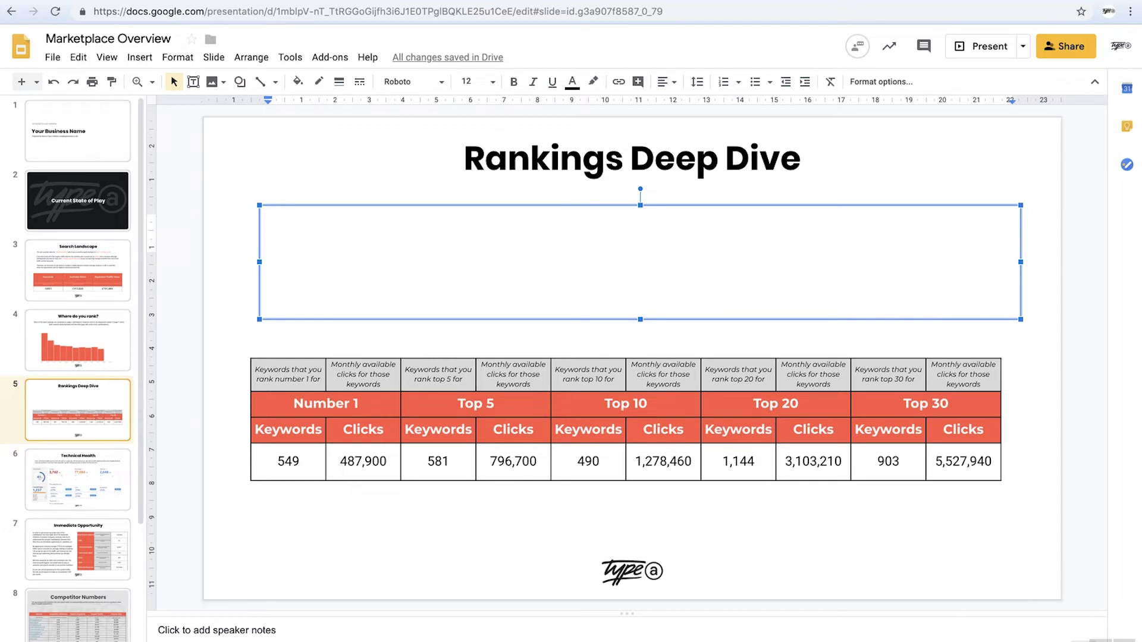
{"action": "type", "text": "Commentary"}
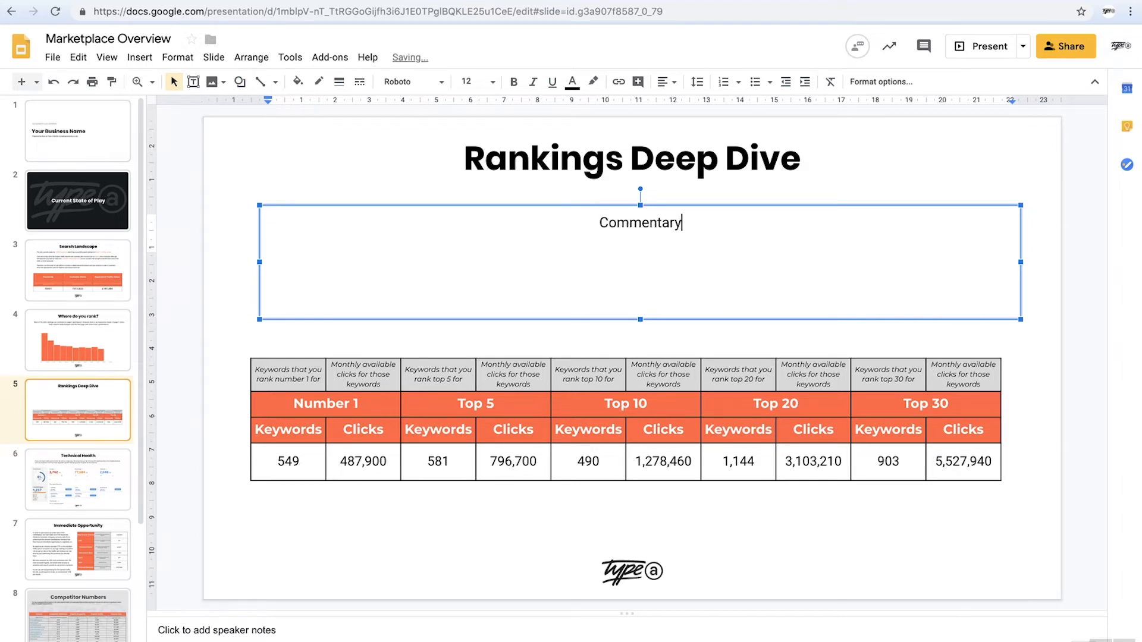
{"action": "type", "text": "."}
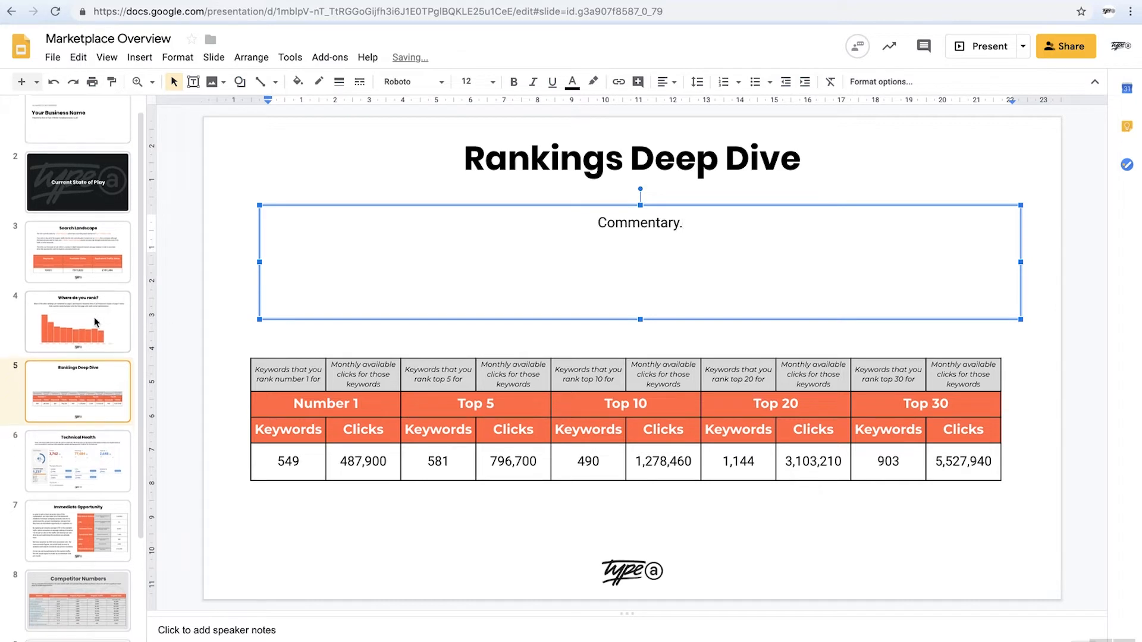
{"action": "left_click", "coordinate": [78, 364]}
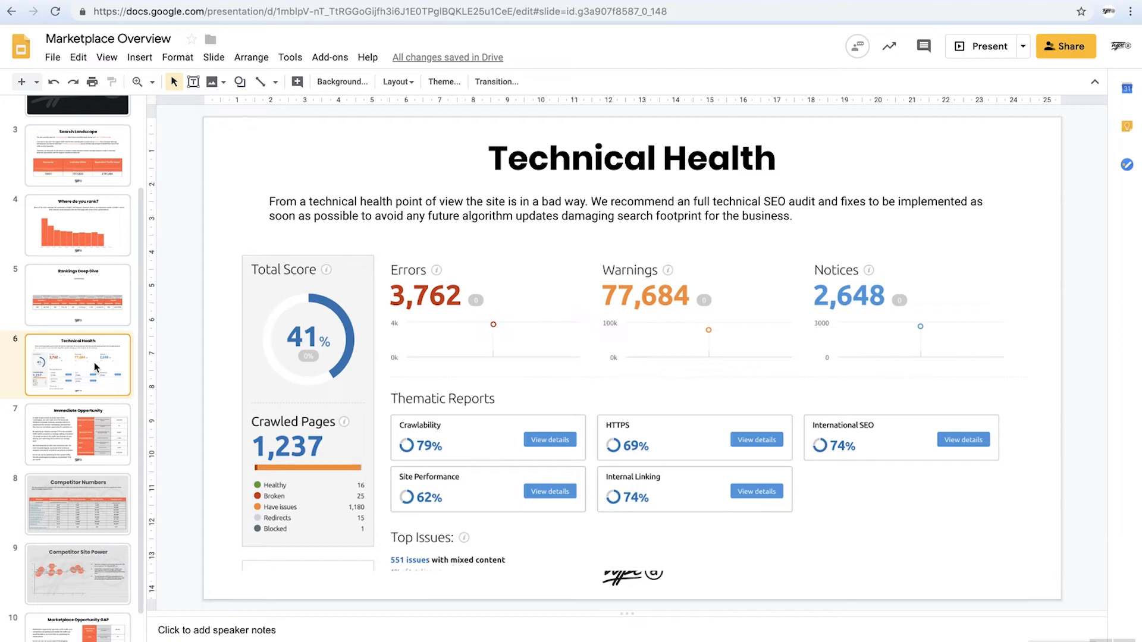
{"action": "mouse_move", "coordinate": [329, 347]}
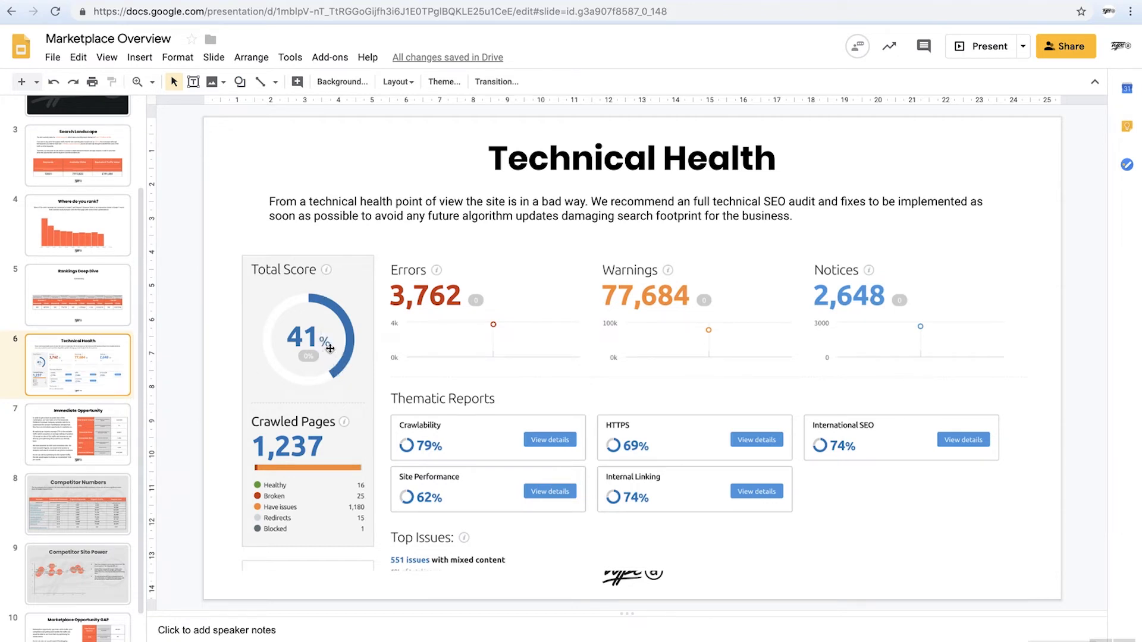
{"action": "mouse_move", "coordinate": [125, 383]}
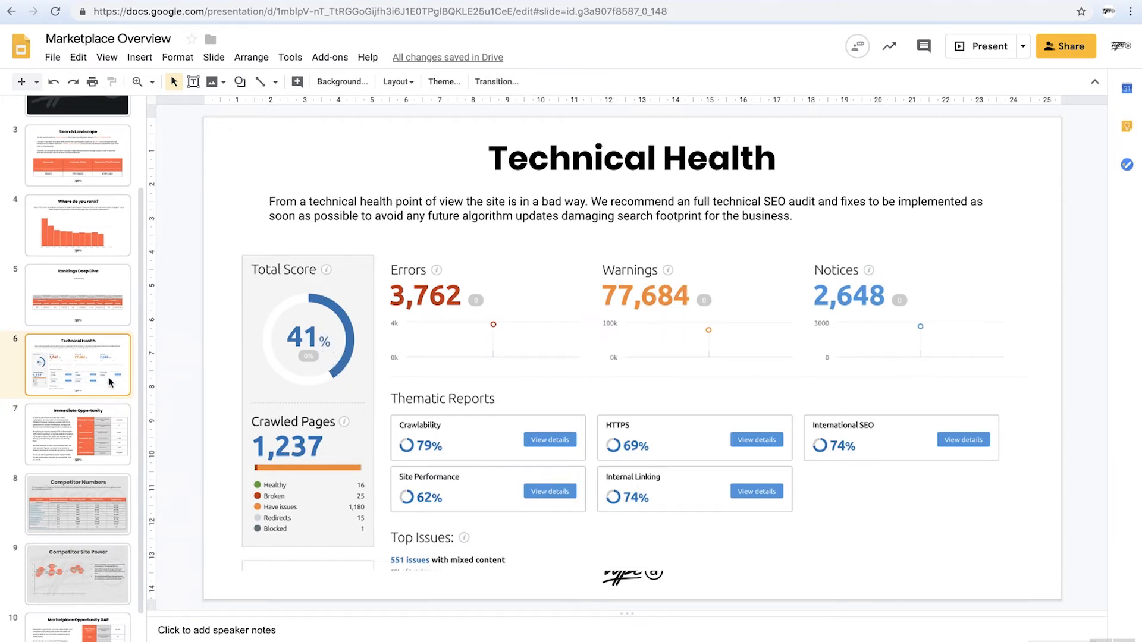
View the Competitor Site Power bubble chart slide, then return to Technical Health.
{"action": "scroll", "scroll_direction": "down", "scroll_amount": 3}
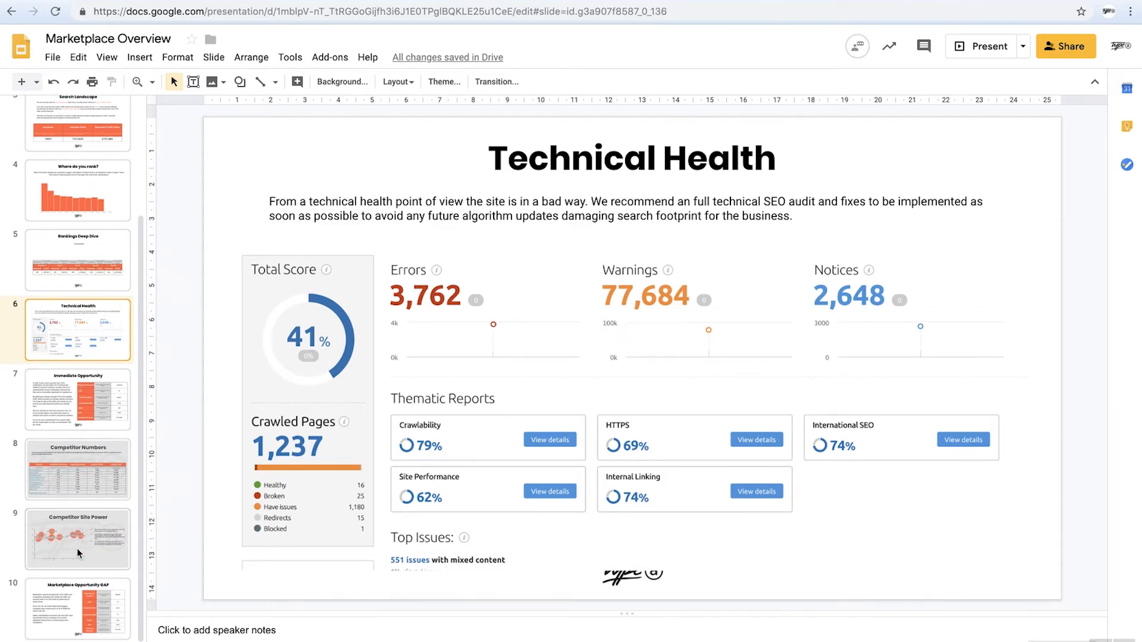
{"action": "left_click", "coordinate": [79, 542]}
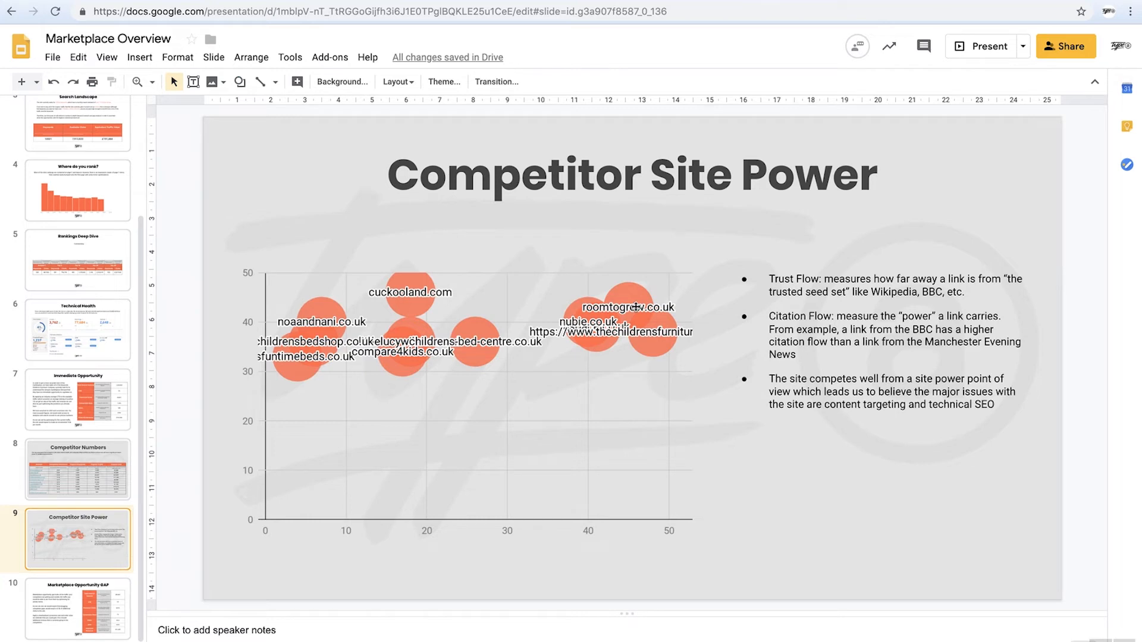
{"action": "left_click", "coordinate": [77, 328]}
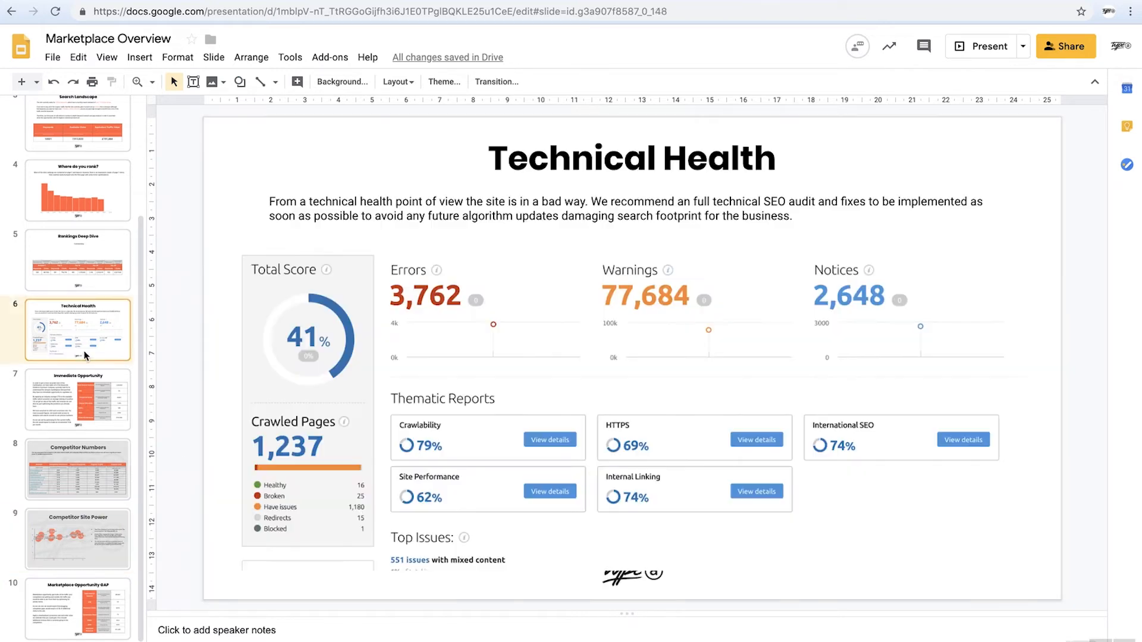
{"action": "mouse_move", "coordinate": [733, 540]}
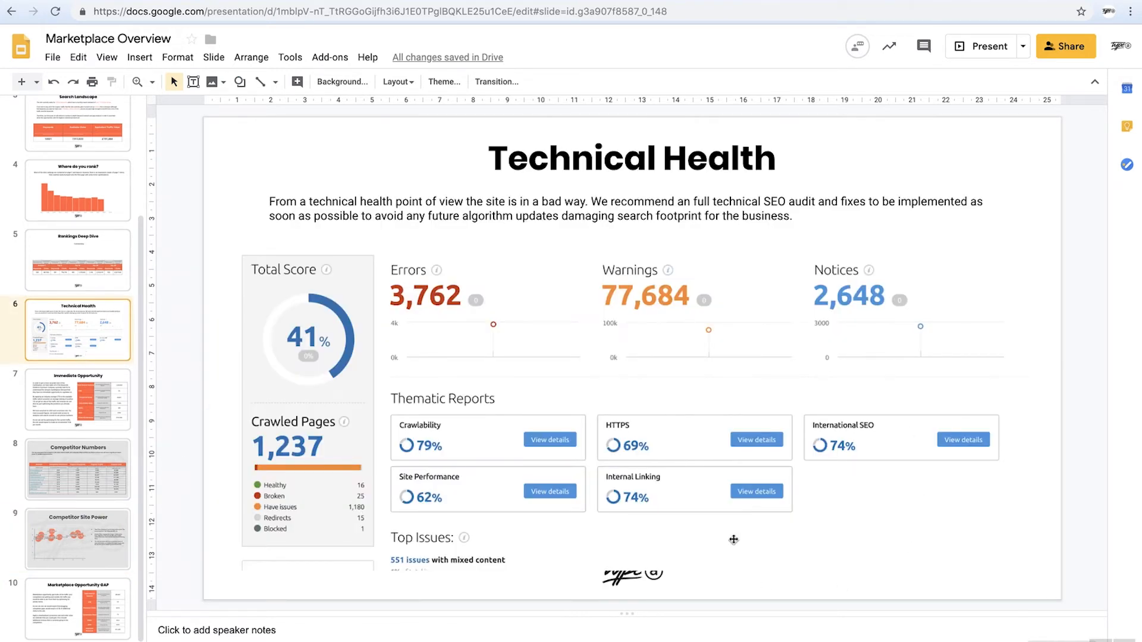
{"action": "mouse_move", "coordinate": [951, 572]}
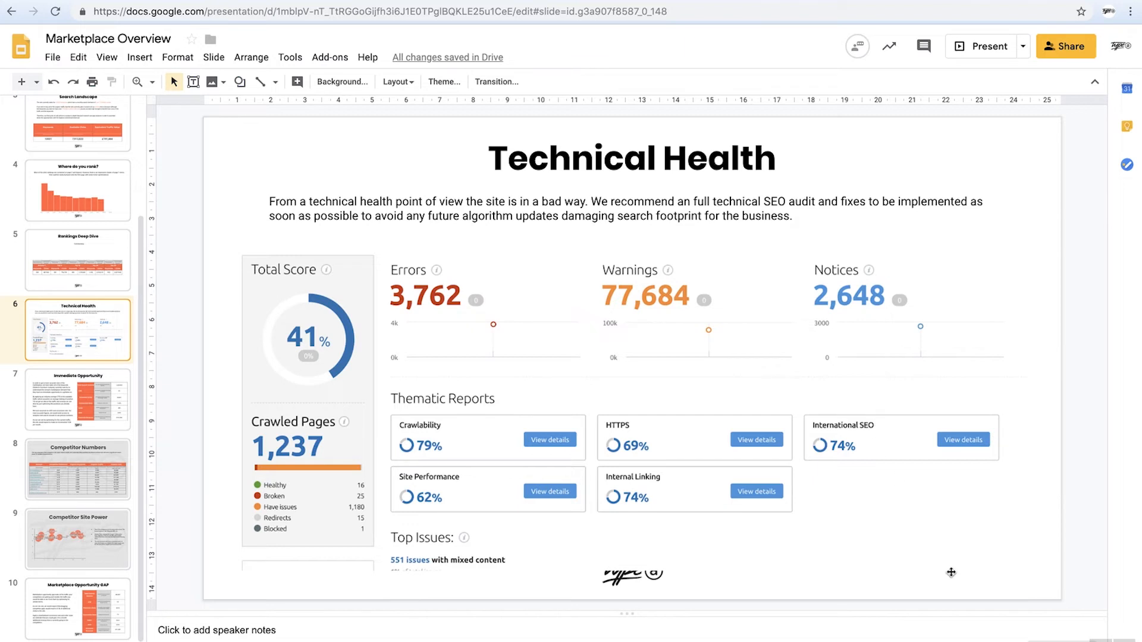
{"action": "mouse_move", "coordinate": [952, 577]}
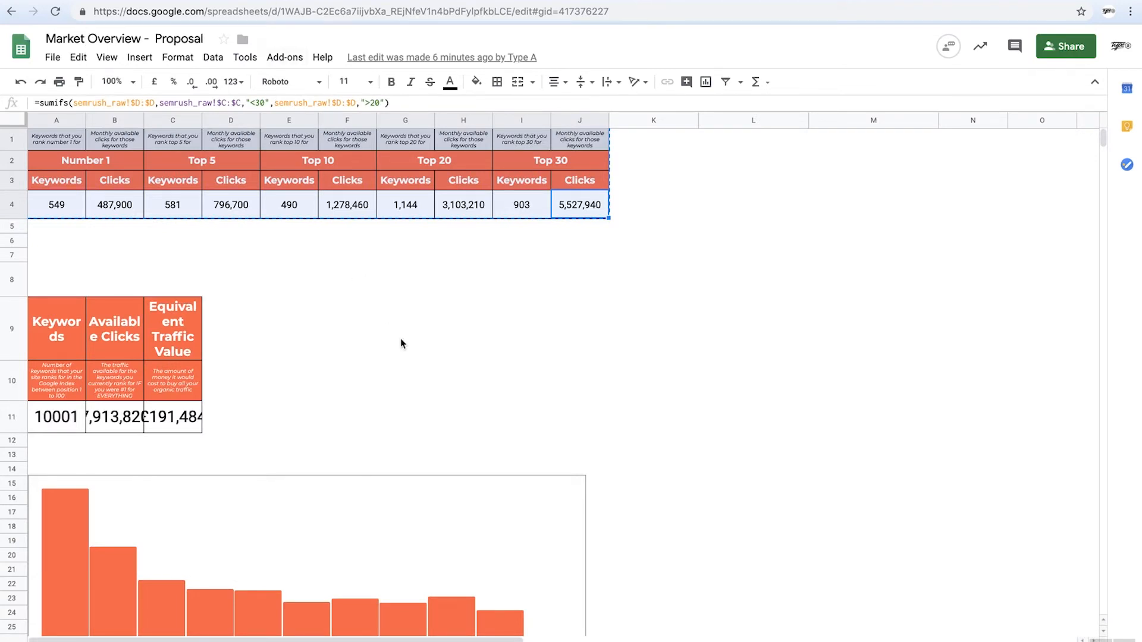
{"action": "mouse_move", "coordinate": [601, 421]}
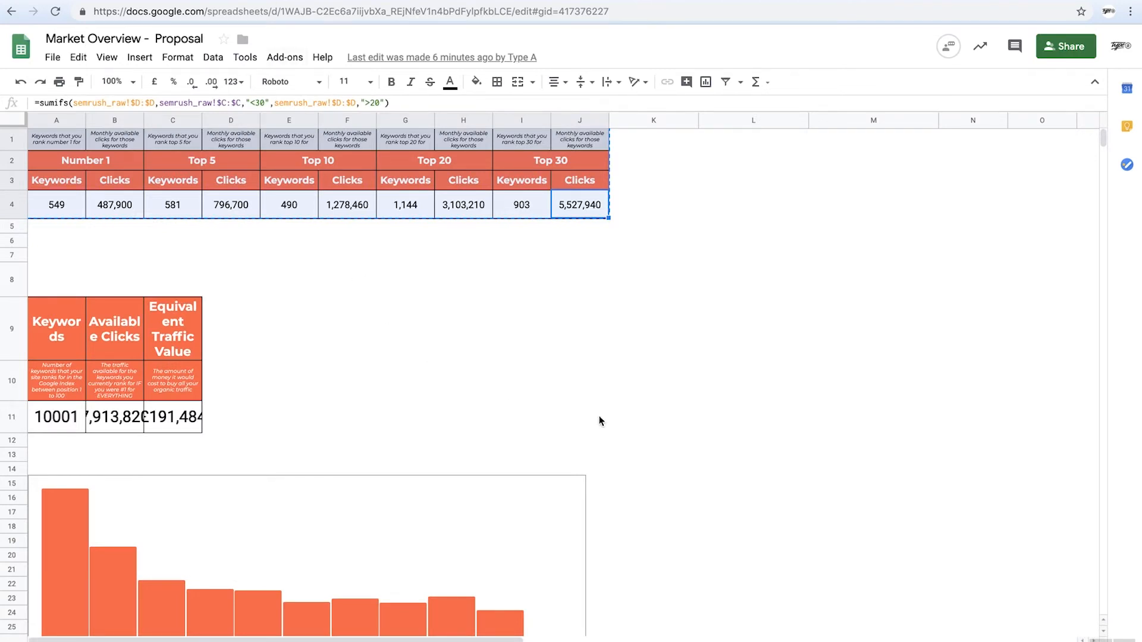
Scroll down the Market Overview sheet toward the competitor domains and bubble chart.
{"action": "scroll", "scroll_direction": "down", "scroll_amount": 3}
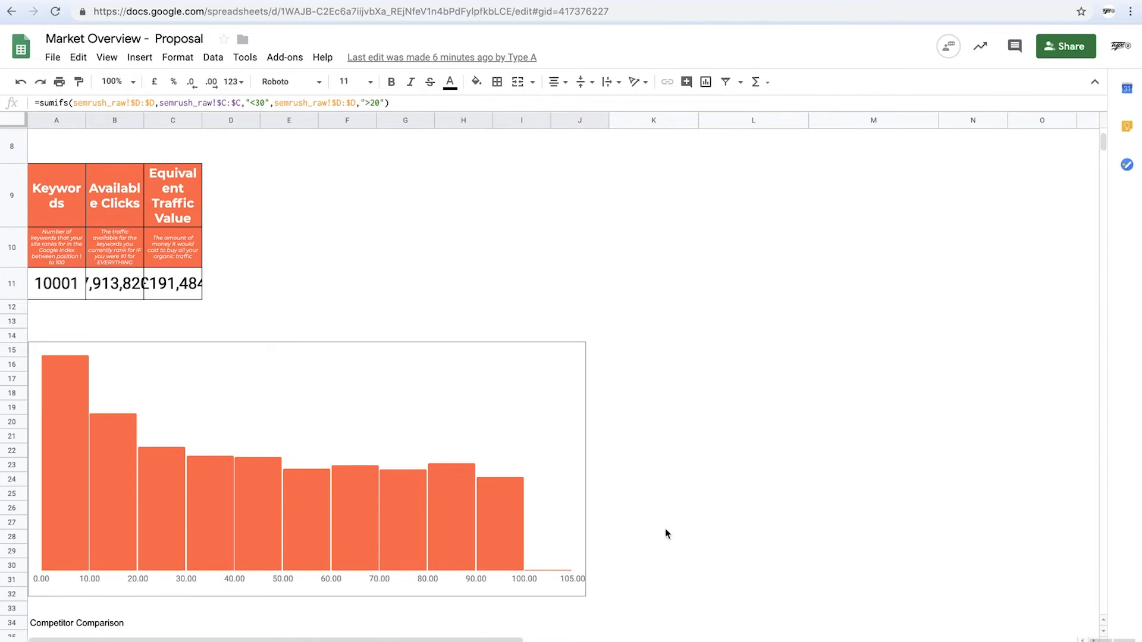
{"action": "scroll", "scroll_direction": "down", "scroll_amount": 3}
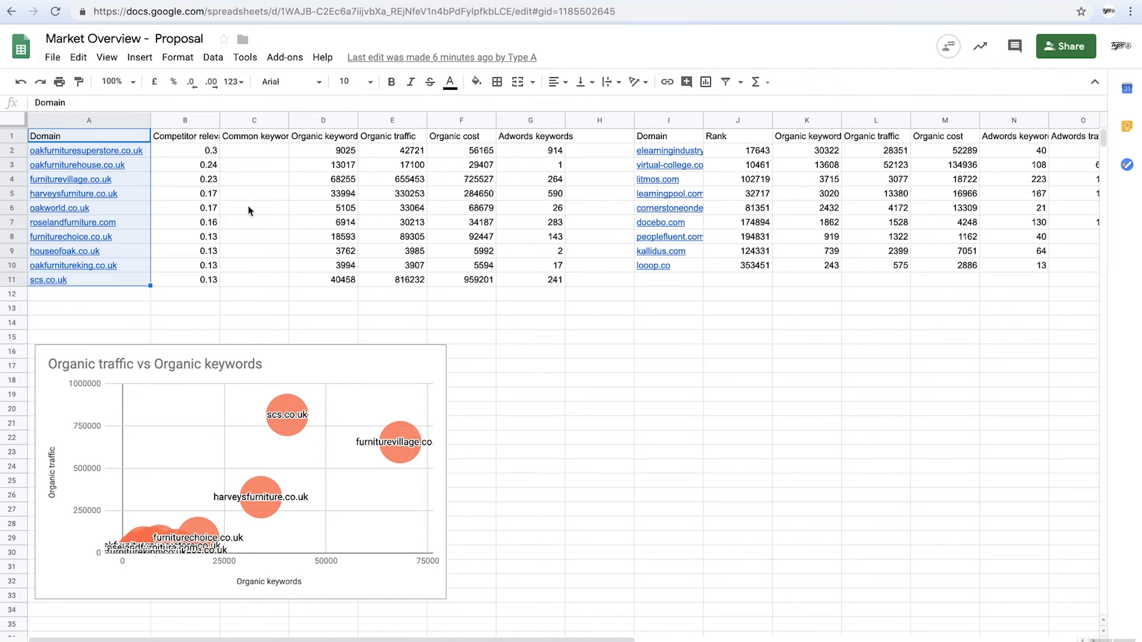
{"action": "mouse_move", "coordinate": [126, 155]}
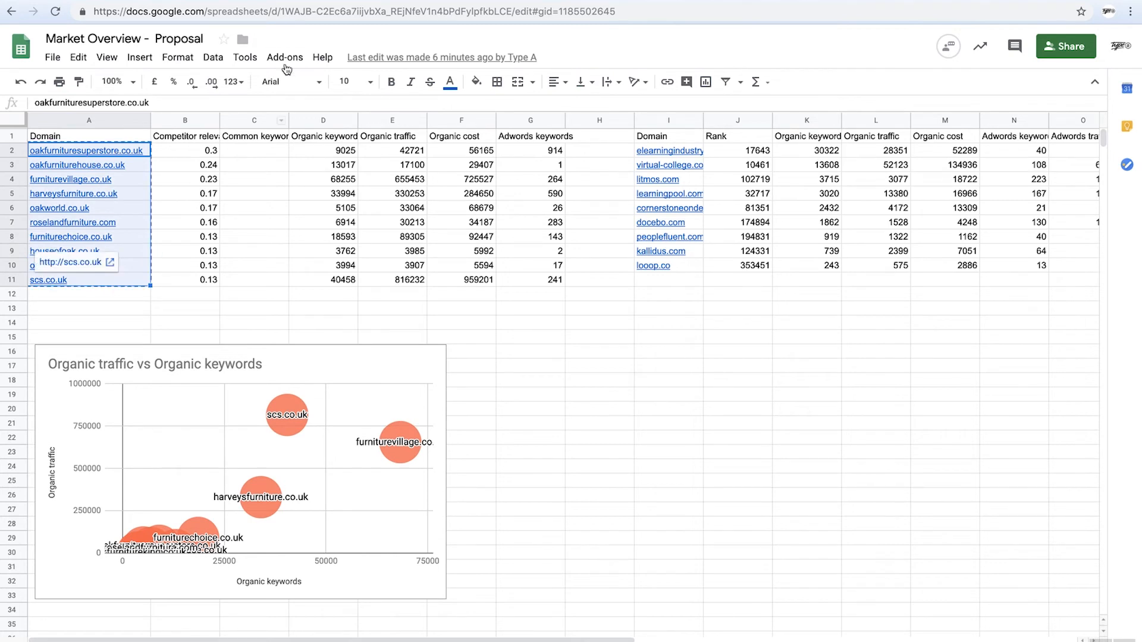
Fetch Majestic Key Metrics (Fresh Index) for the listed competitor domains via the Data Extractor add-on.
{"action": "left_click", "coordinate": [284, 57]}
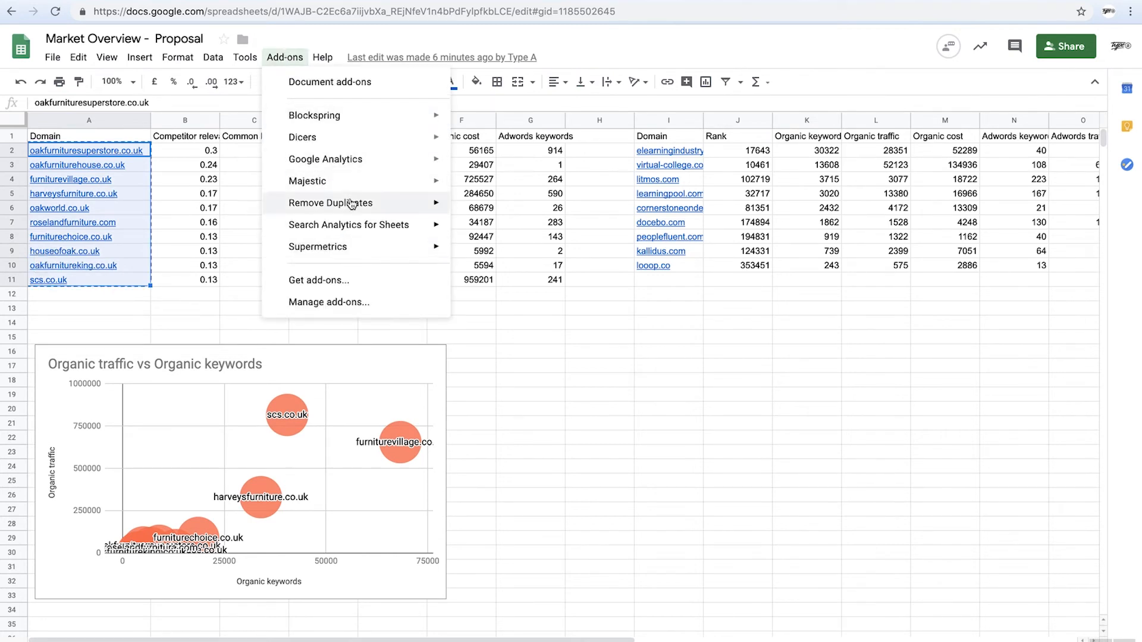
{"action": "mouse_move", "coordinate": [307, 181]}
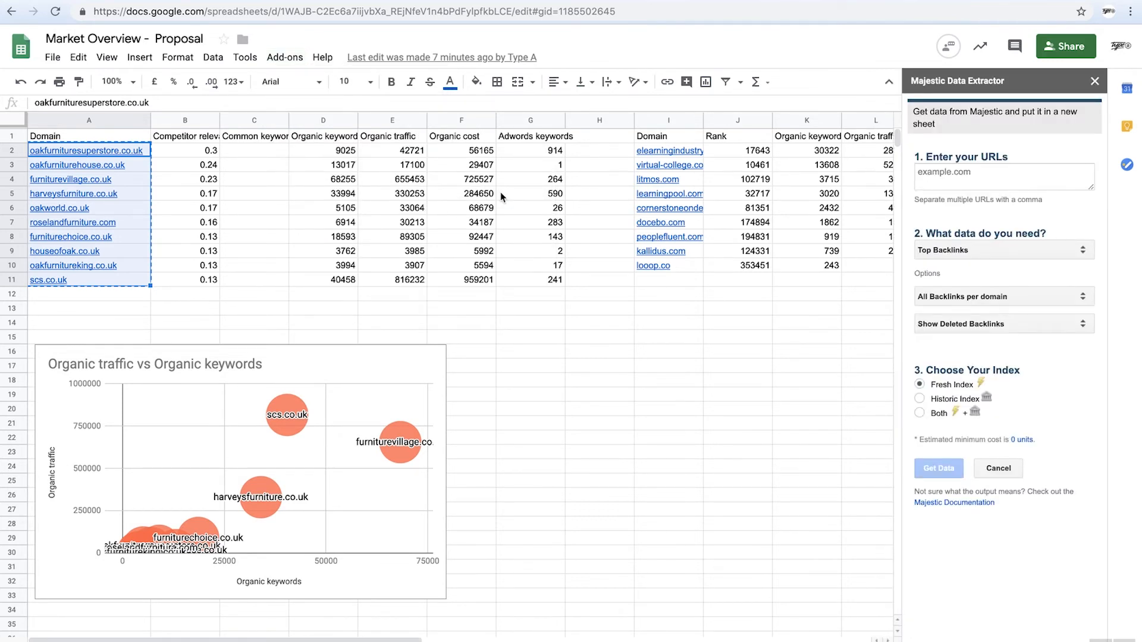
{"action": "mouse_move", "coordinate": [650, 240]}
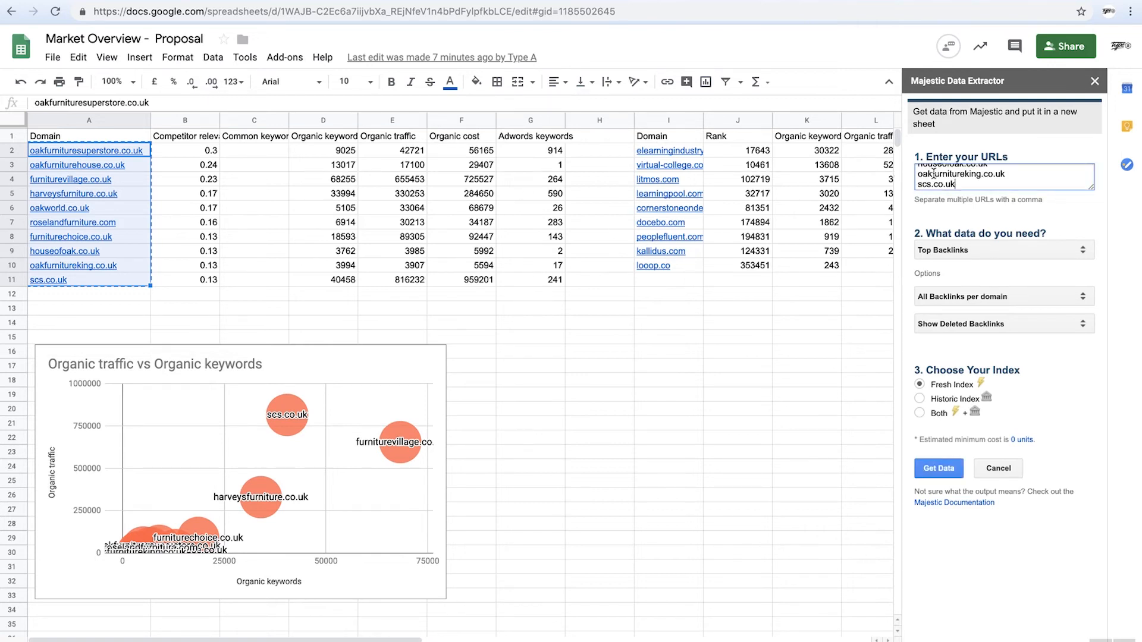
{"action": "left_click", "coordinate": [1004, 250]}
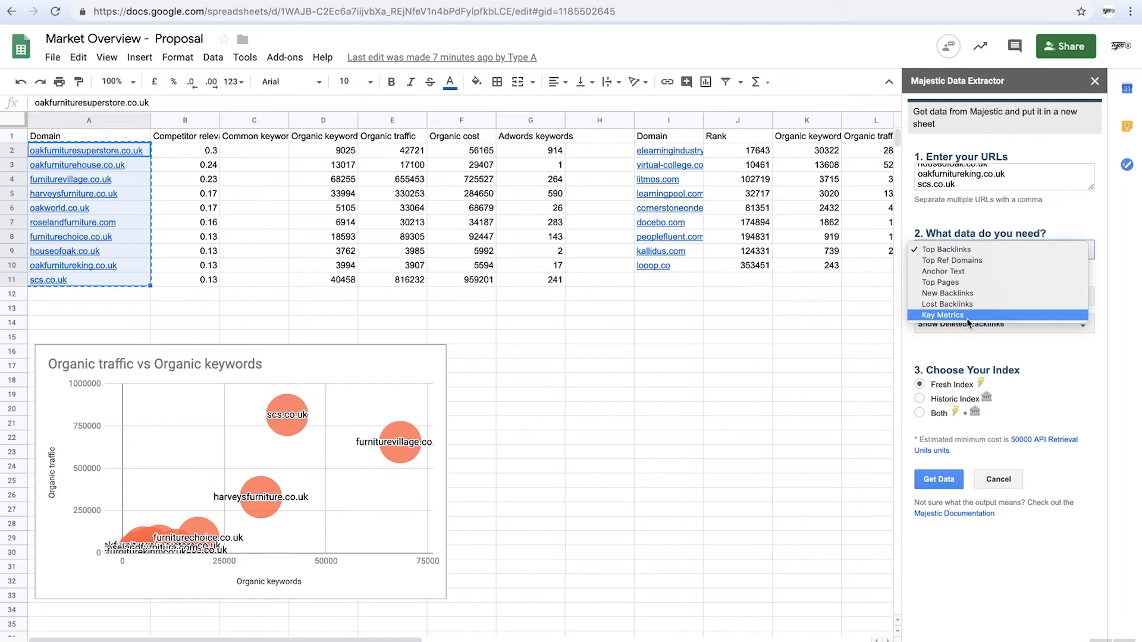
{"action": "left_click", "coordinate": [942, 314]}
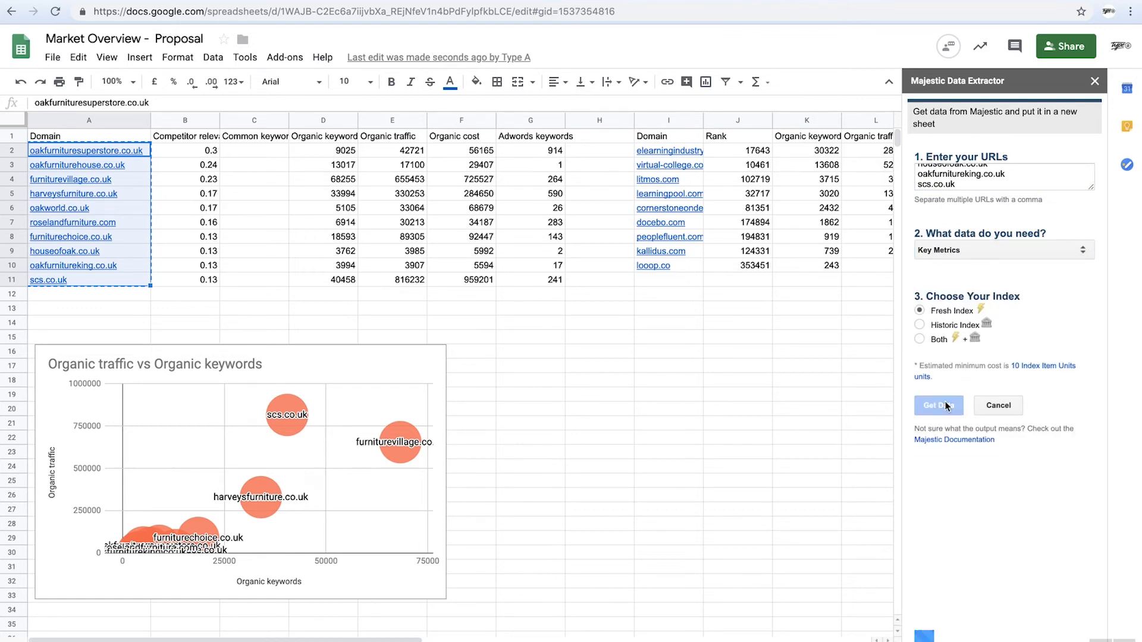
{"action": "left_click", "coordinate": [938, 405]}
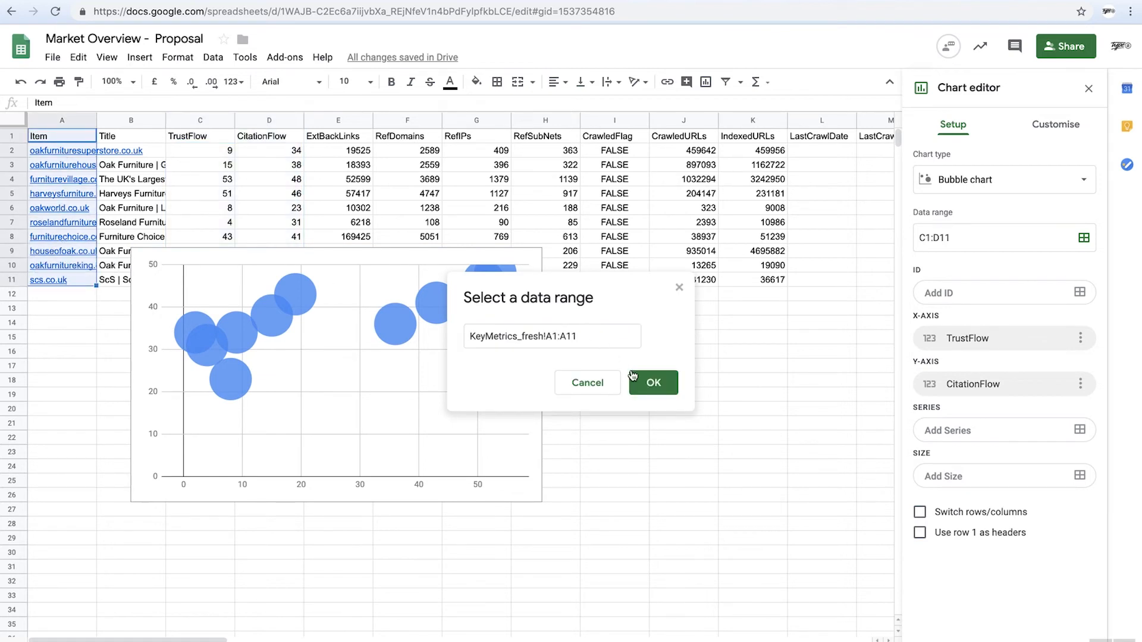
Label the bubbles with the A1:A11 domain names and recolour the series orange.
{"action": "left_click", "coordinate": [653, 383]}
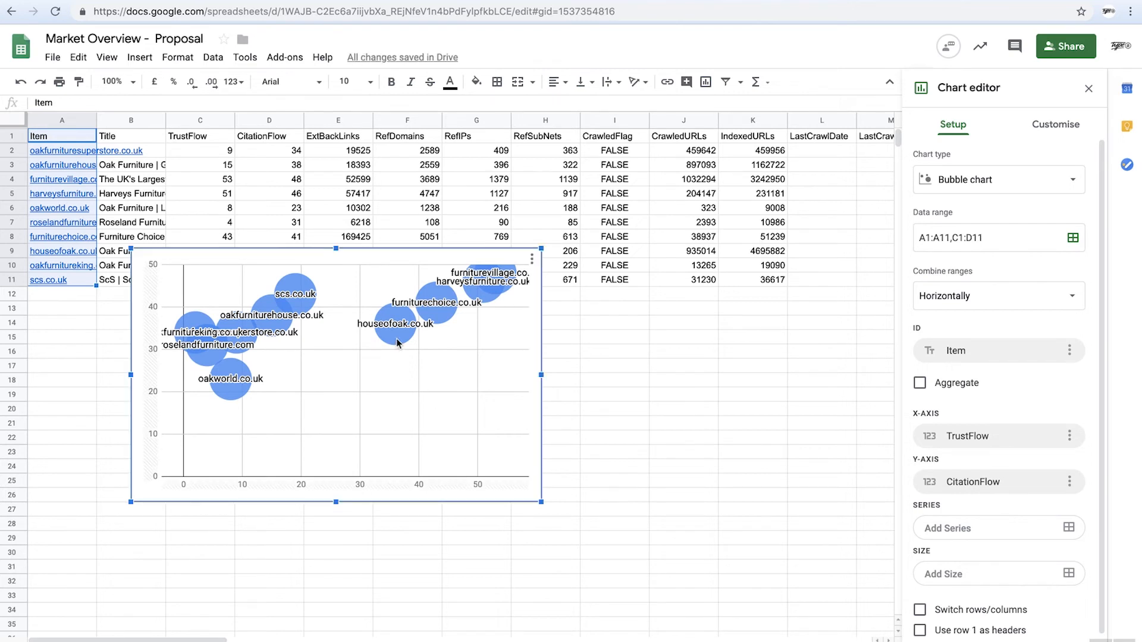
{"action": "left_click", "coordinate": [1055, 125]}
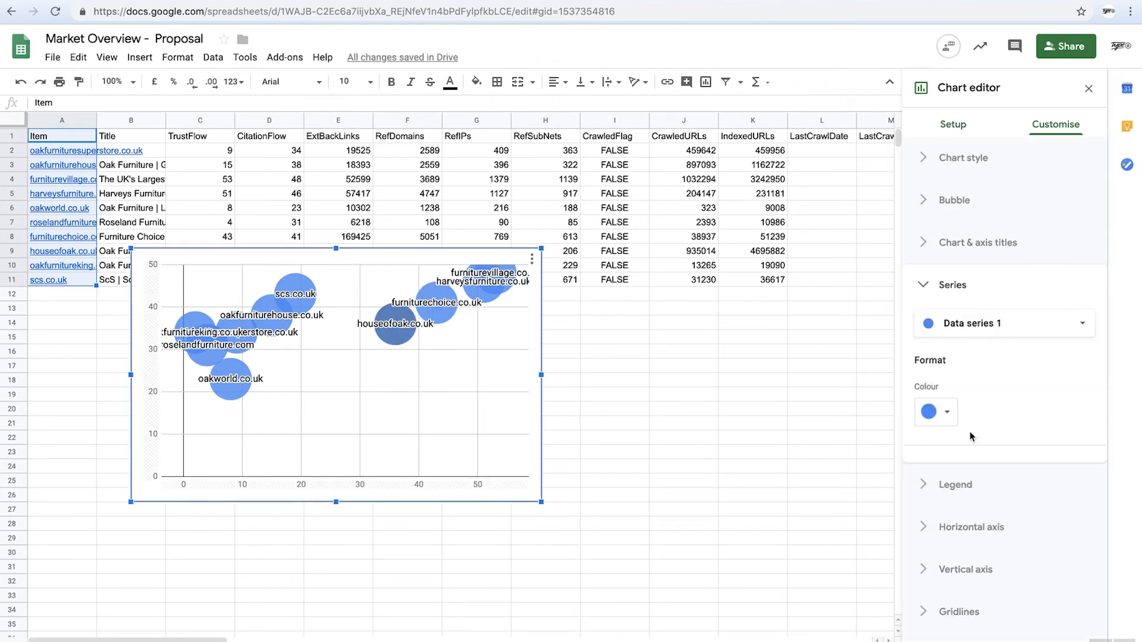
{"action": "left_click", "coordinate": [948, 412]}
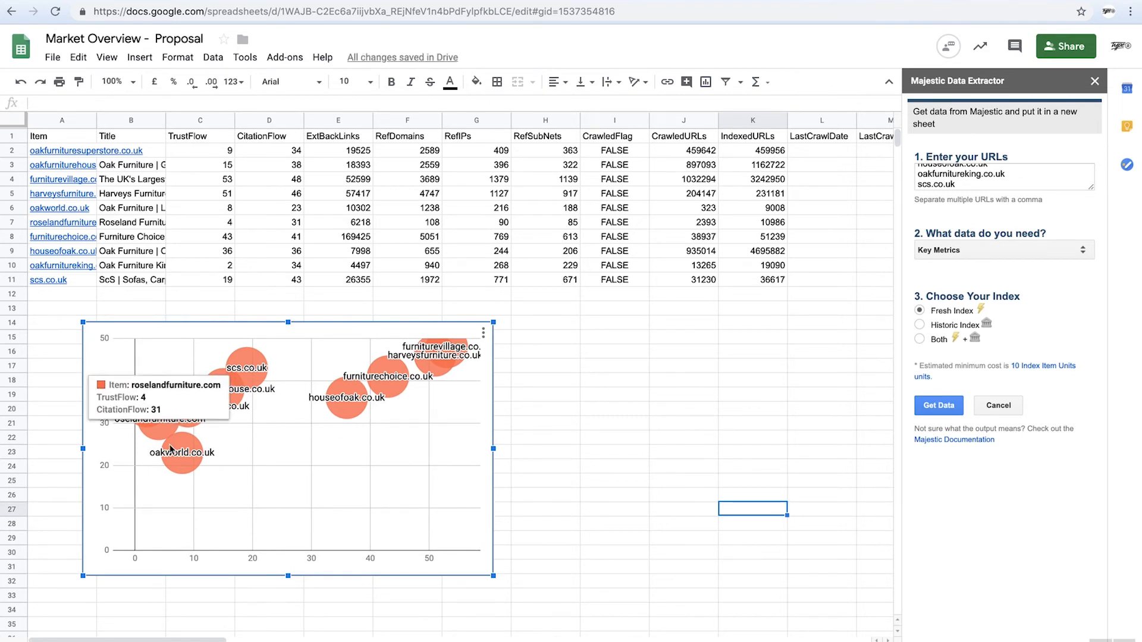
{"action": "mouse_move", "coordinate": [437, 396]}
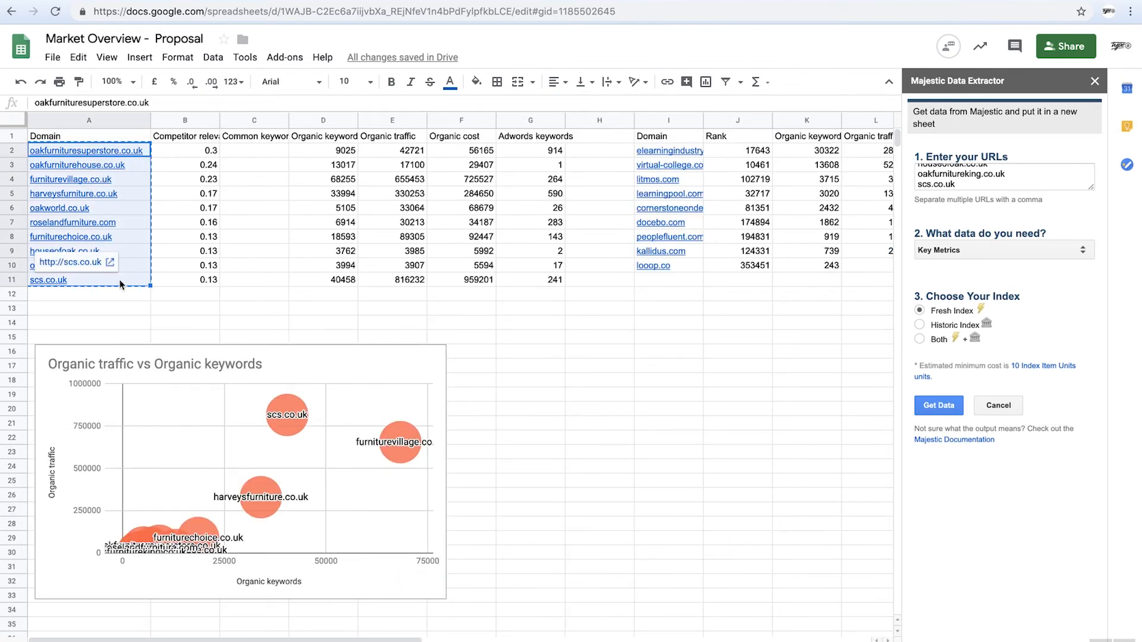
{"action": "left_click", "coordinate": [322, 179]}
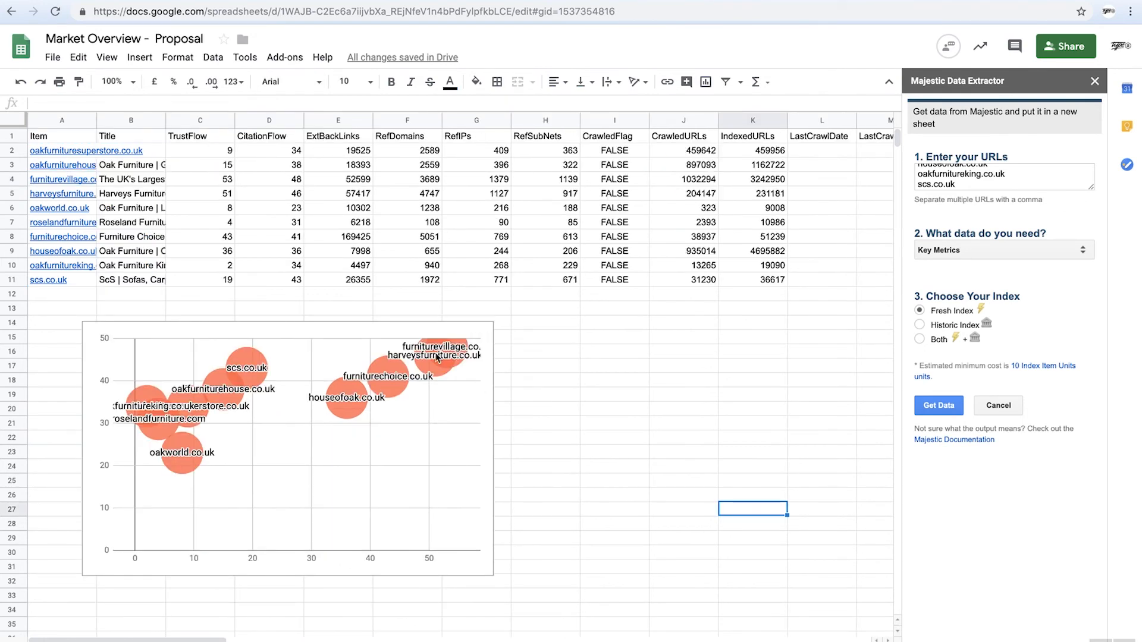
{"action": "mouse_move", "coordinate": [445, 447]}
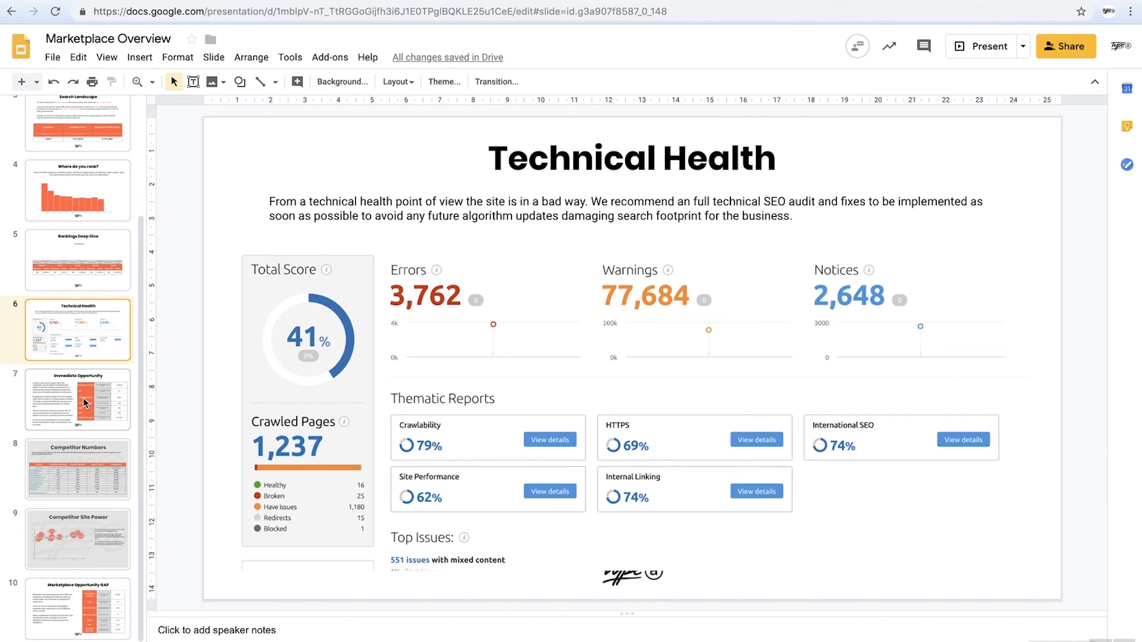
{"action": "mouse_move", "coordinate": [346, 286]}
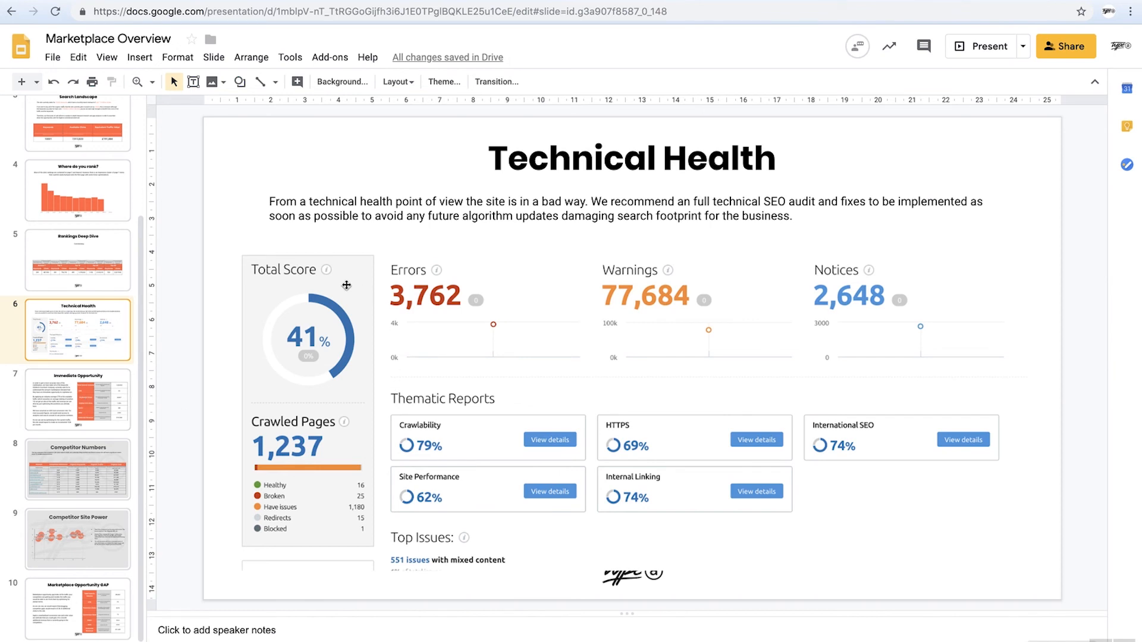
{"action": "mouse_move", "coordinate": [312, 300]}
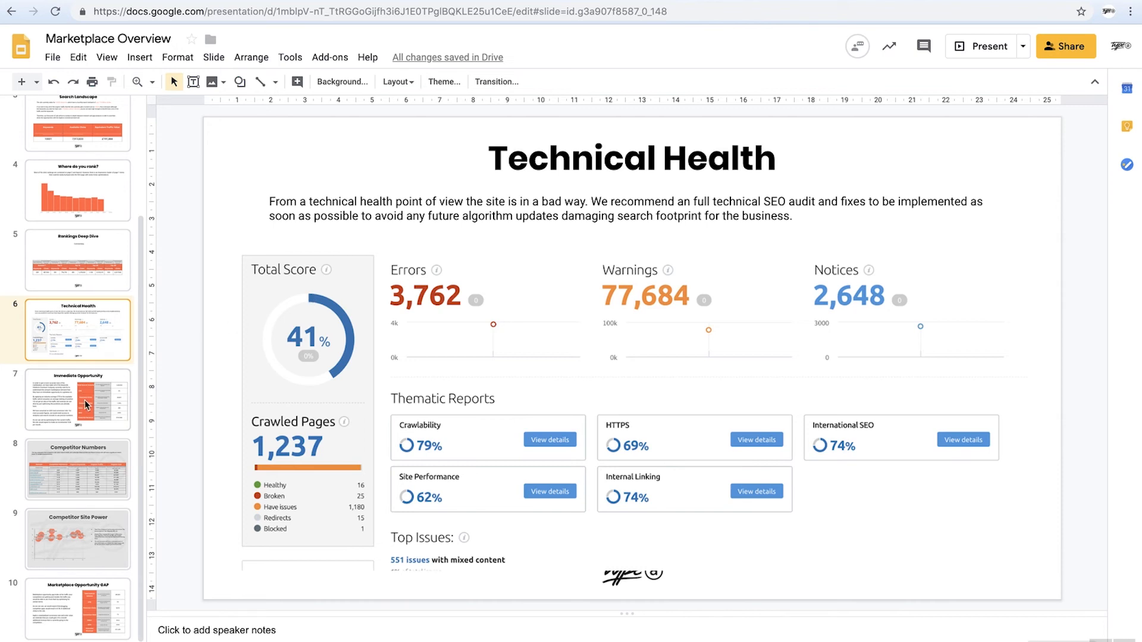
Go to slide 5, Rankings Deep Dive, in the proposal deck.
{"action": "left_click", "coordinate": [77, 259]}
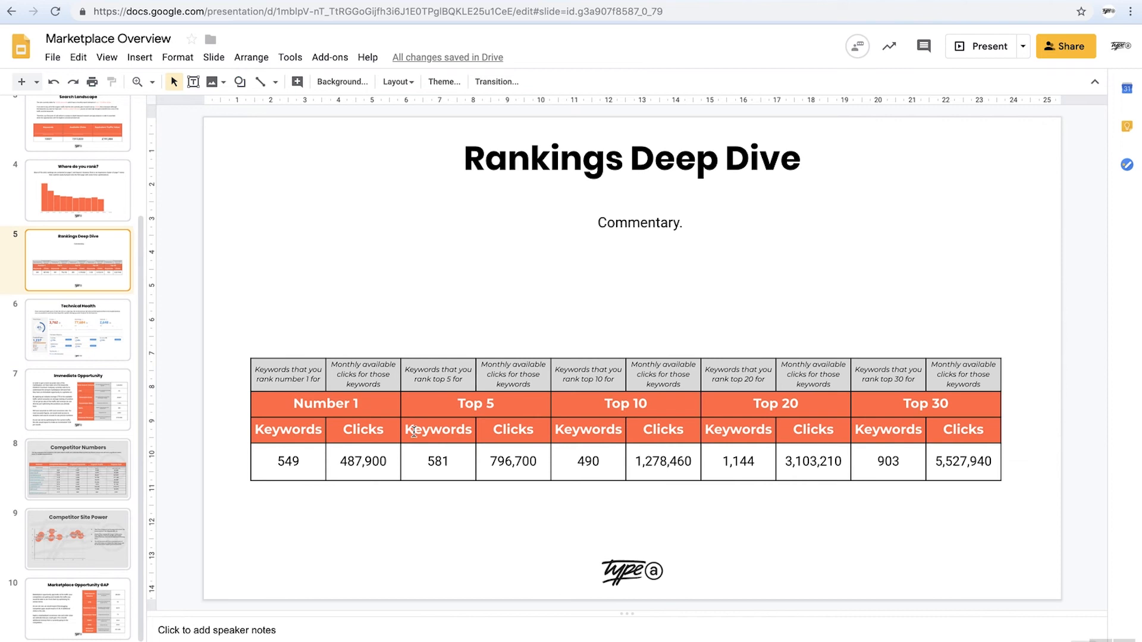
{"action": "mouse_move", "coordinate": [842, 473]}
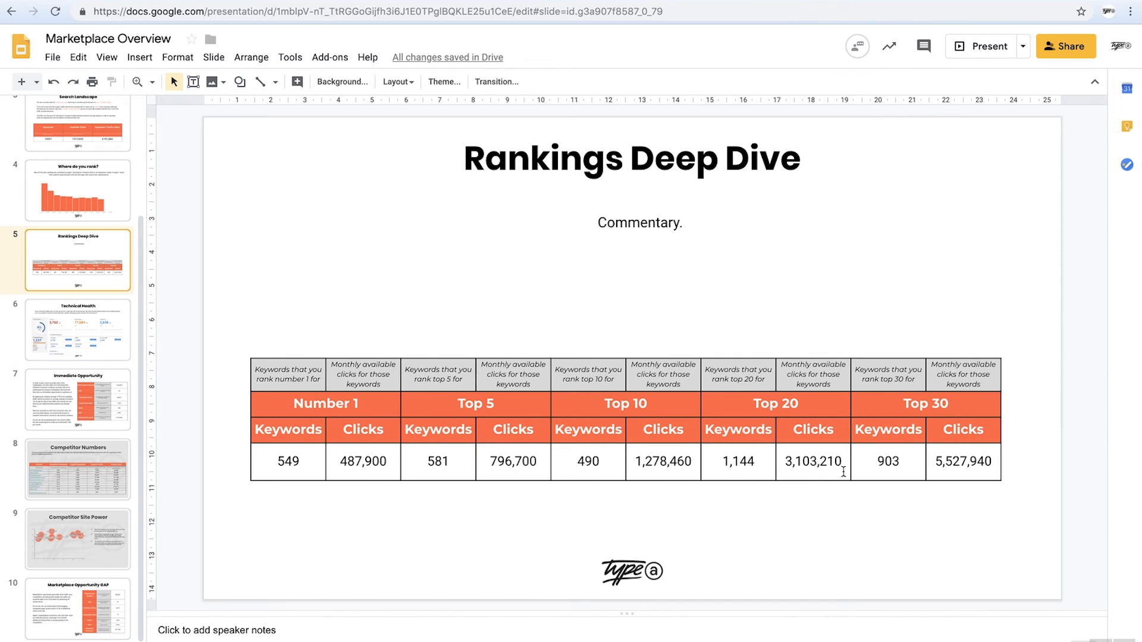
{"action": "mouse_move", "coordinate": [293, 536]}
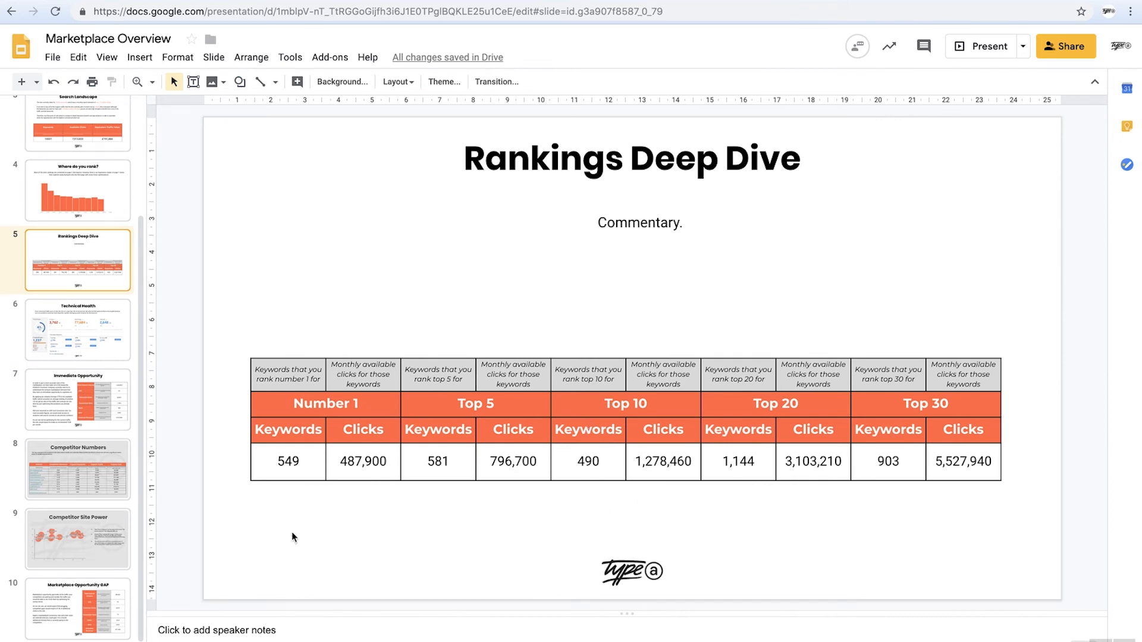
{"action": "mouse_move", "coordinate": [102, 412]}
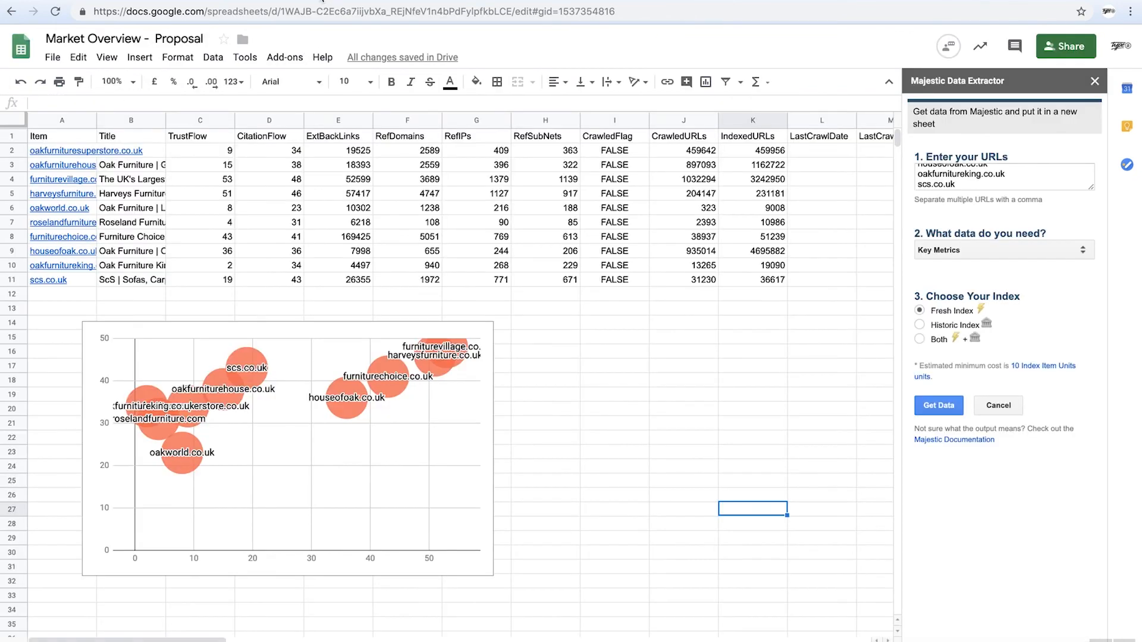
{"action": "mouse_move", "coordinate": [235, 501]}
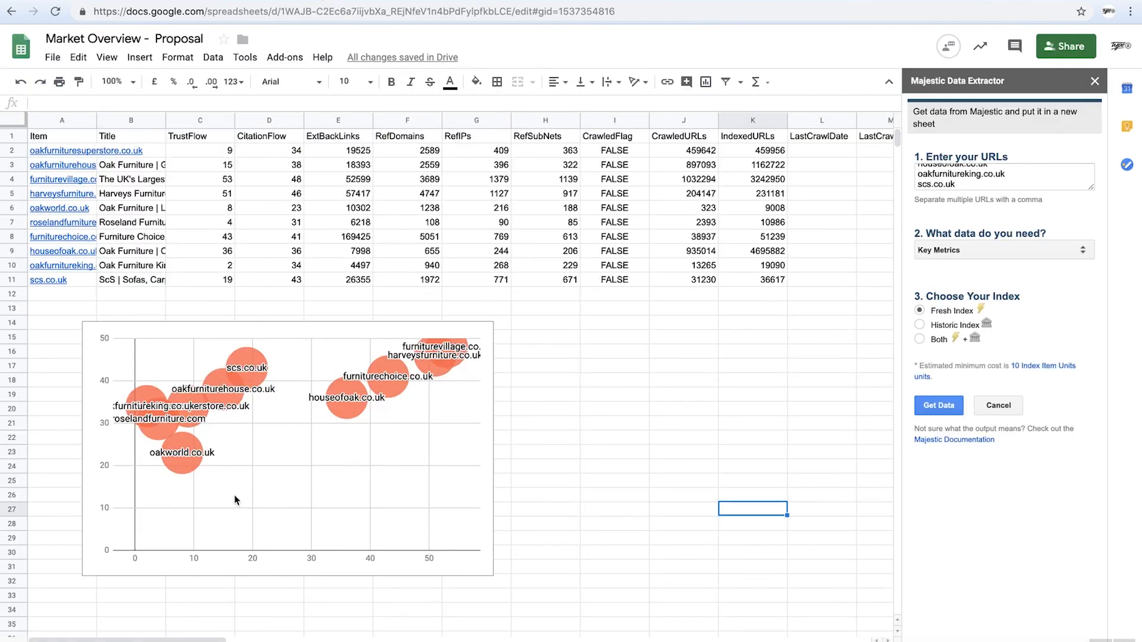
{"action": "mouse_move", "coordinate": [215, 519]}
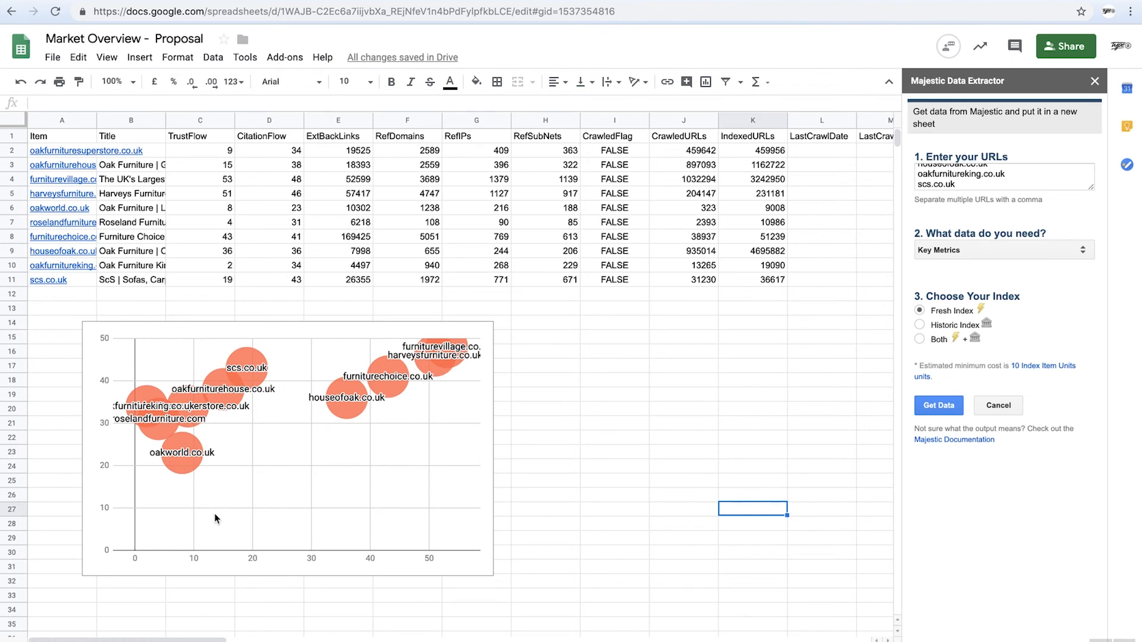
{"action": "mouse_move", "coordinate": [378, 440]}
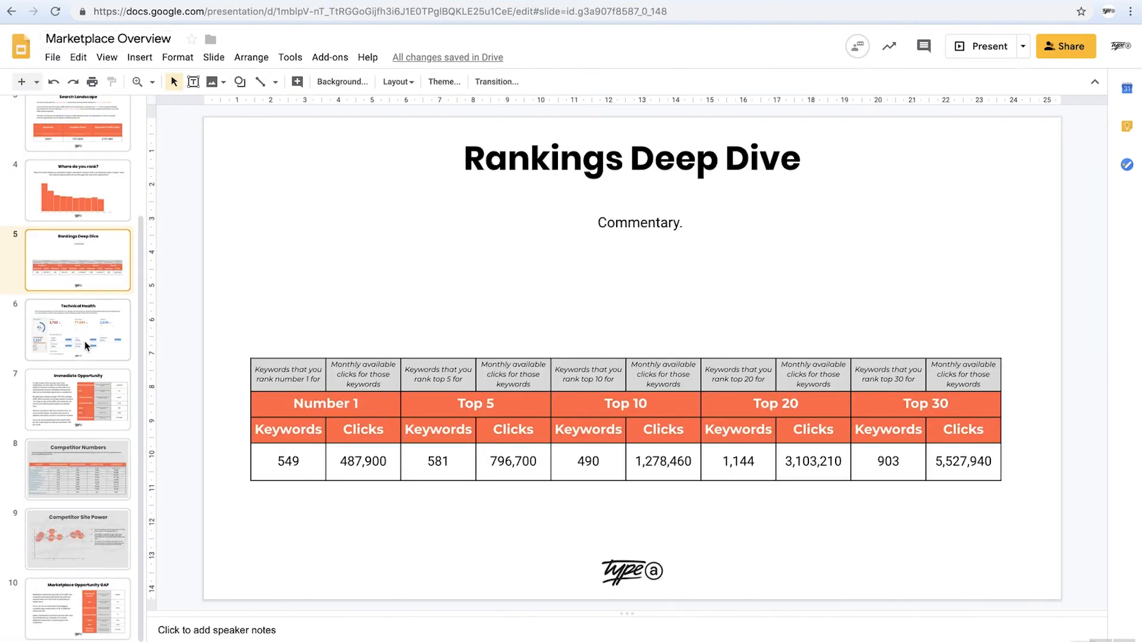
Go to slide 6, Technical Health, then return to the Sheets dashboard.
{"action": "left_click", "coordinate": [79, 329]}
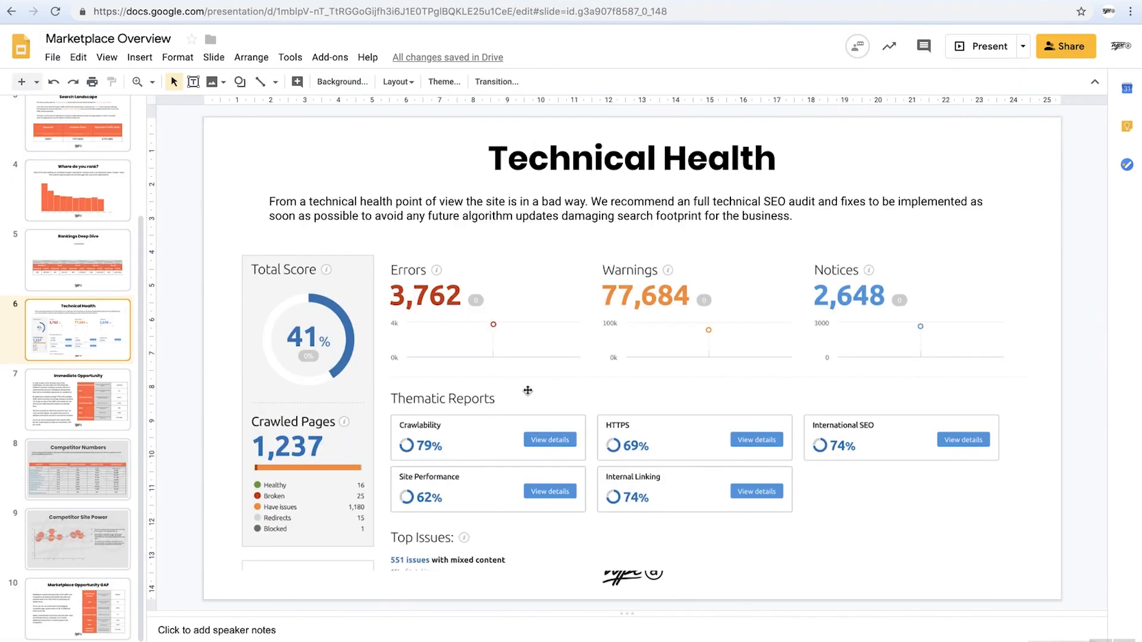
{"action": "mouse_move", "coordinate": [158, 432]}
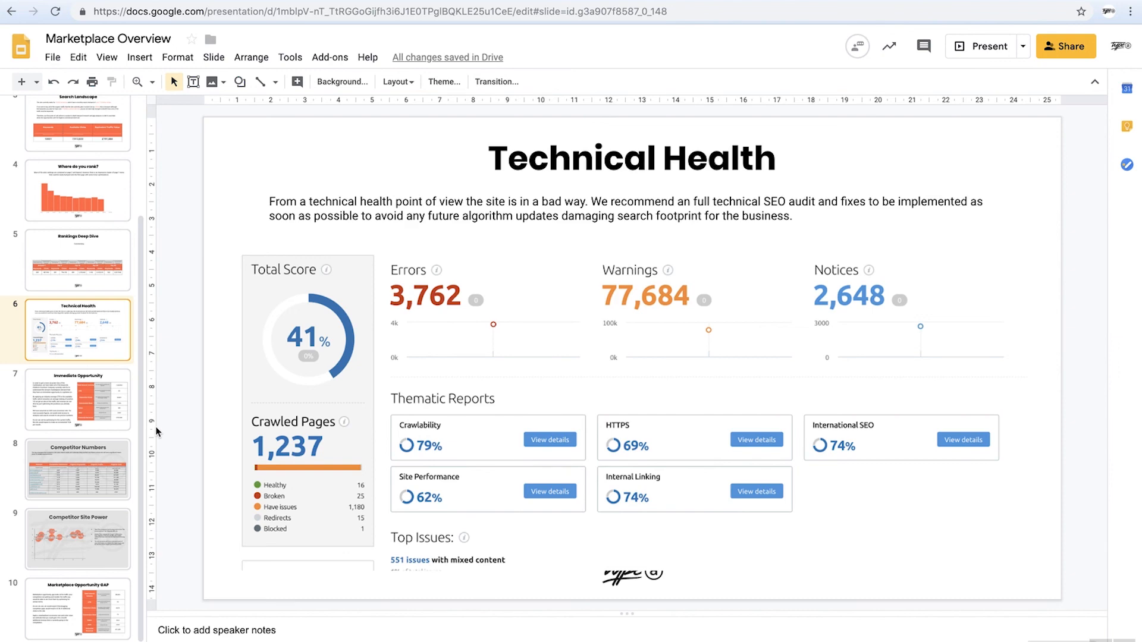
{"action": "left_click", "coordinate": [69, 605]}
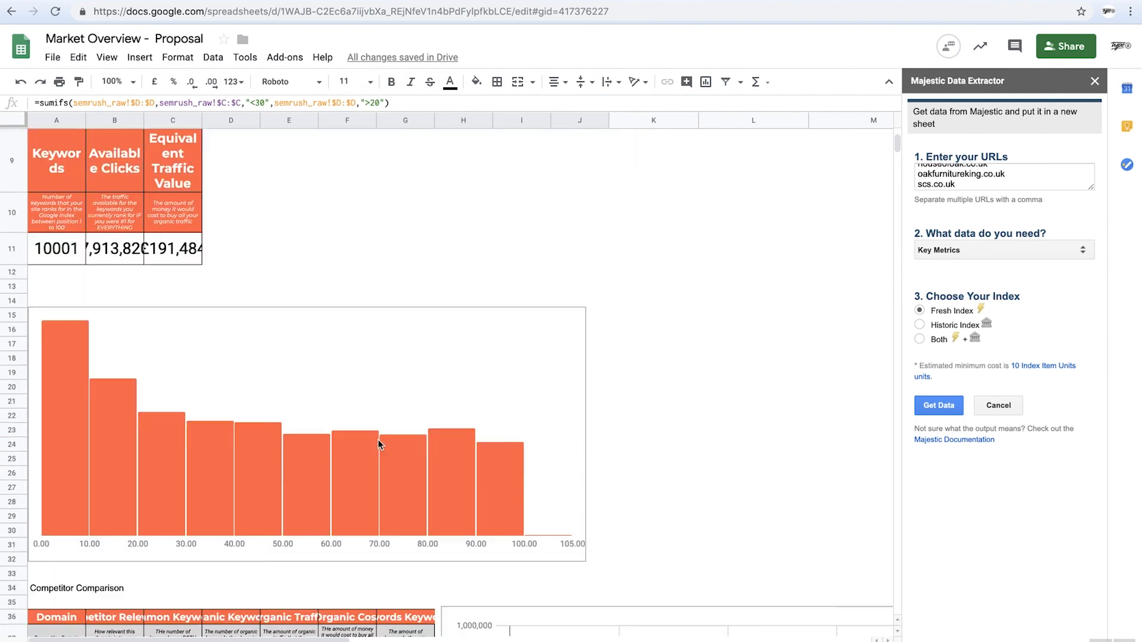
Scroll the overview sheet down to the Competitor Opportunity GAP and Current Situation tables.
{"action": "scroll", "scroll_direction": "down", "scroll_amount": 3}
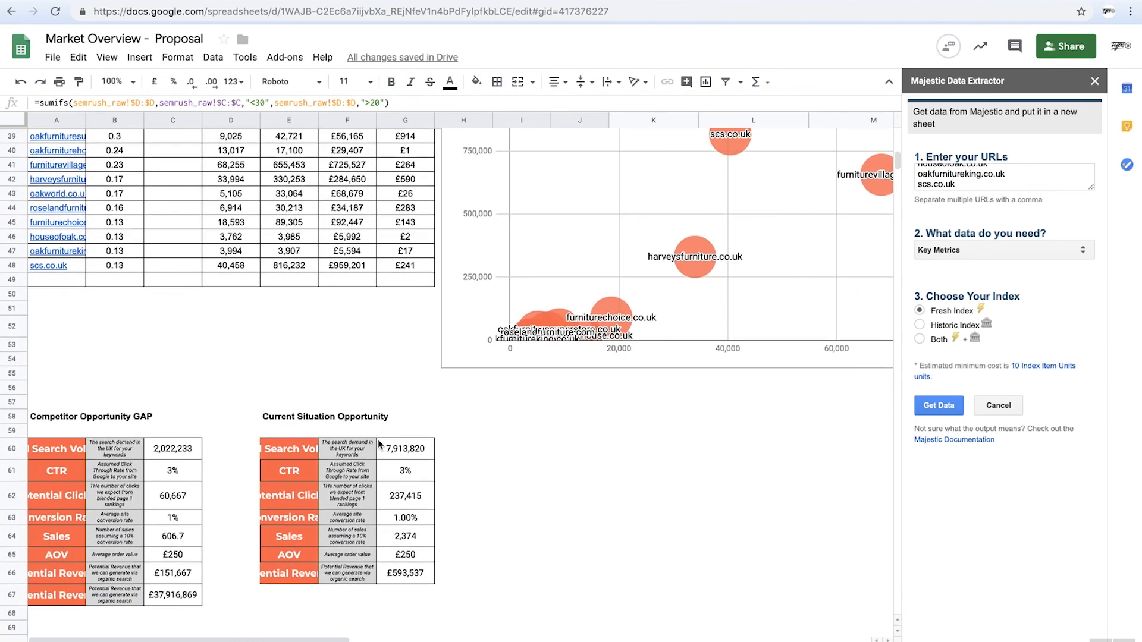
{"action": "scroll", "scroll_direction": "down", "scroll_amount": 3}
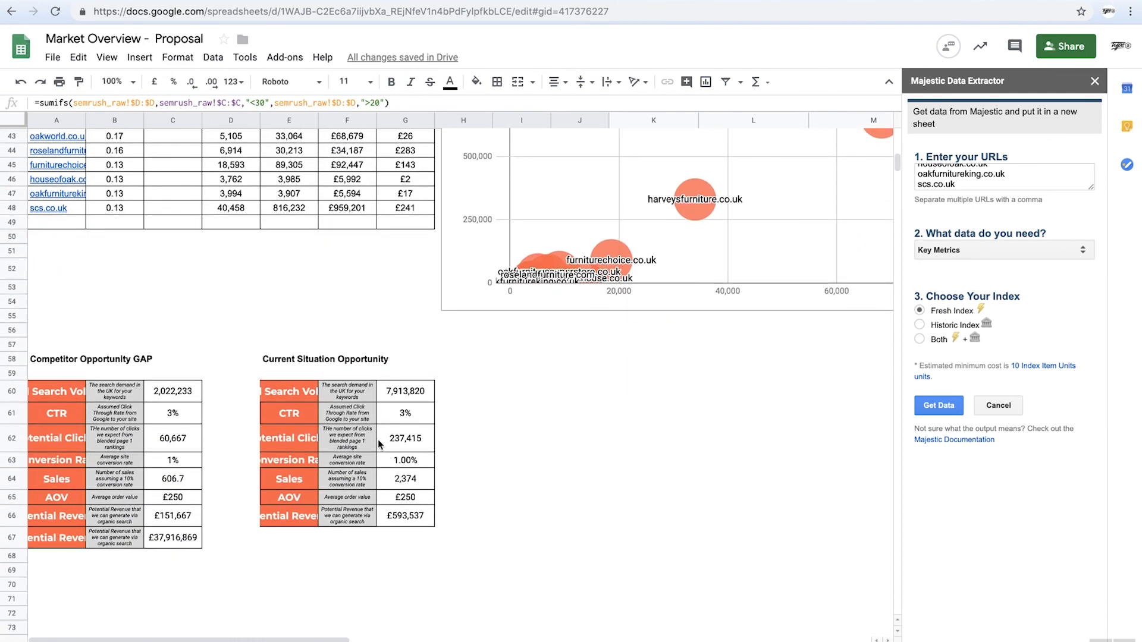